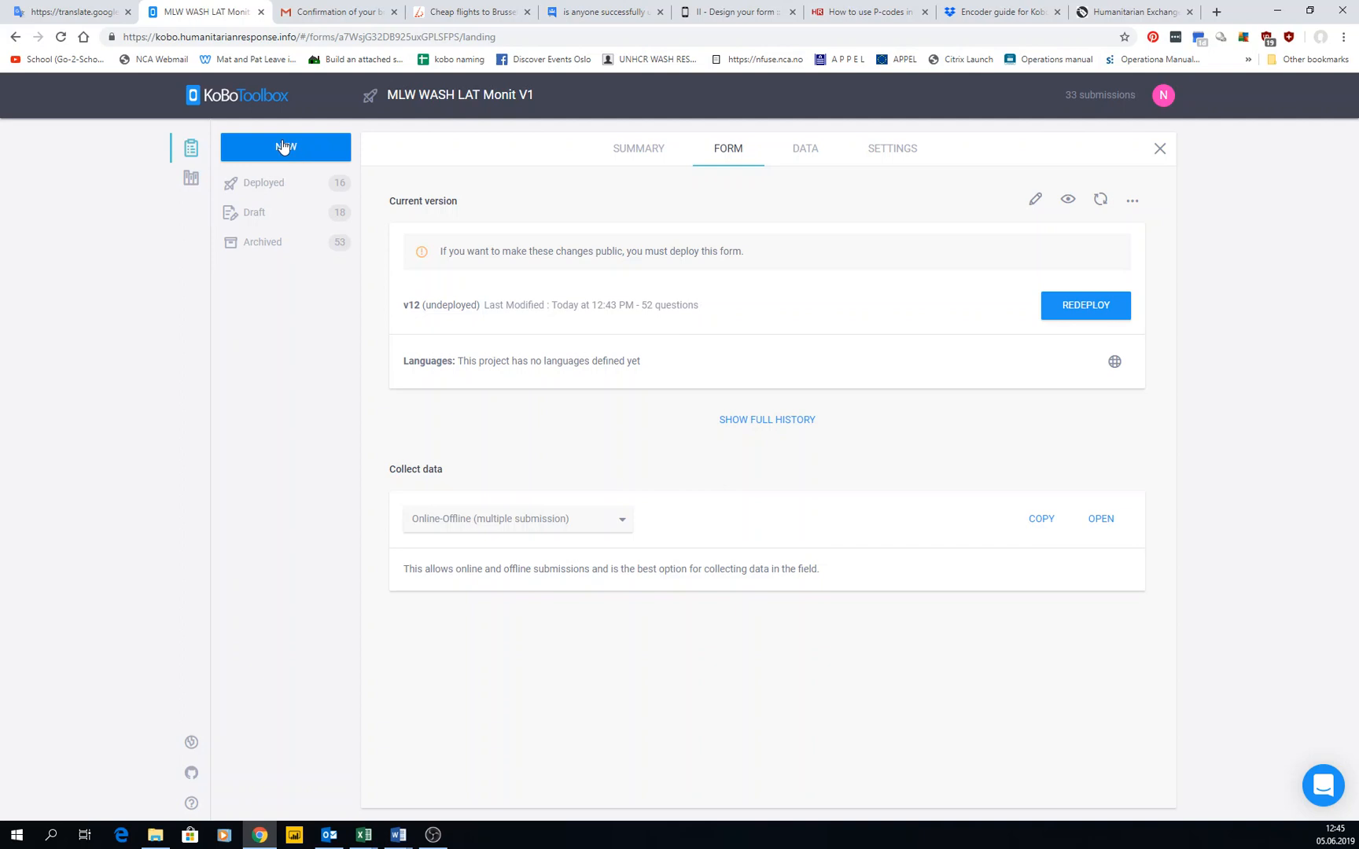
Download the MLW WASH LAT Monit V1 form as XLS and select its form id in the URL
left_click(286, 146)
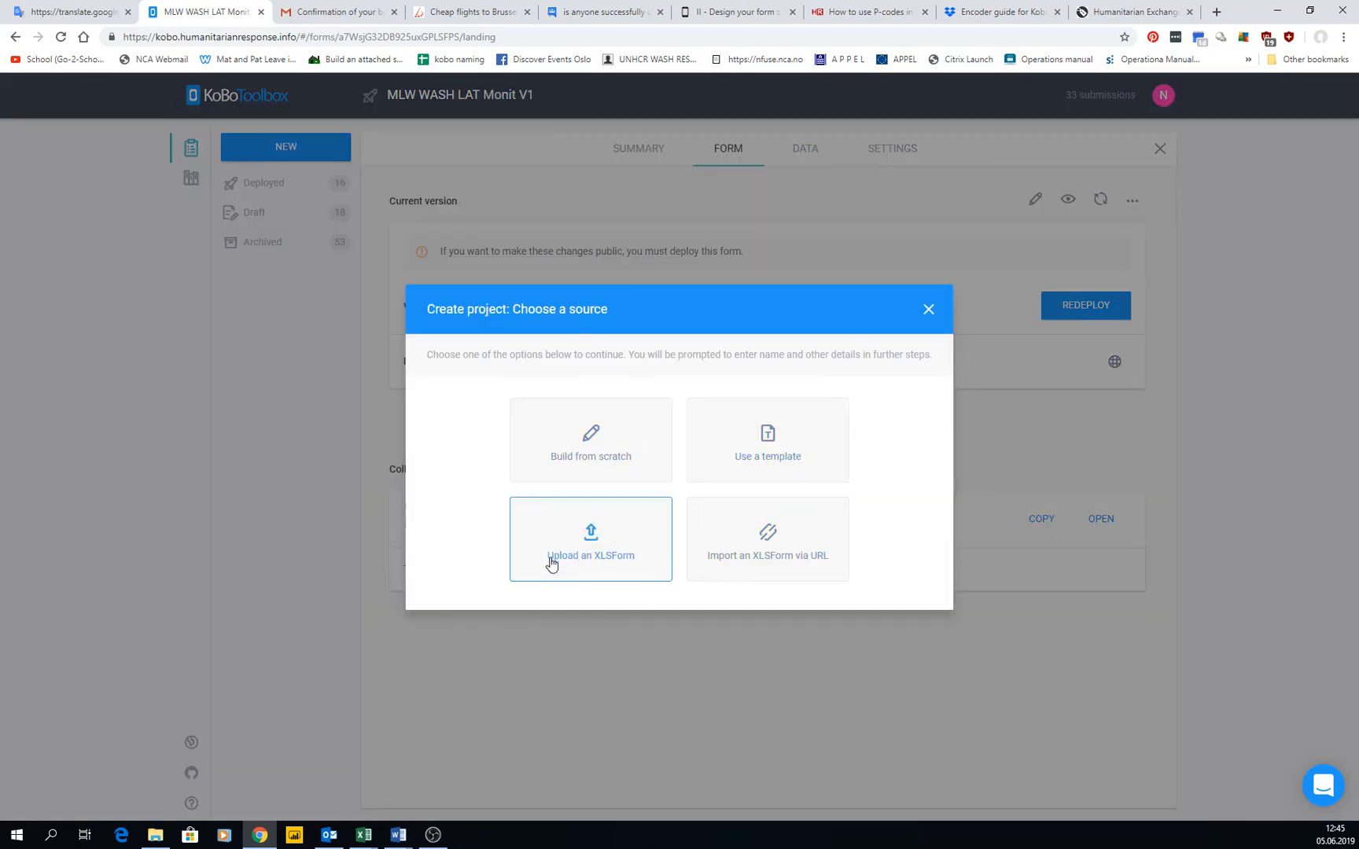
mouse_move(854, 353)
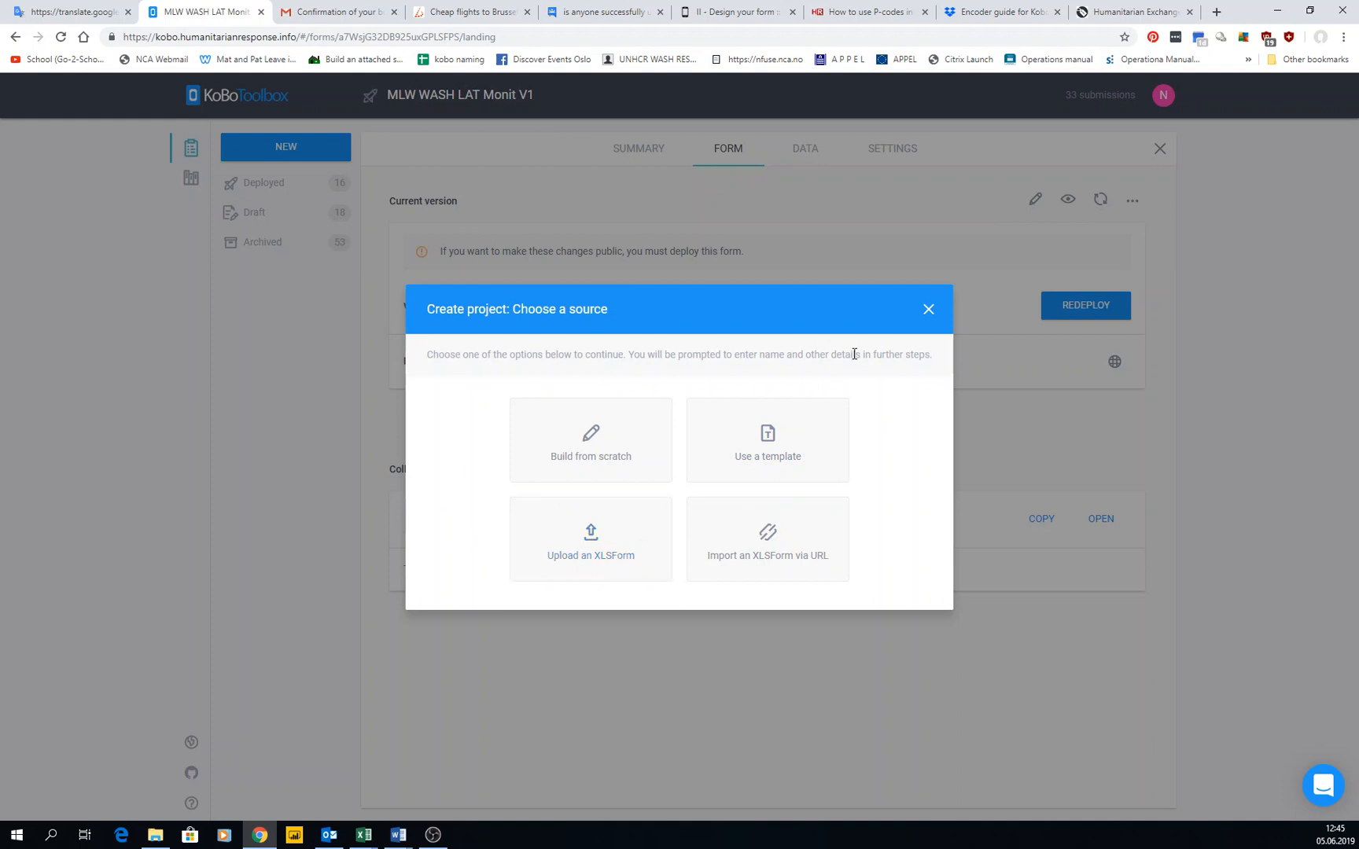
left_click(928, 308)
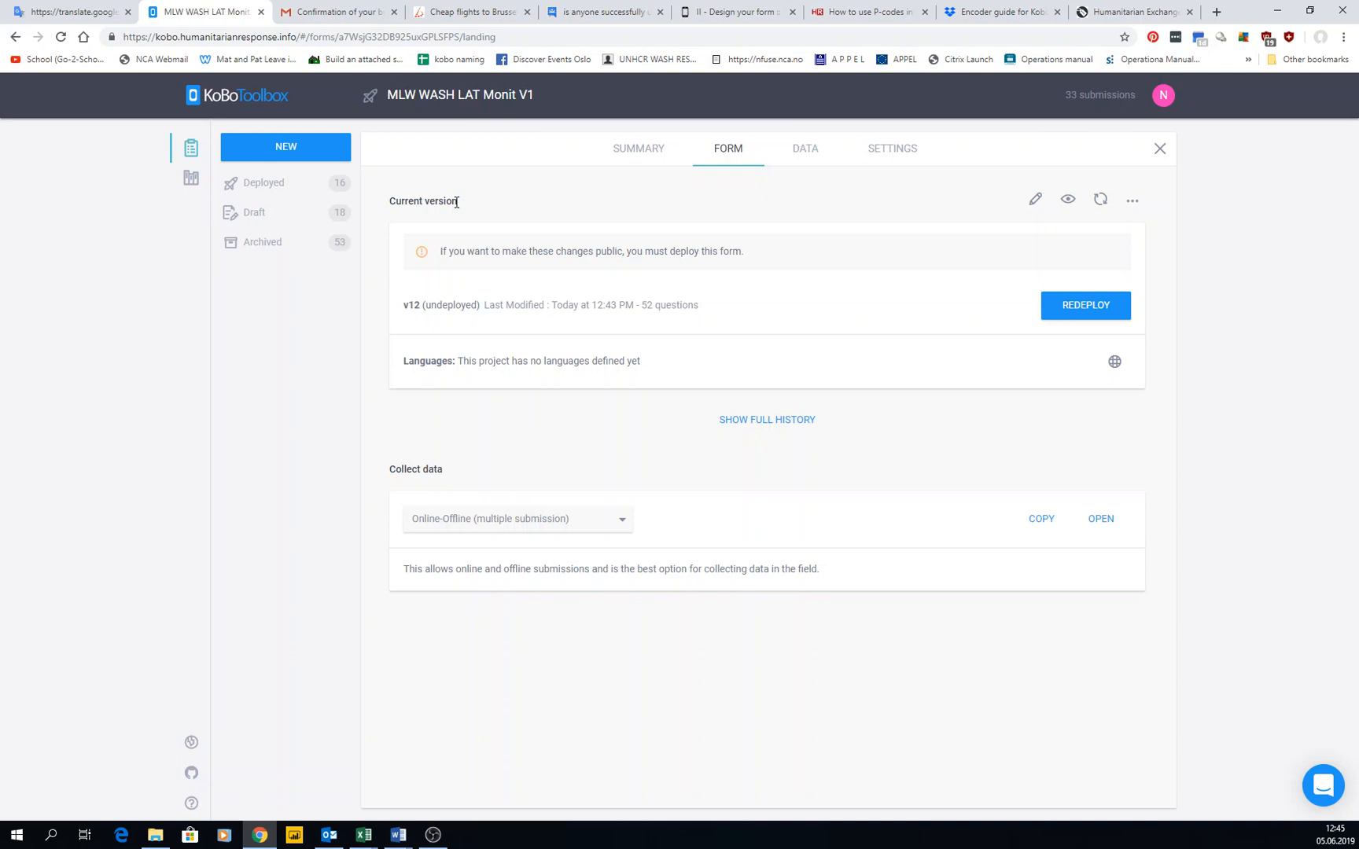
mouse_move(893, 212)
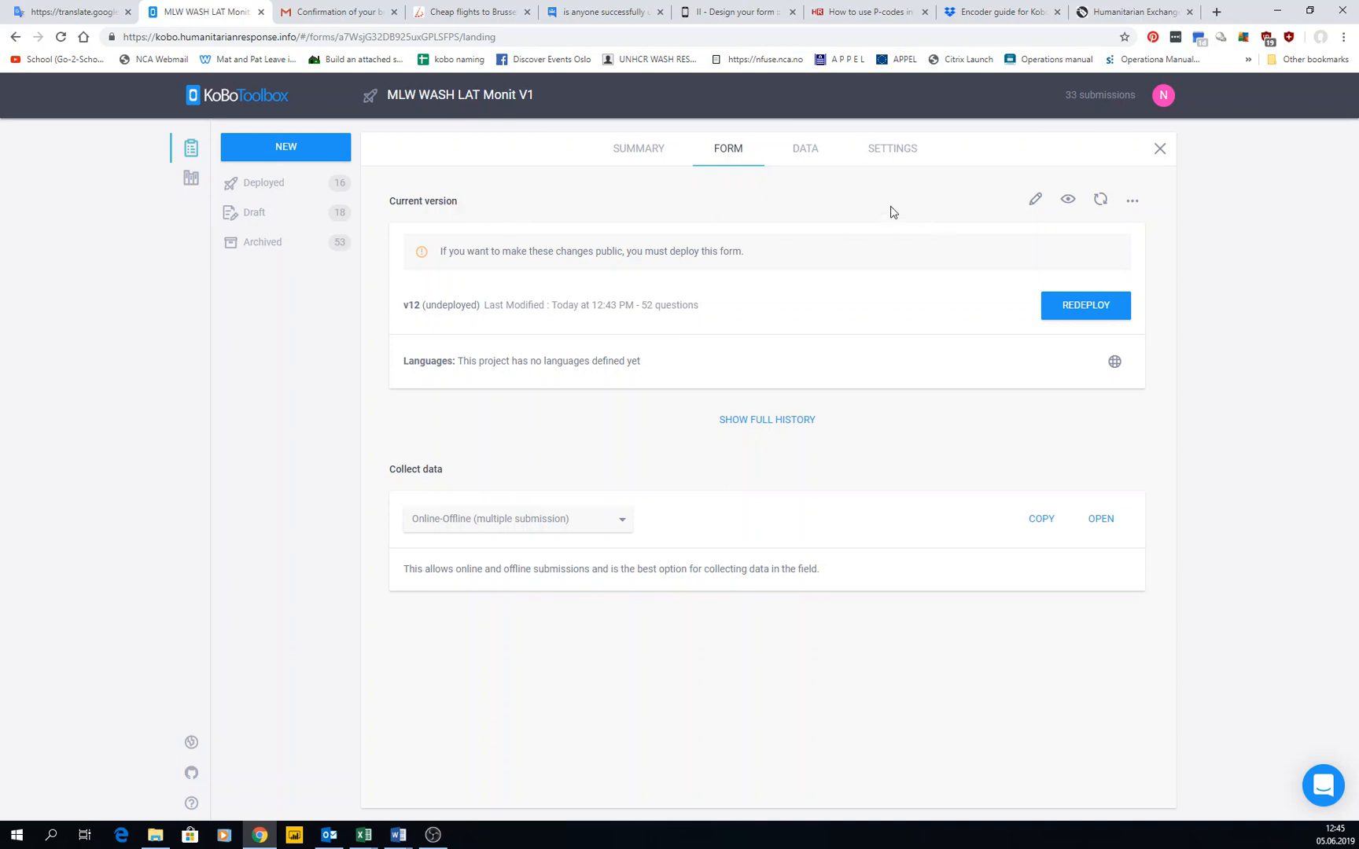
left_click(1035, 199)
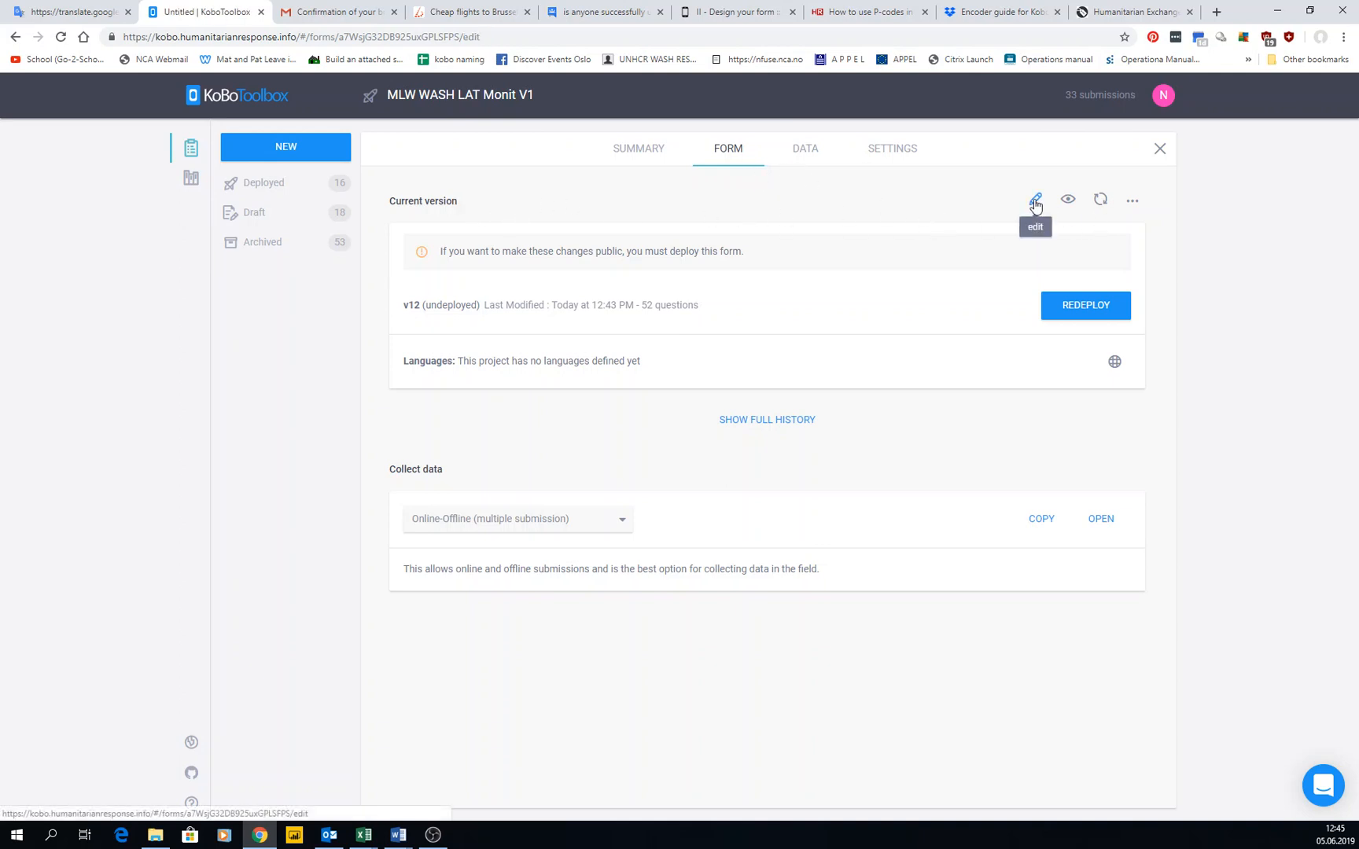
left_click(1035, 199)
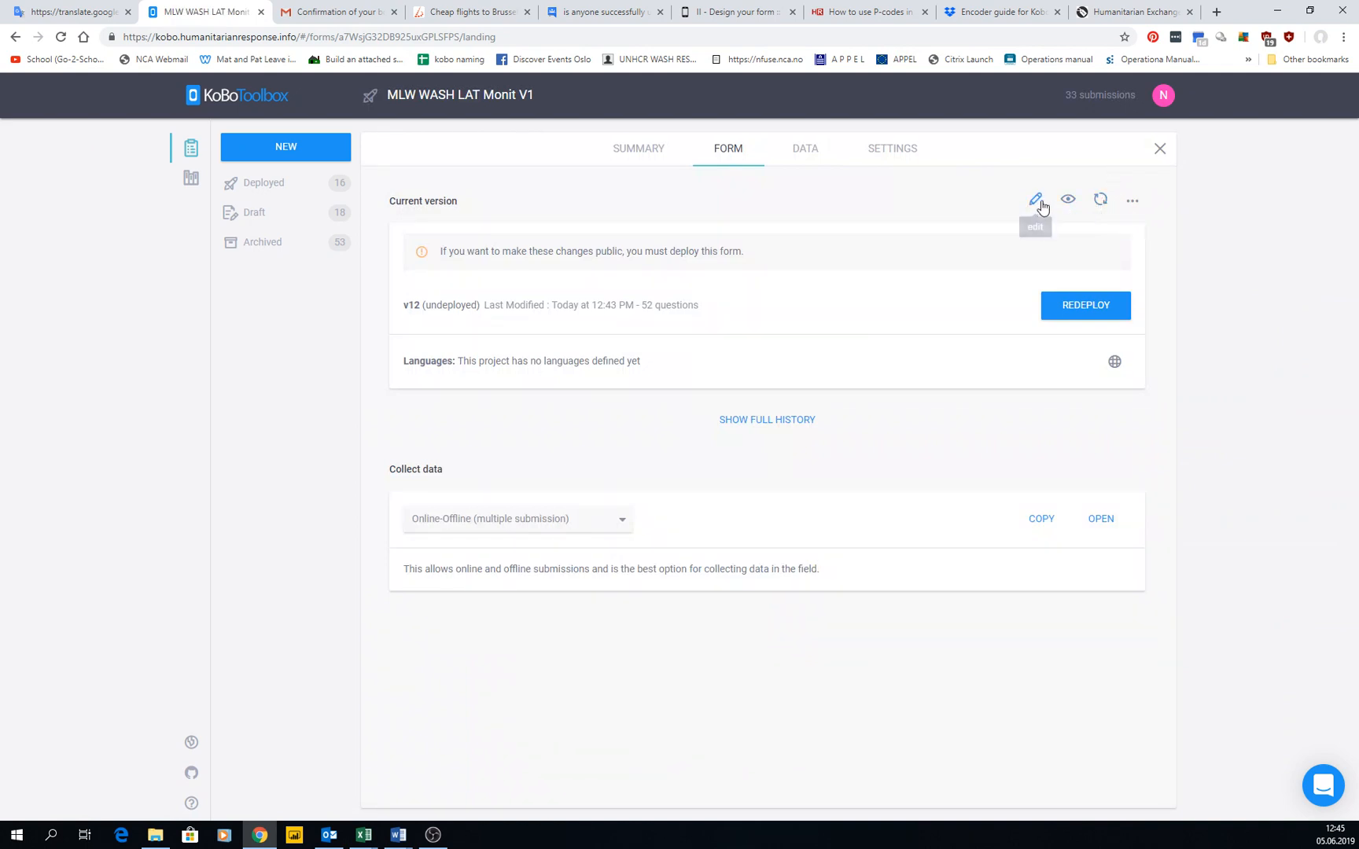
left_click(1131, 199)
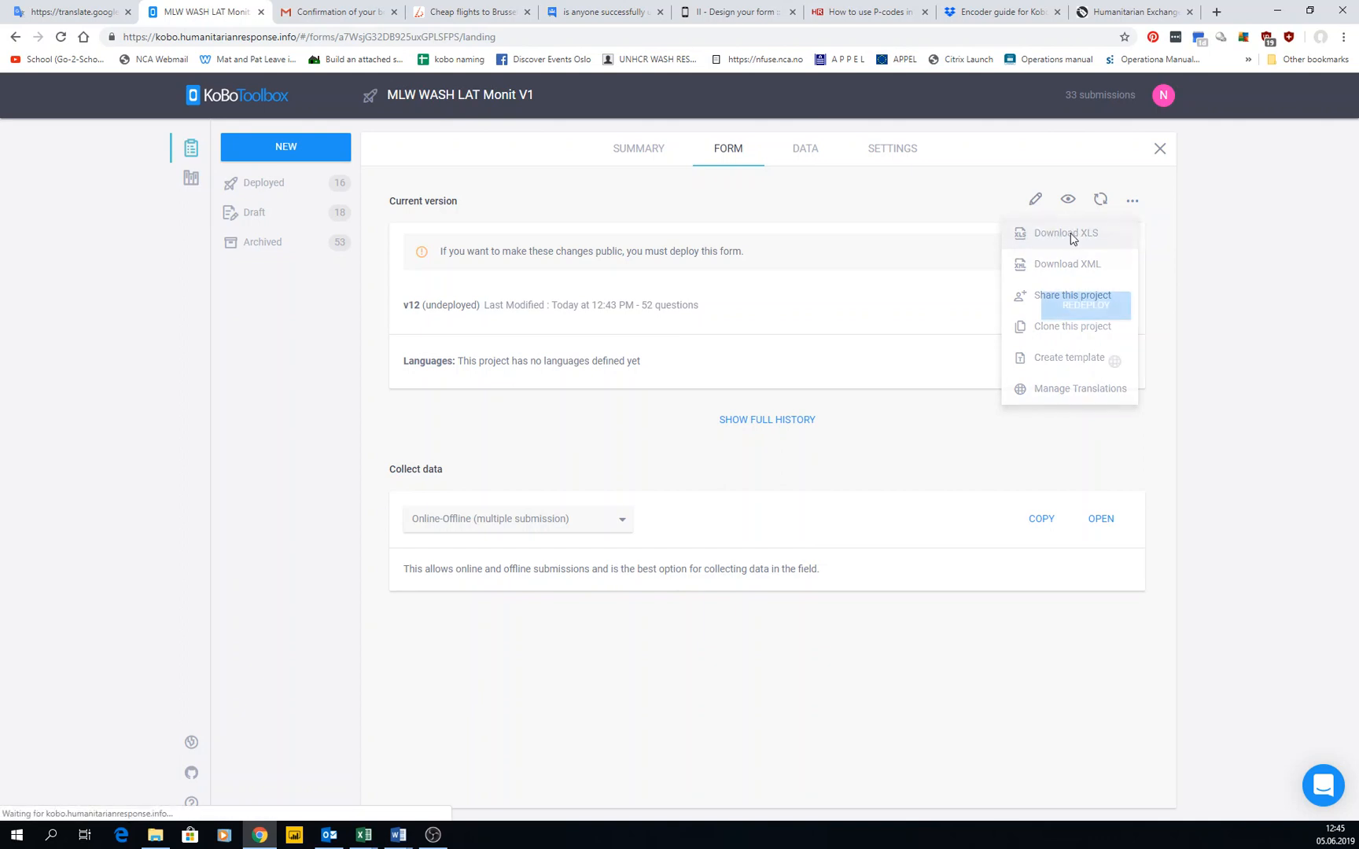
left_click(1065, 232)
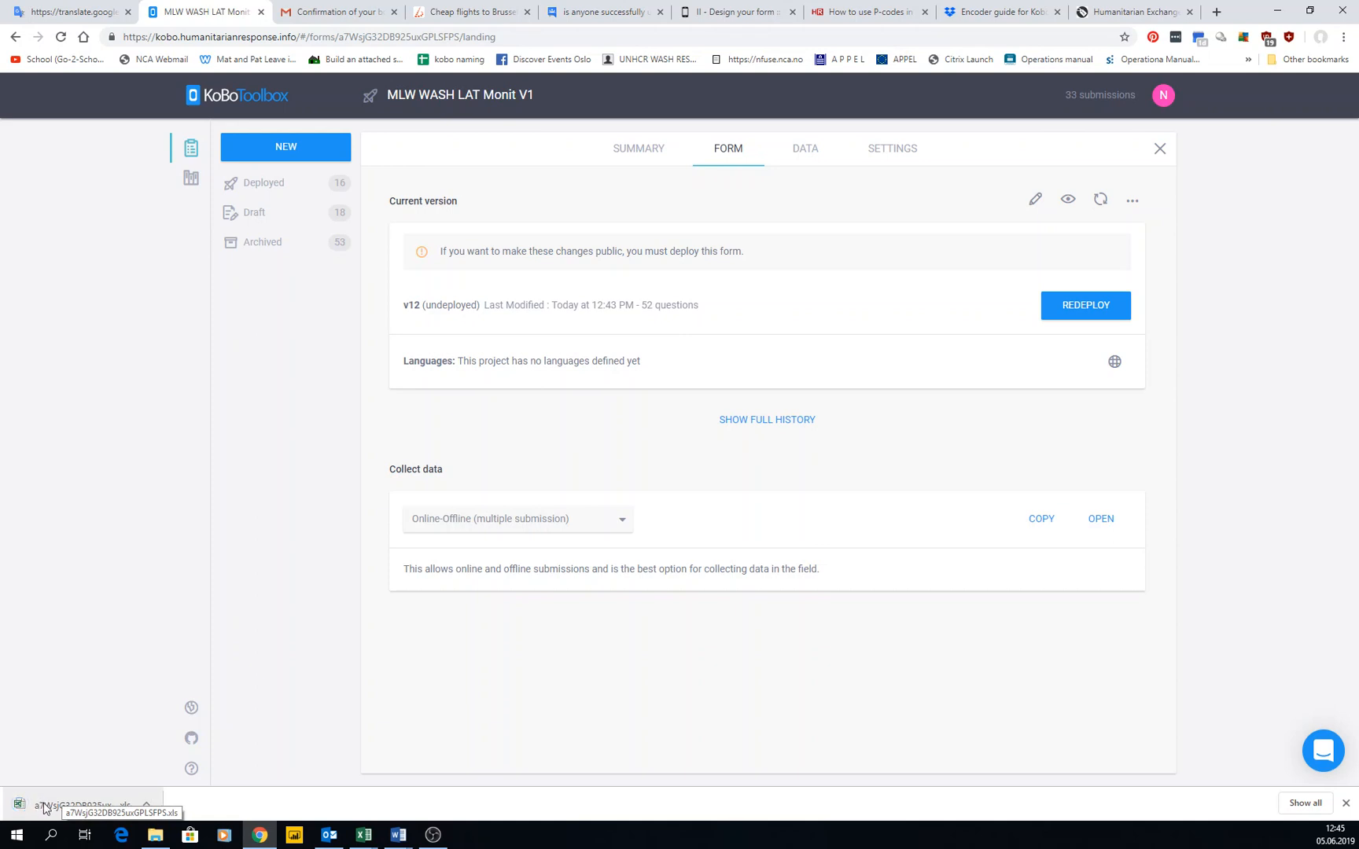
mouse_move(63, 813)
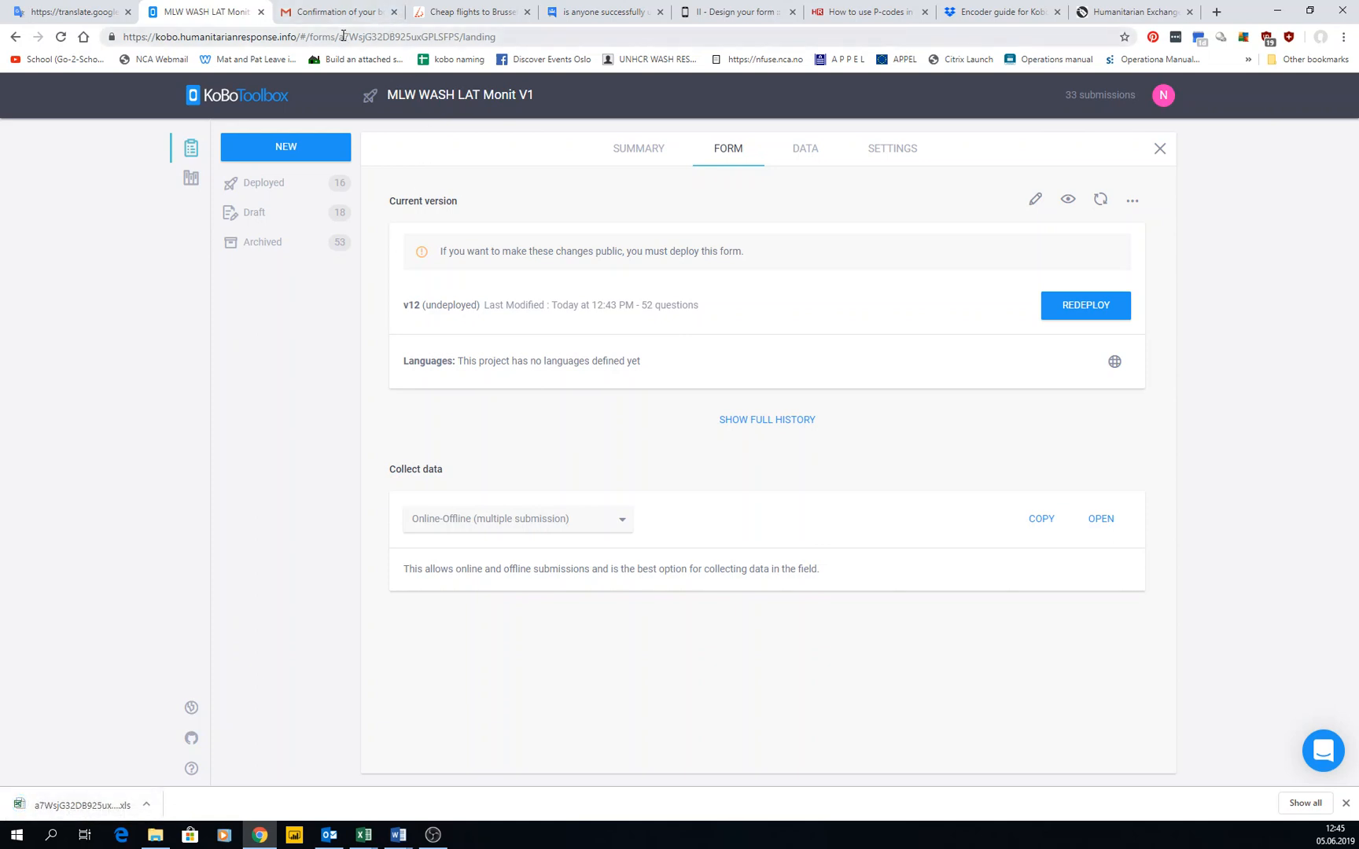
double_click(398, 36)
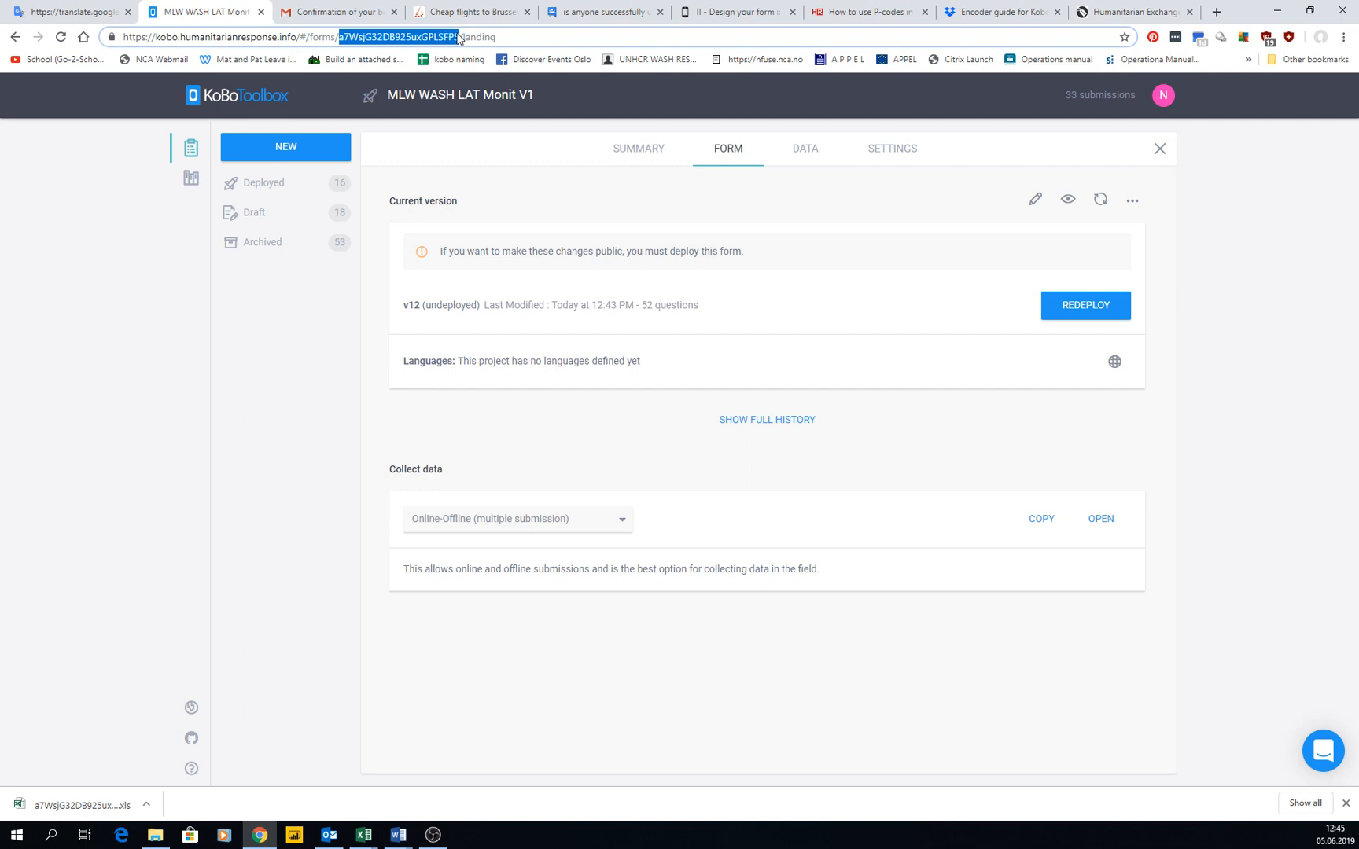
mouse_move(150, 602)
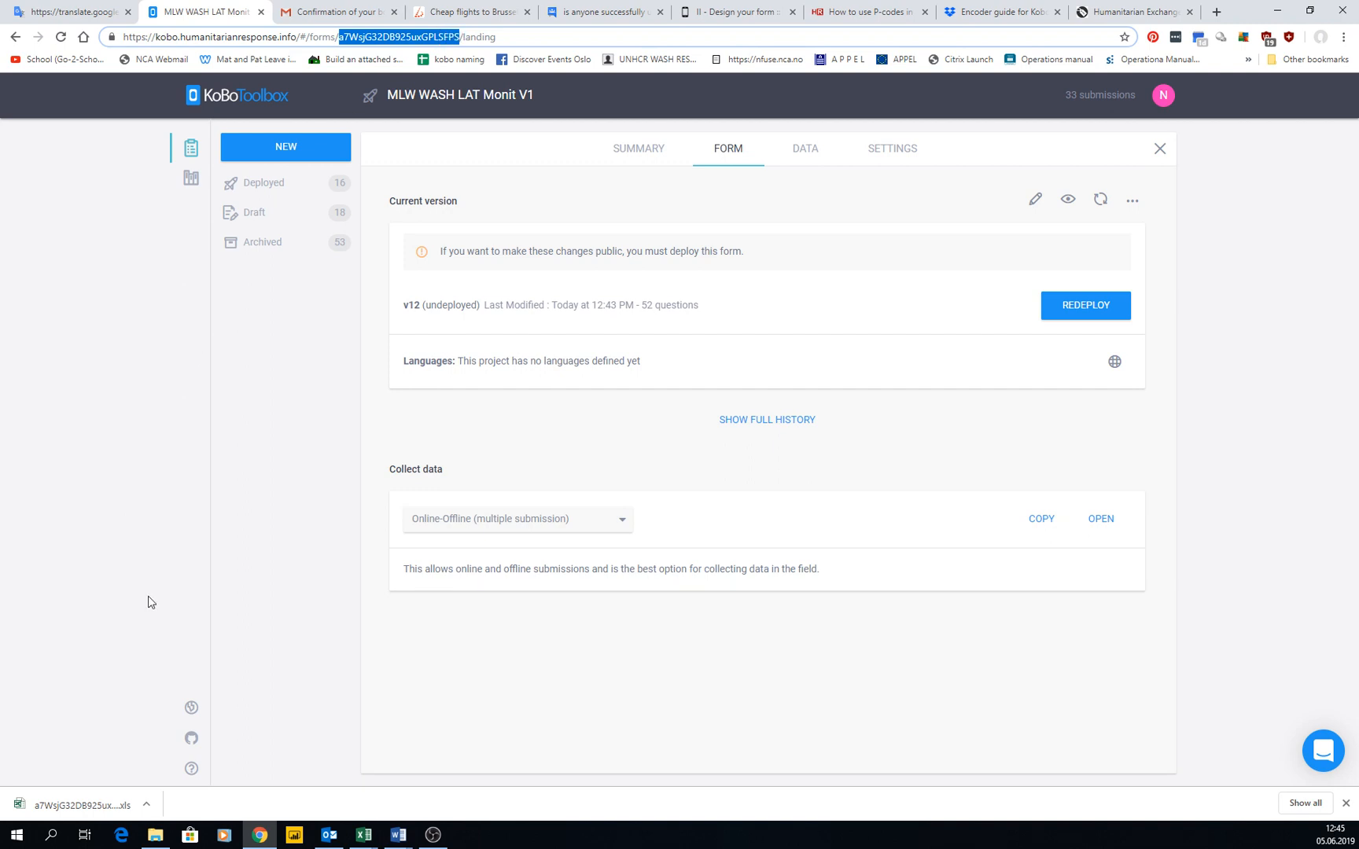
mouse_move(77, 806)
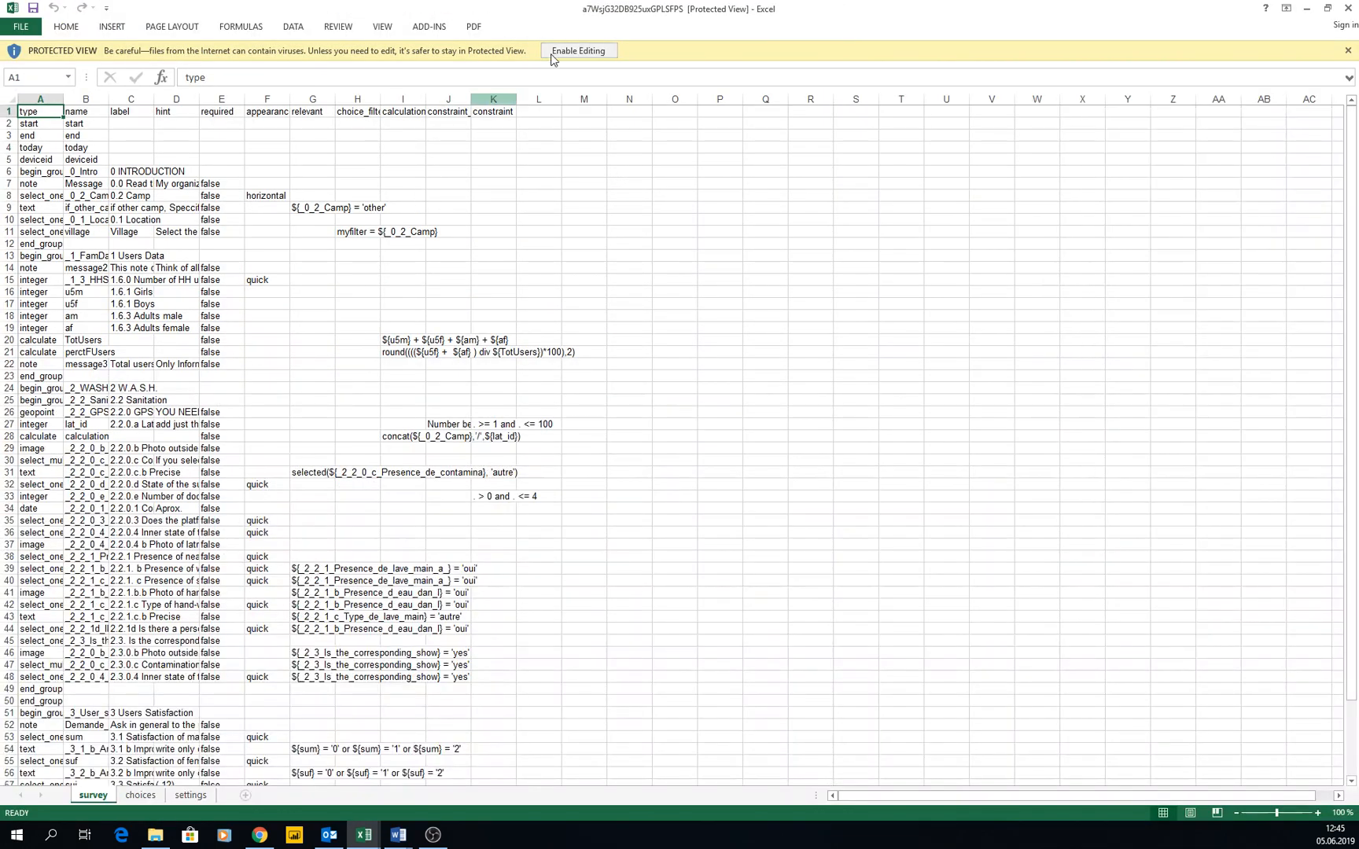
Enable editing in Excel and review the hint column and the start, end and today rows
left_click(577, 50)
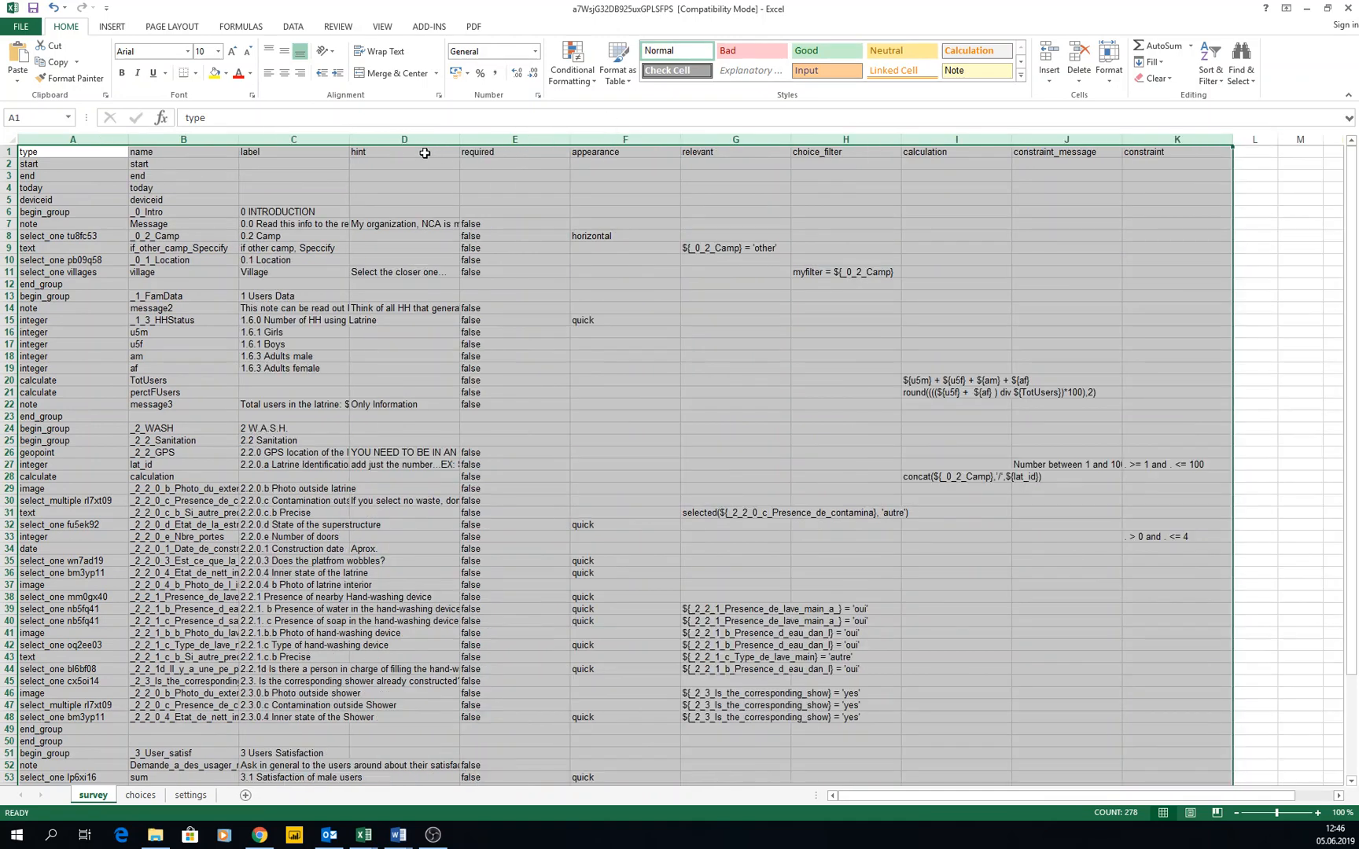
left_click(404, 152)
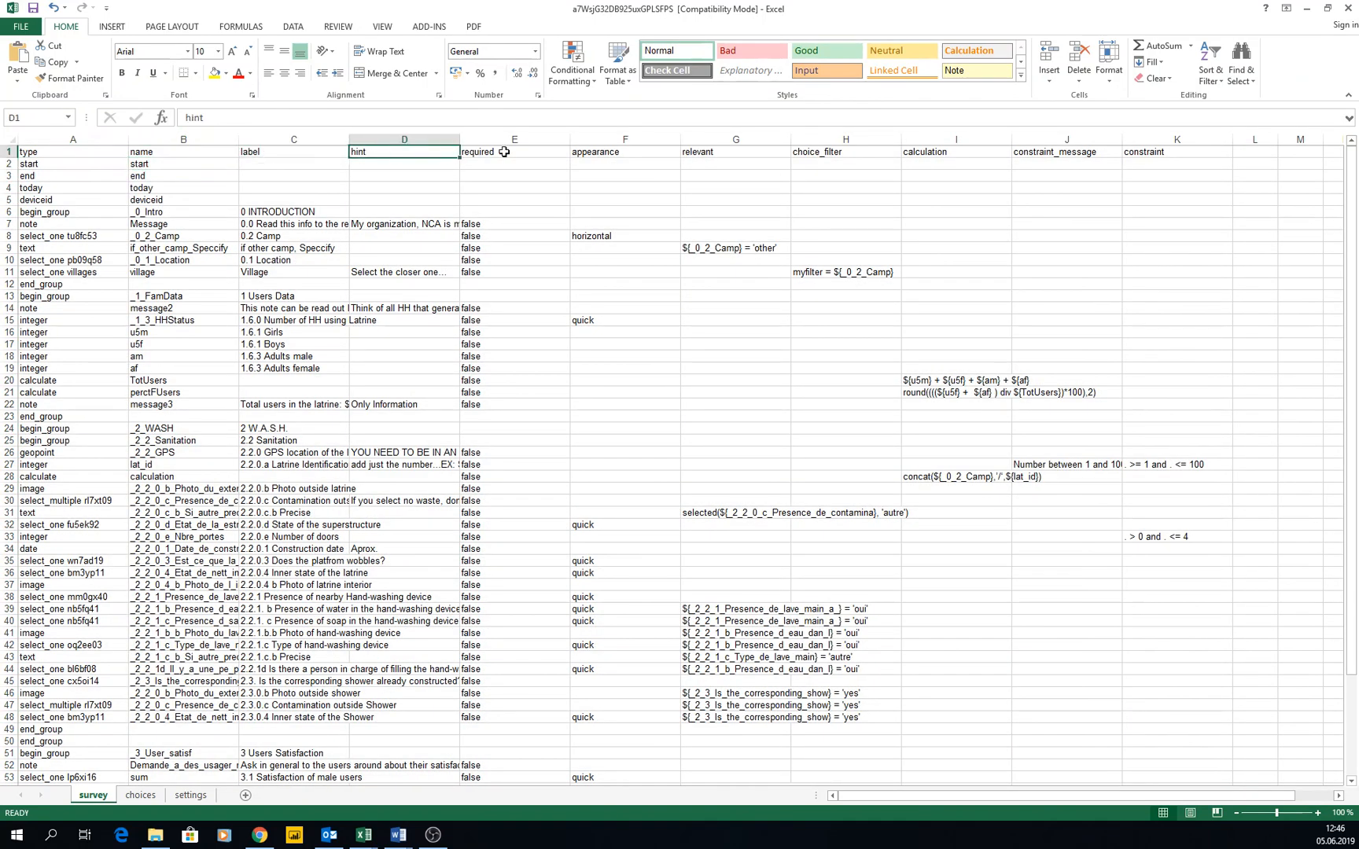
left_click(1066, 139)
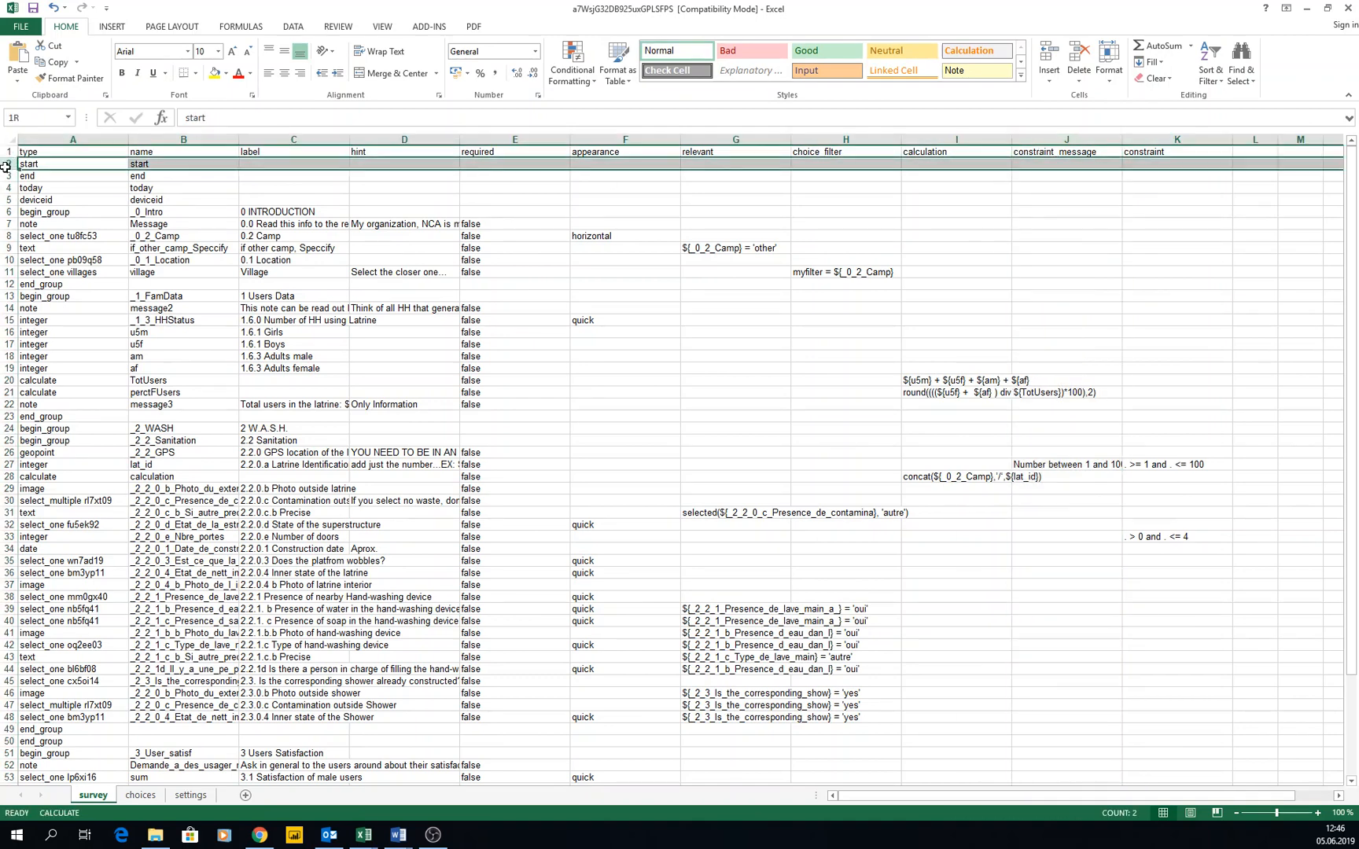
left_click(73, 163)
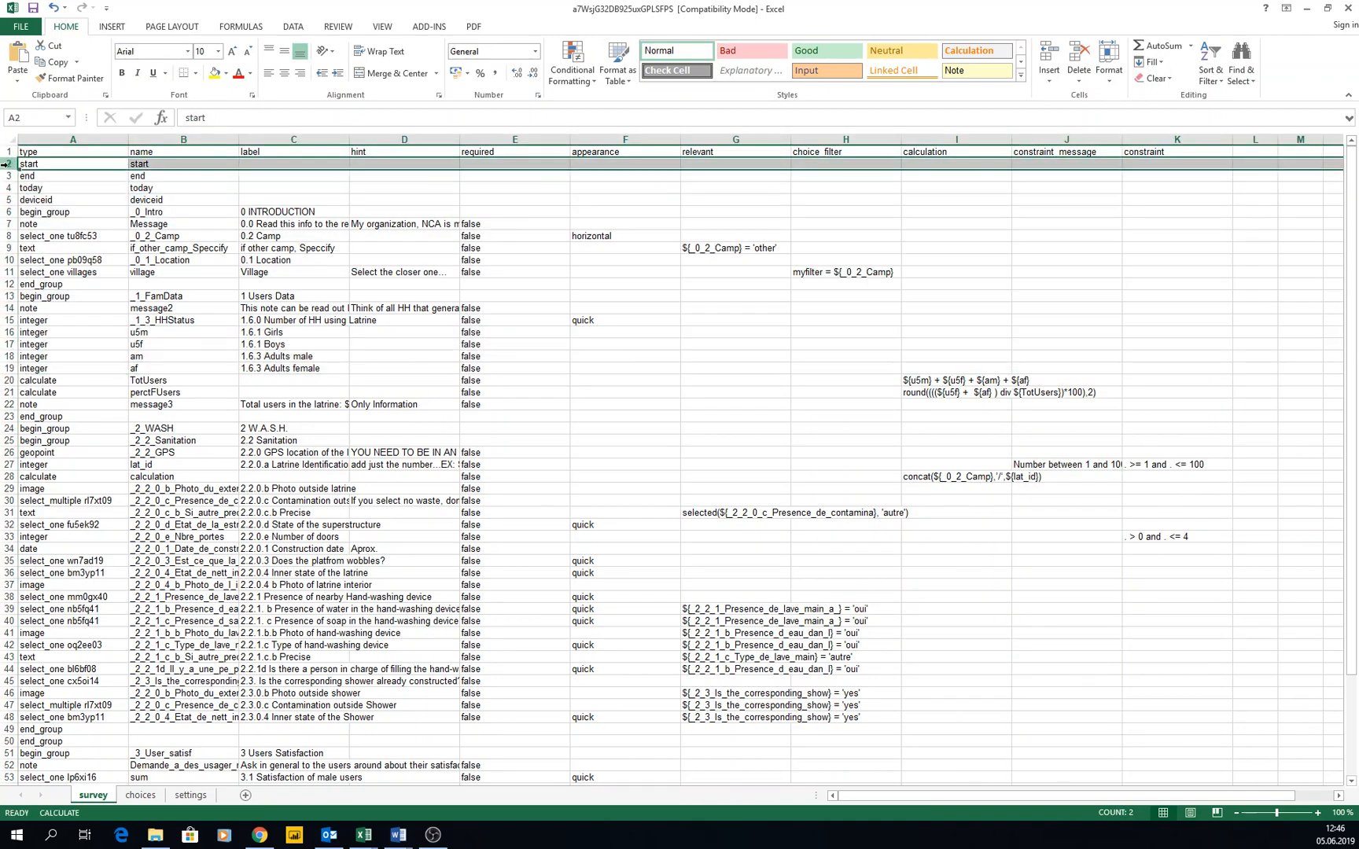
left_click(74, 176)
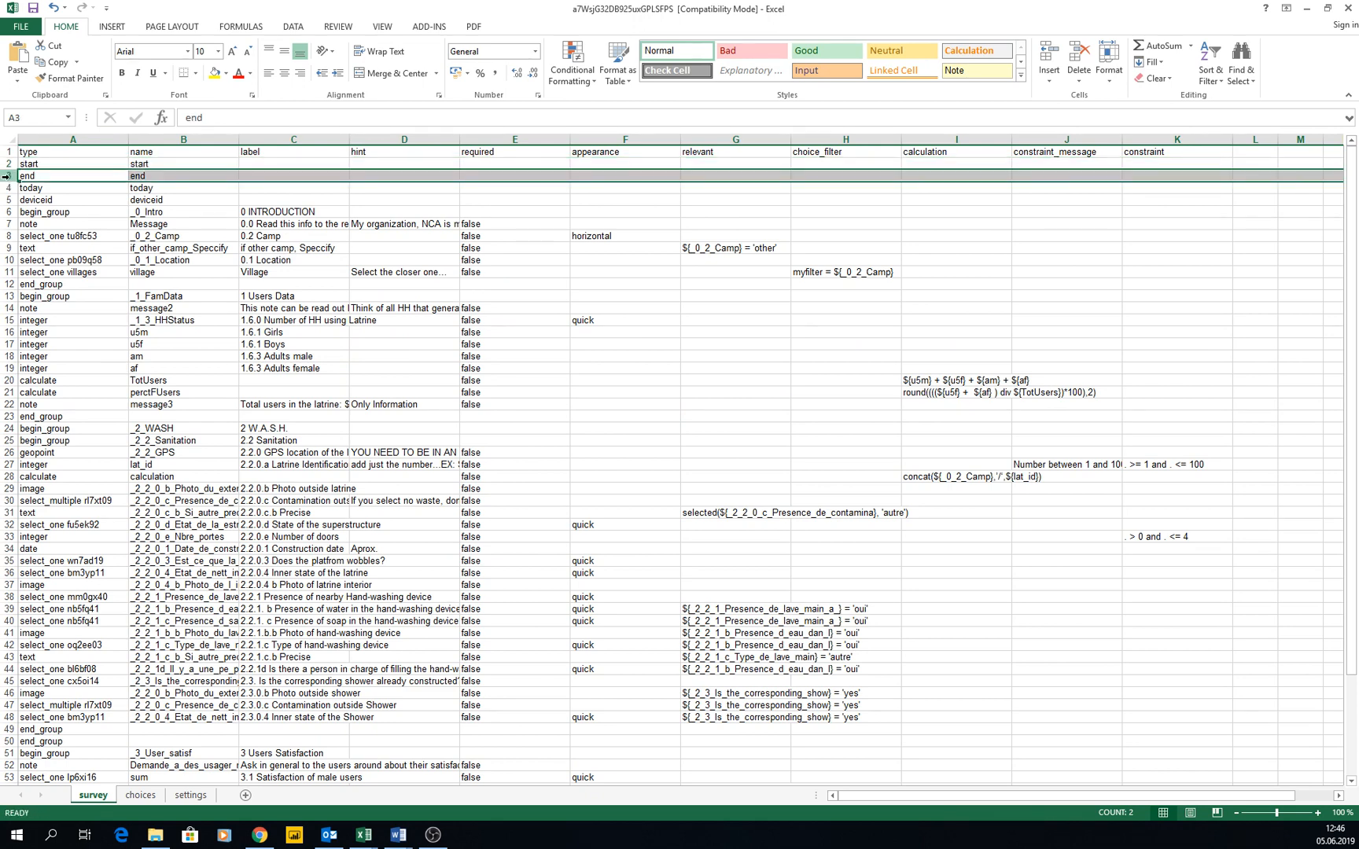
left_click(8, 200)
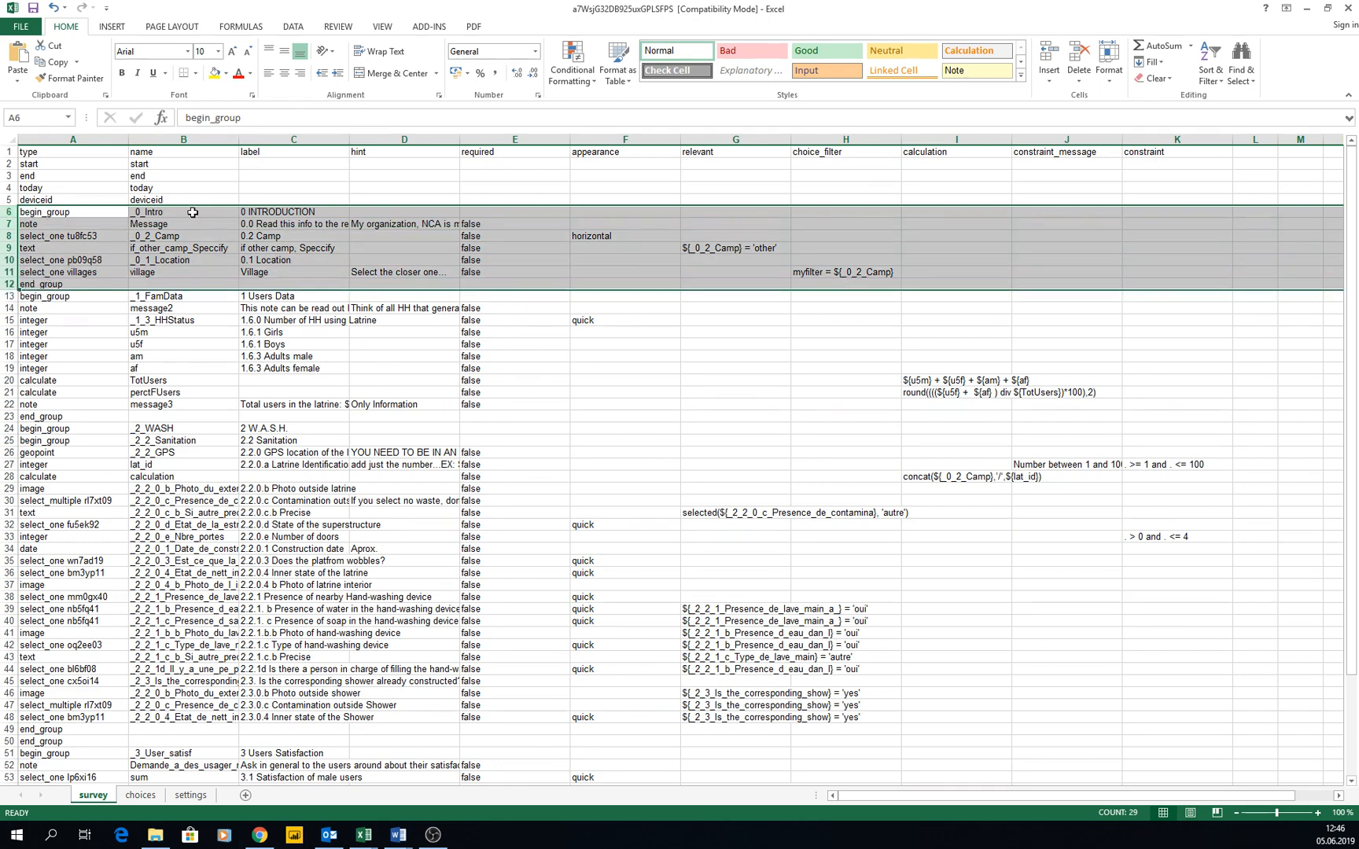
mouse_move(100, 279)
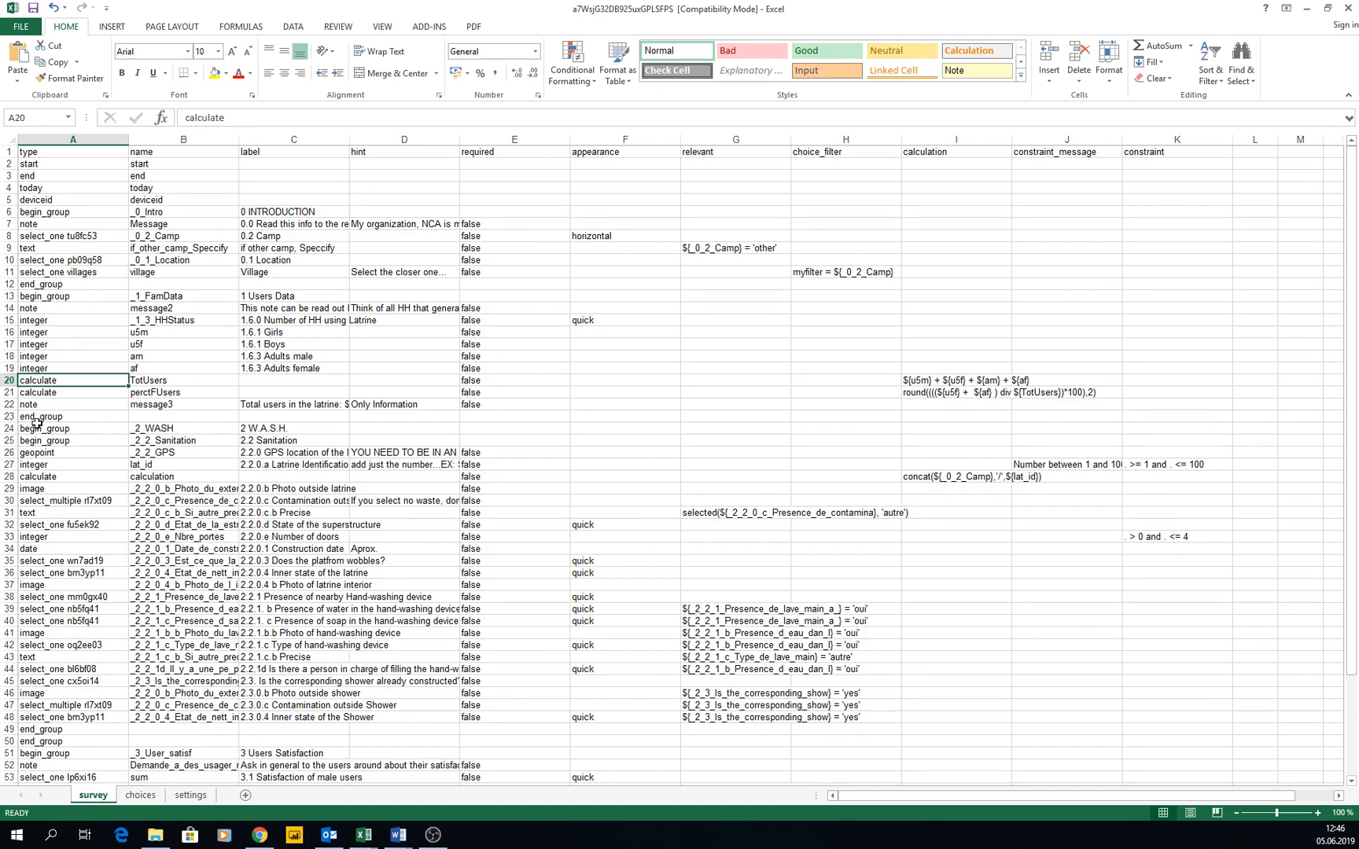
scroll("down", 3)
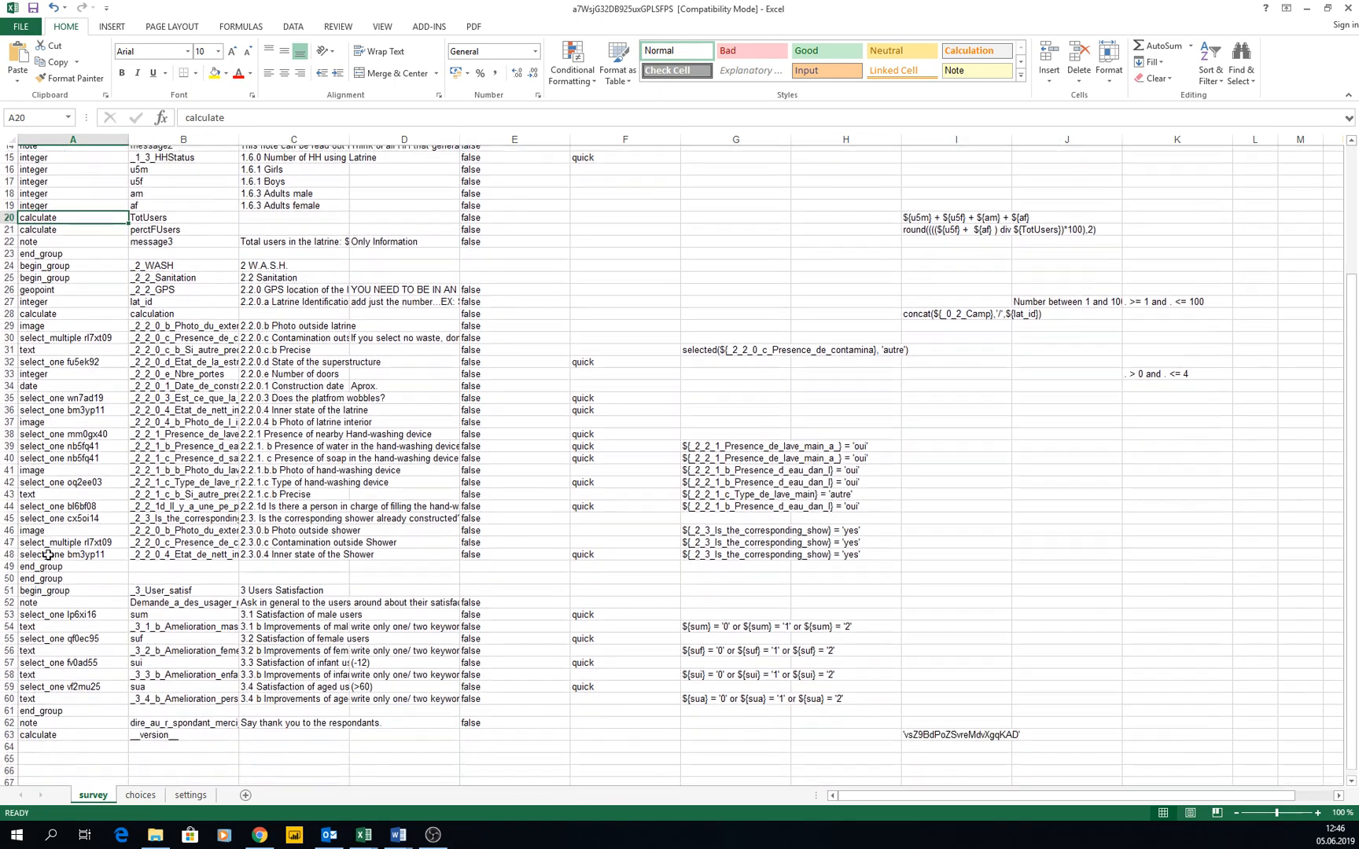
scroll("down", 3)
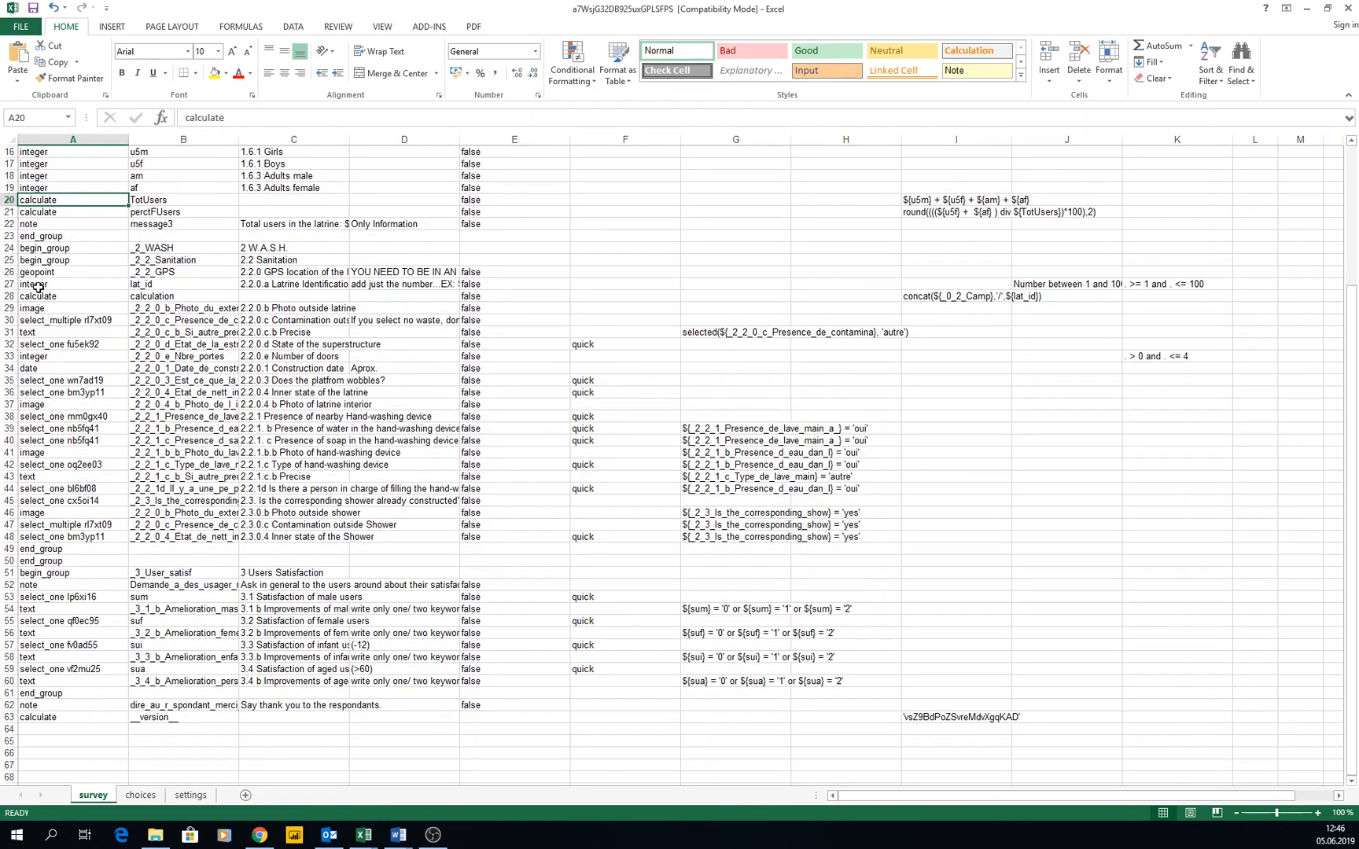
left_click(36, 272)
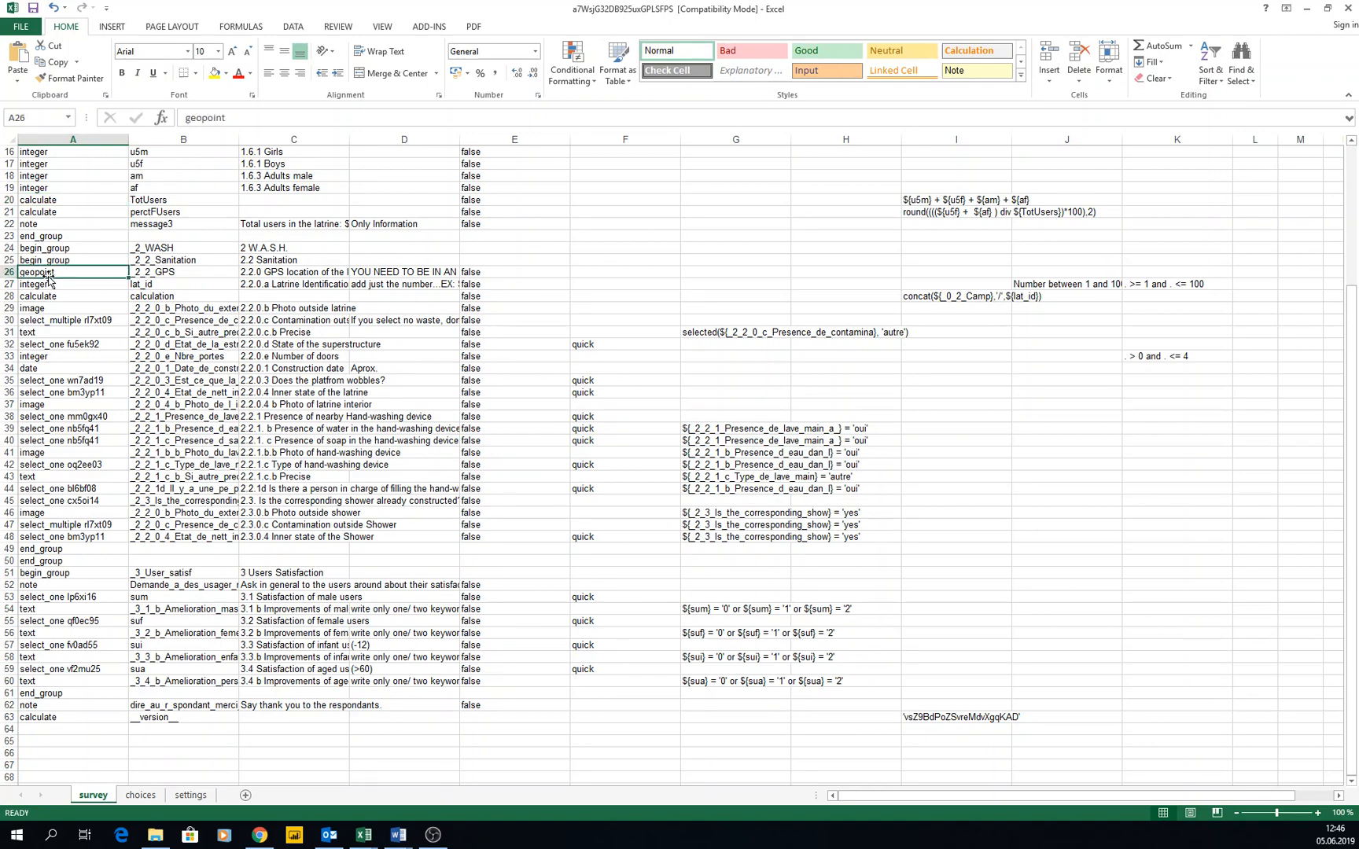
left_click(73, 308)
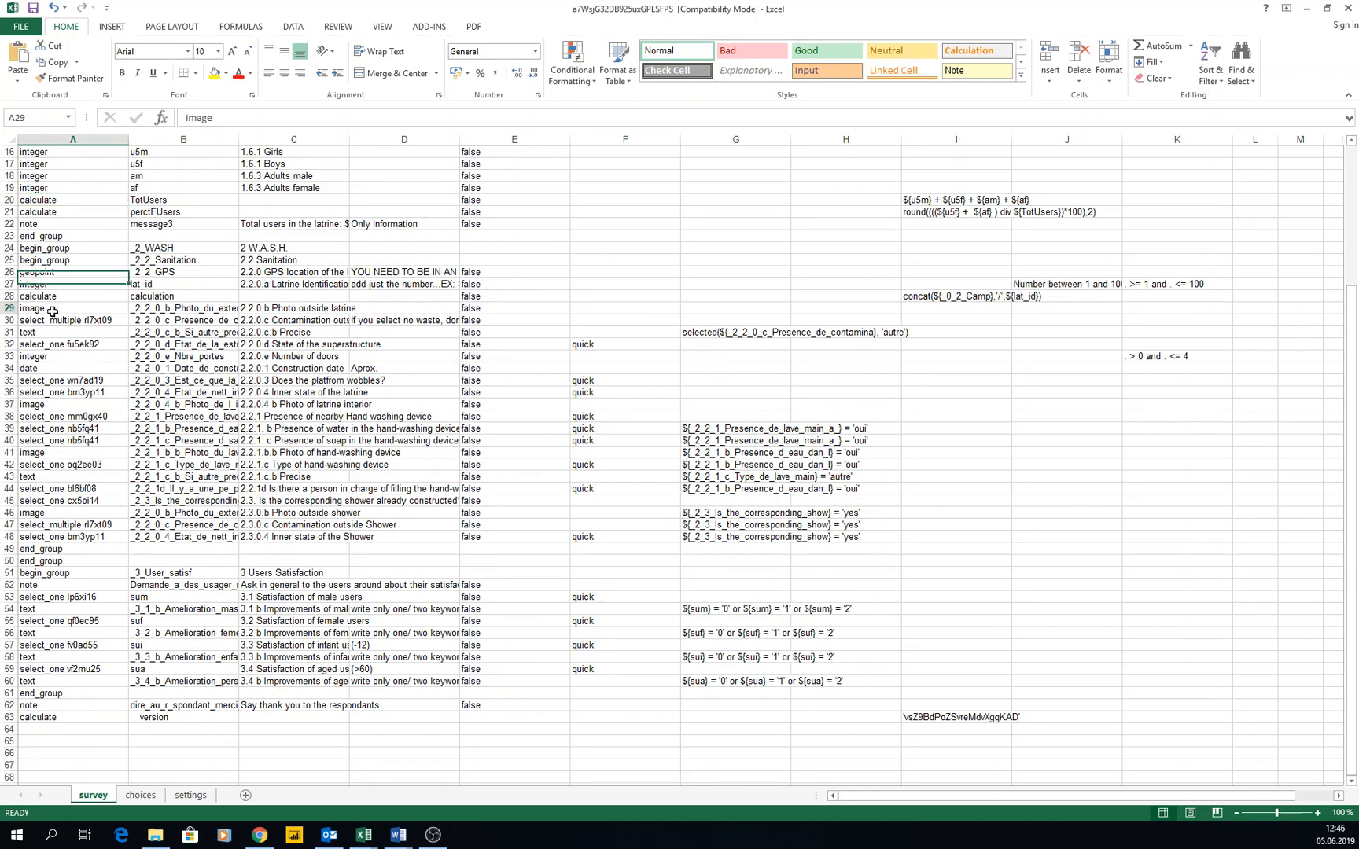
left_click_drag(73, 297, 184, 308)
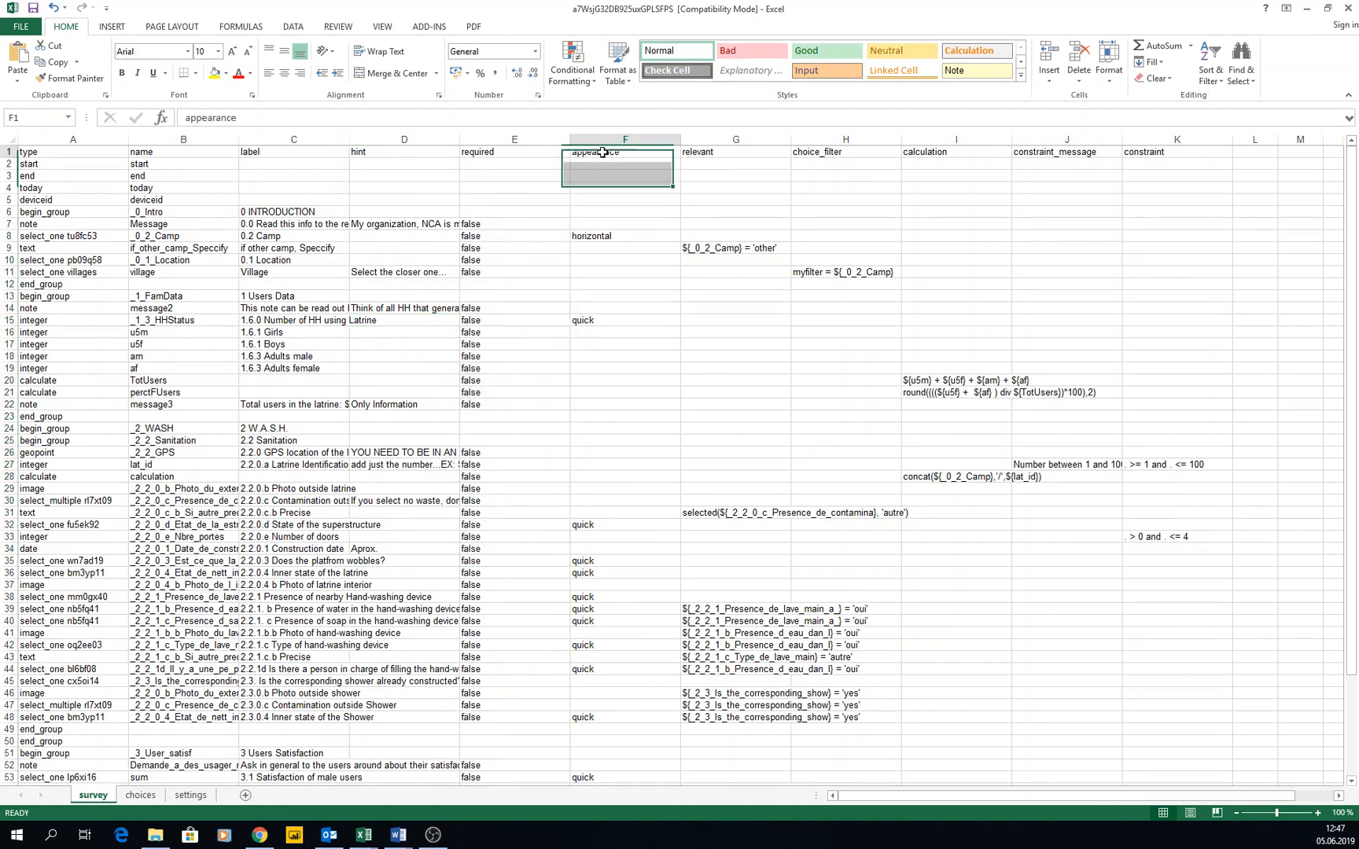
left_click_drag(625, 152, 626, 645)
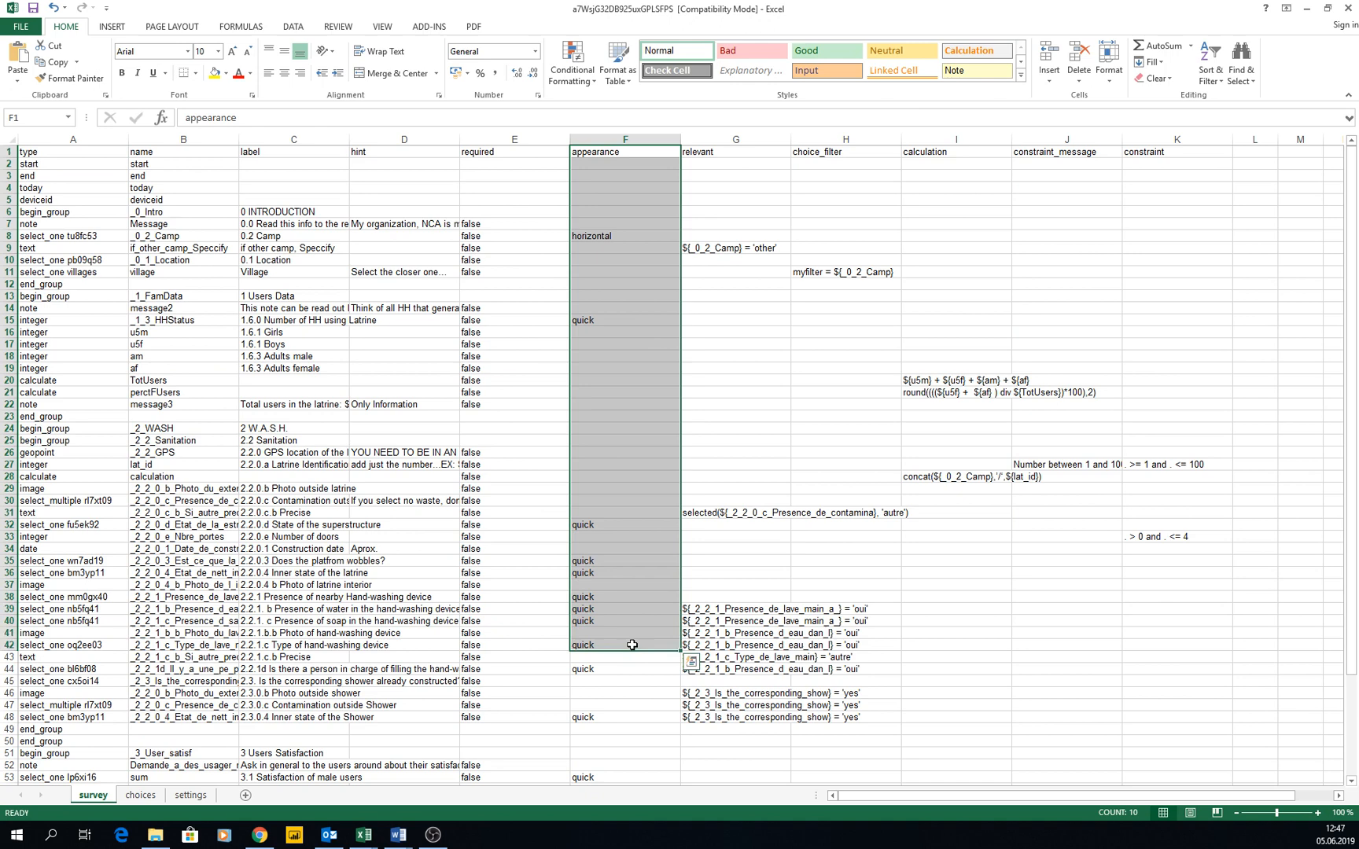
left_click(735, 152)
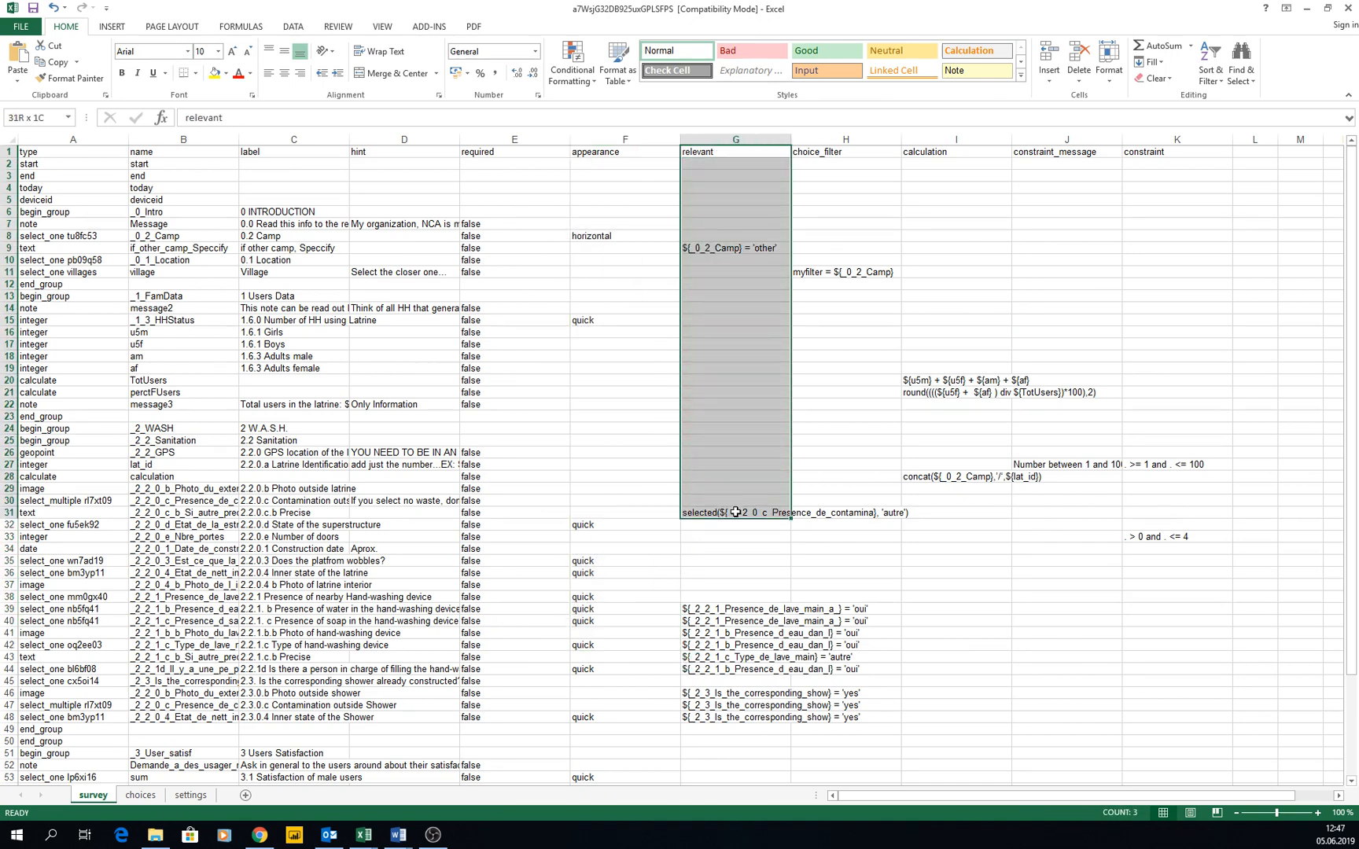
left_click(736, 512)
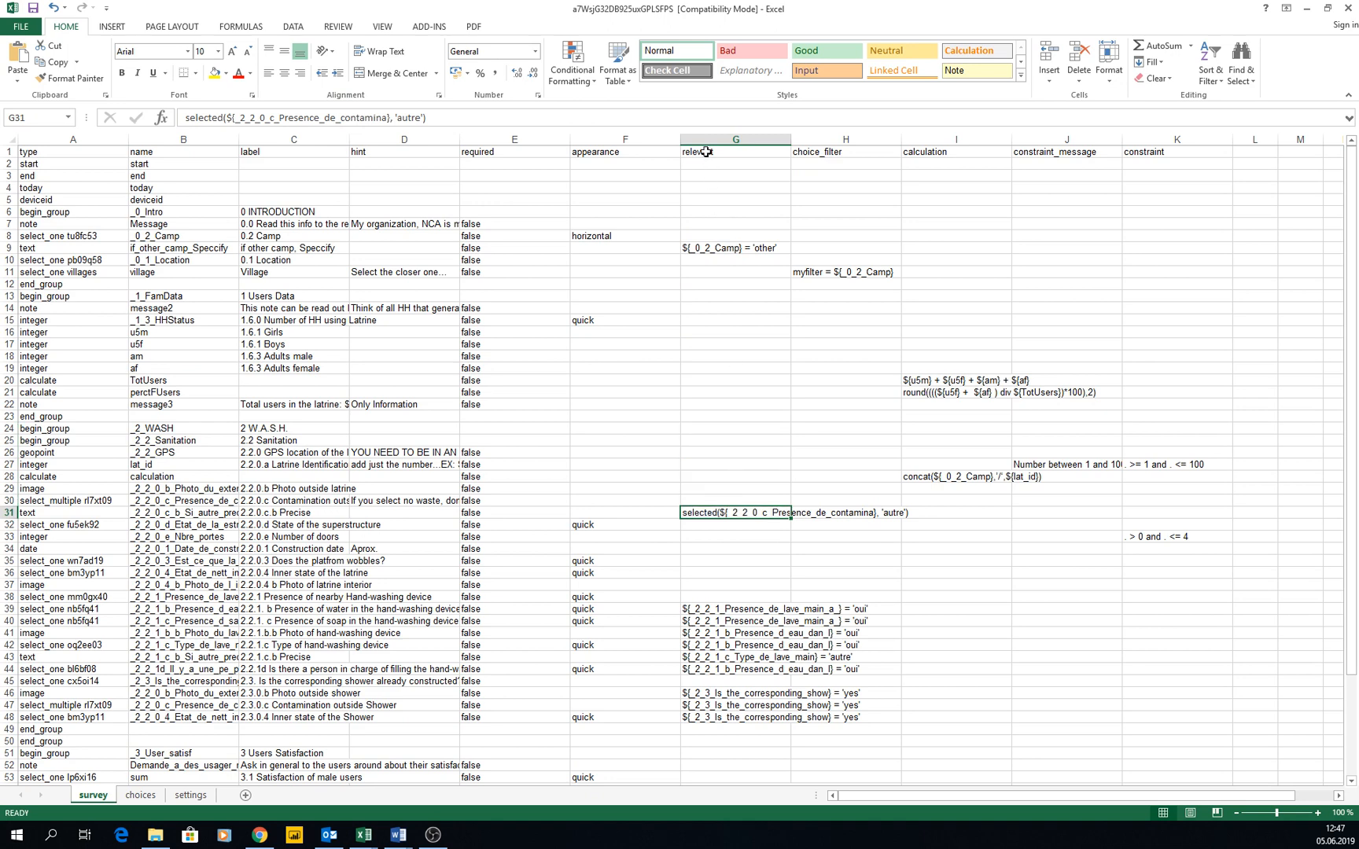
left_click(736, 139)
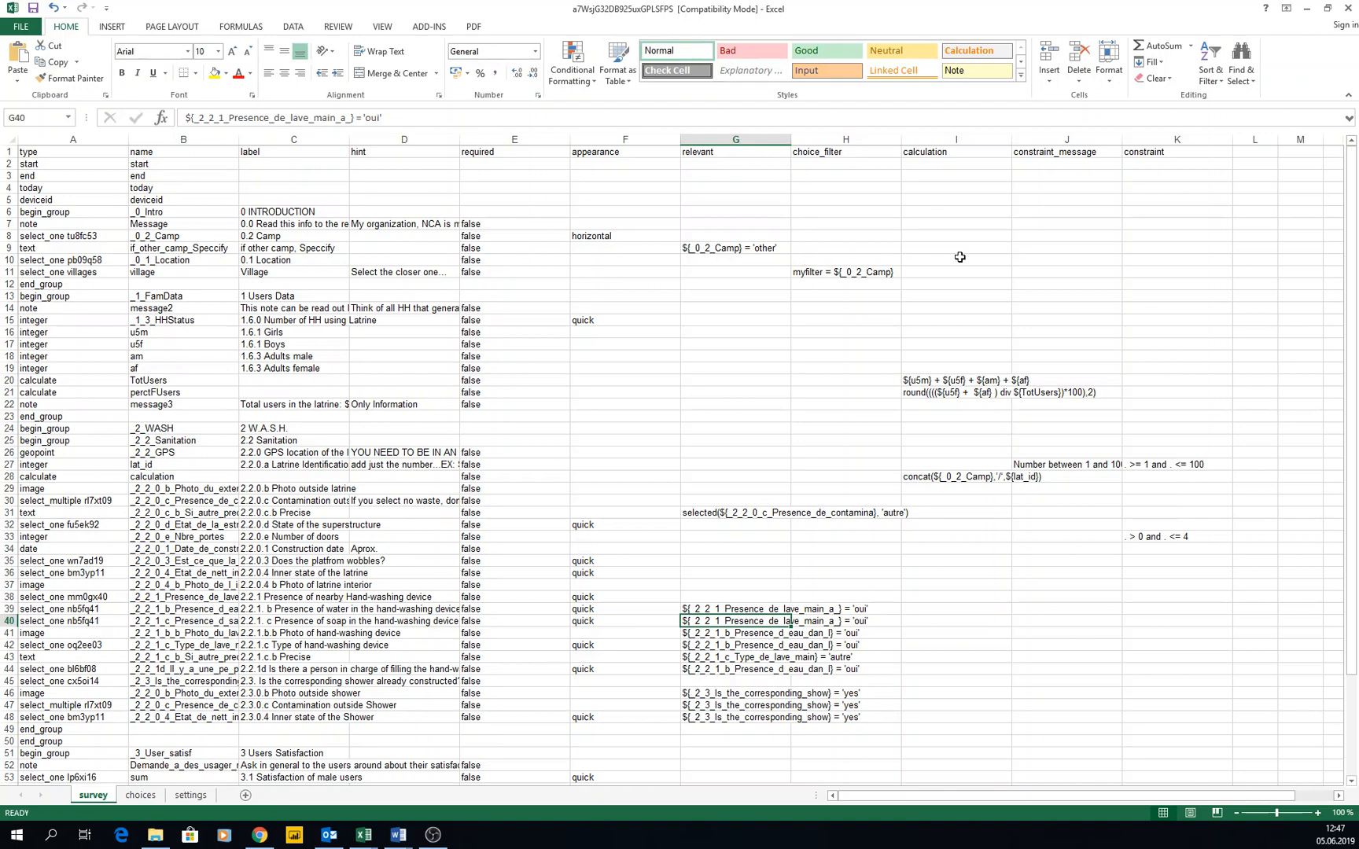
left_click(844, 152)
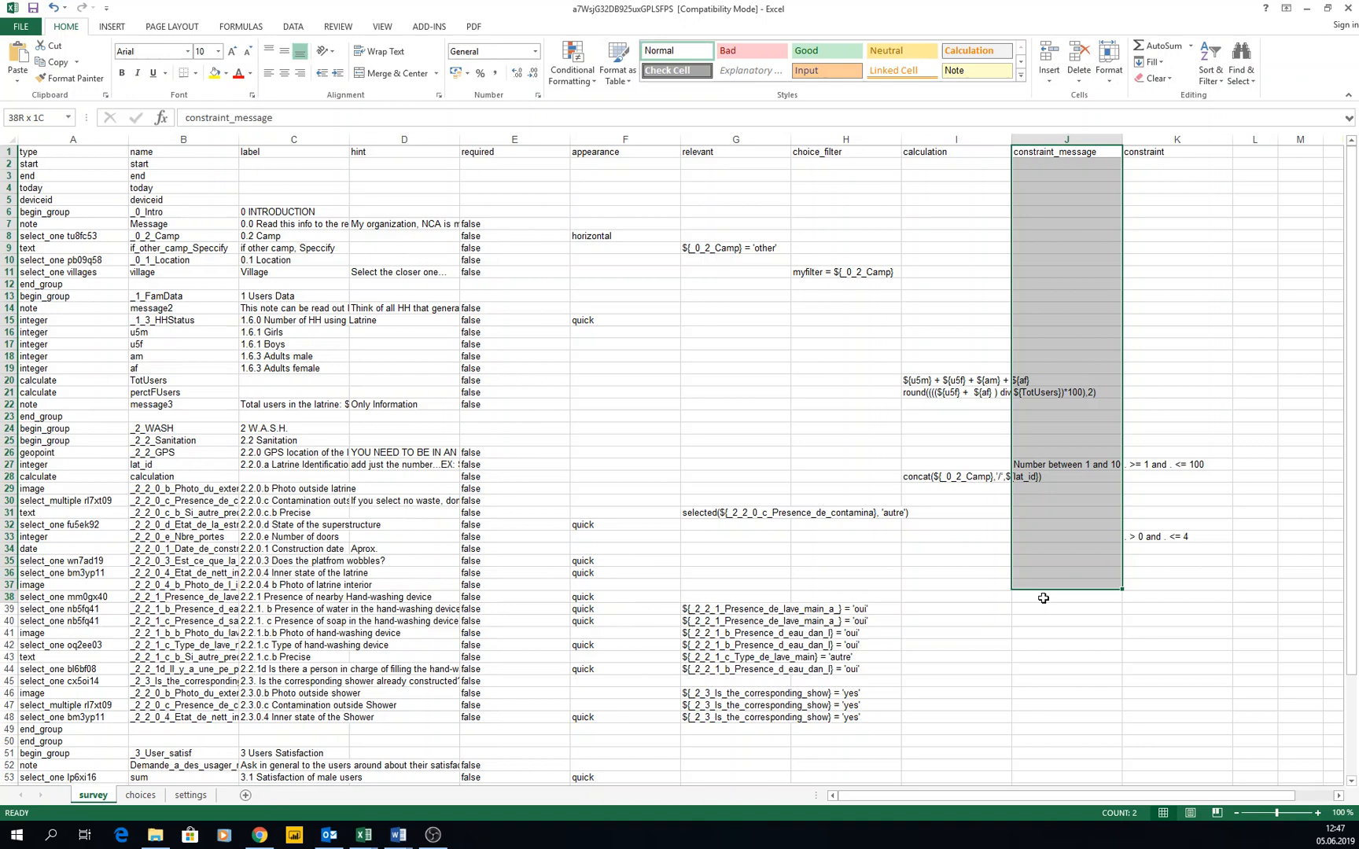
left_click(1176, 139)
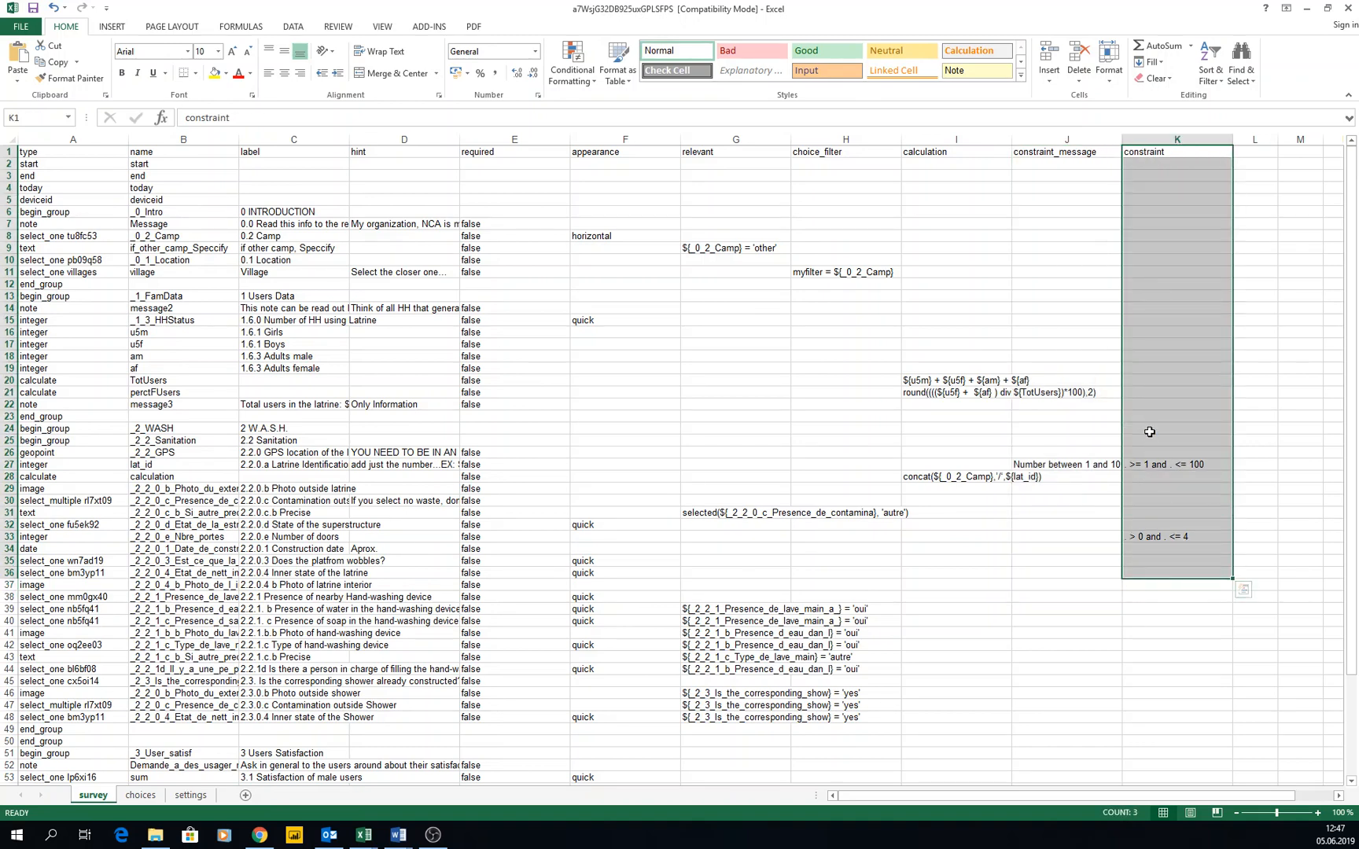
mouse_move(291, 477)
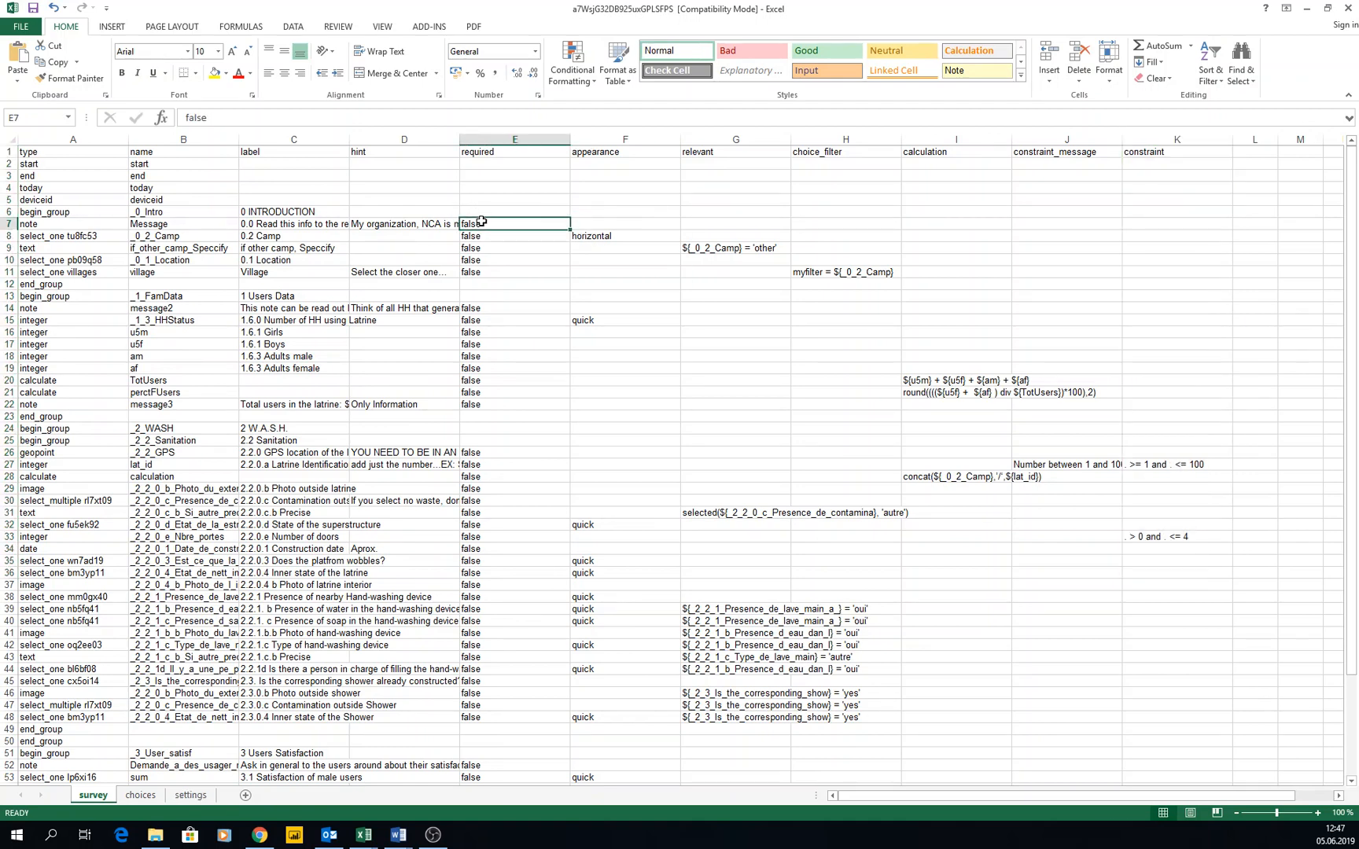
type("tru")
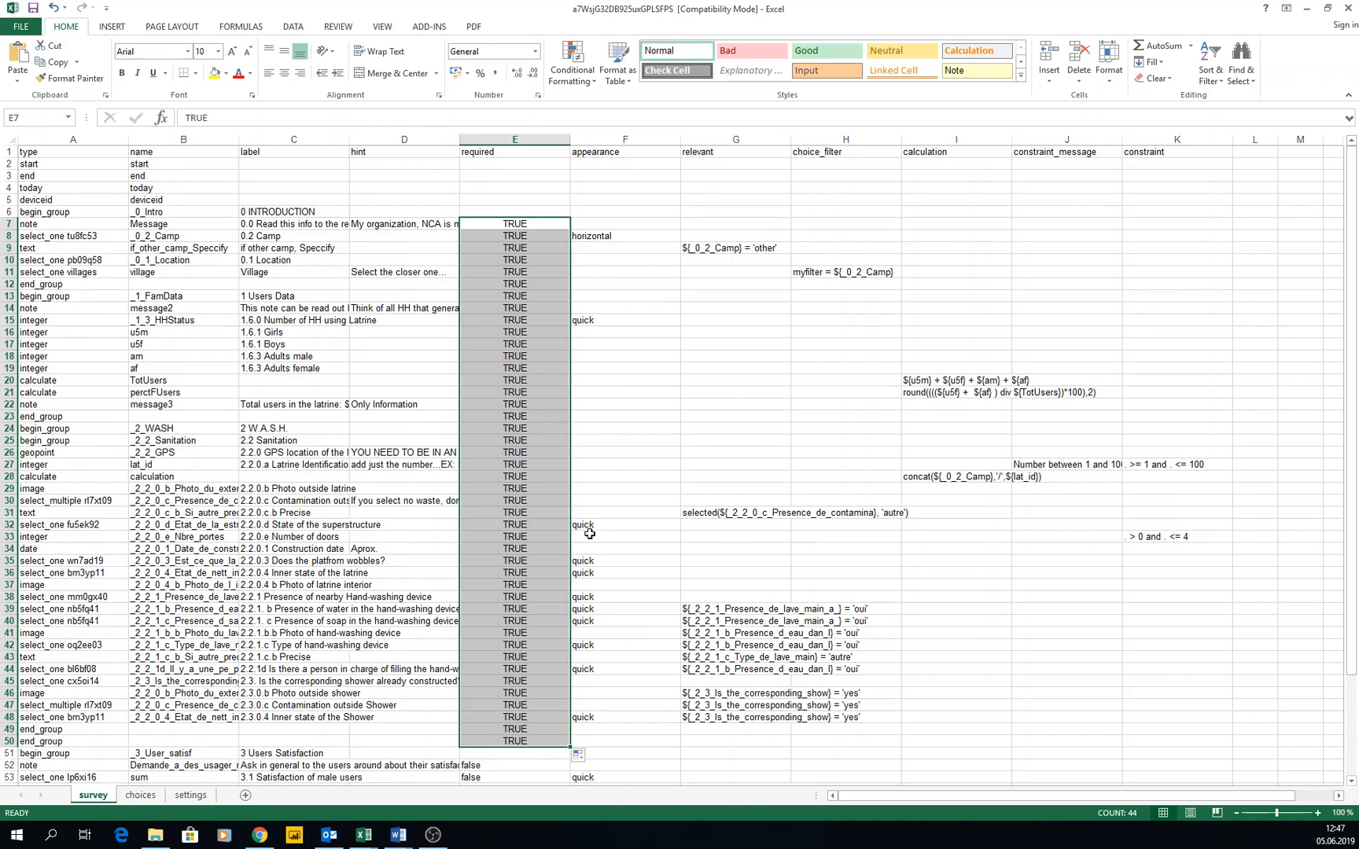
mouse_move(546, 644)
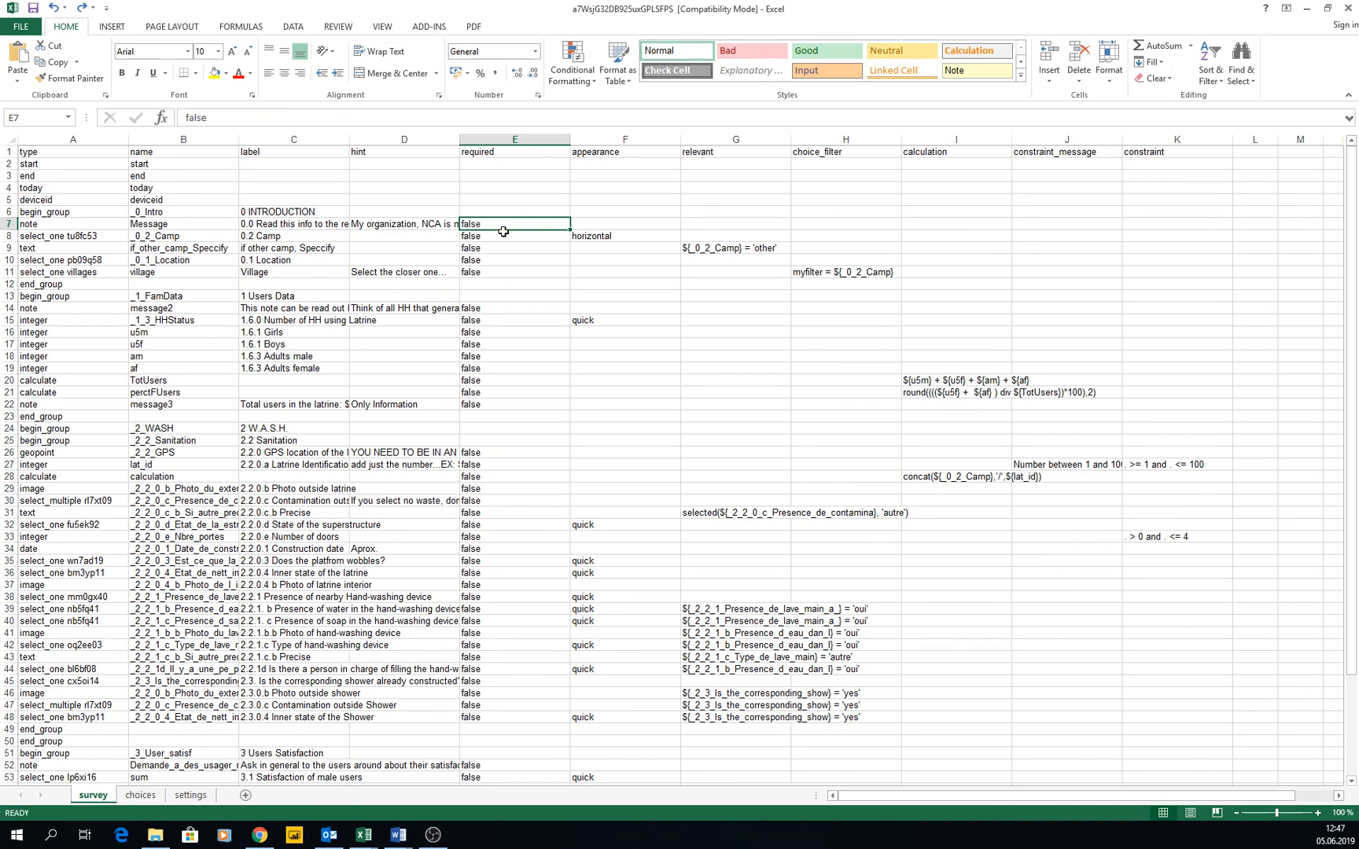
mouse_move(544, 480)
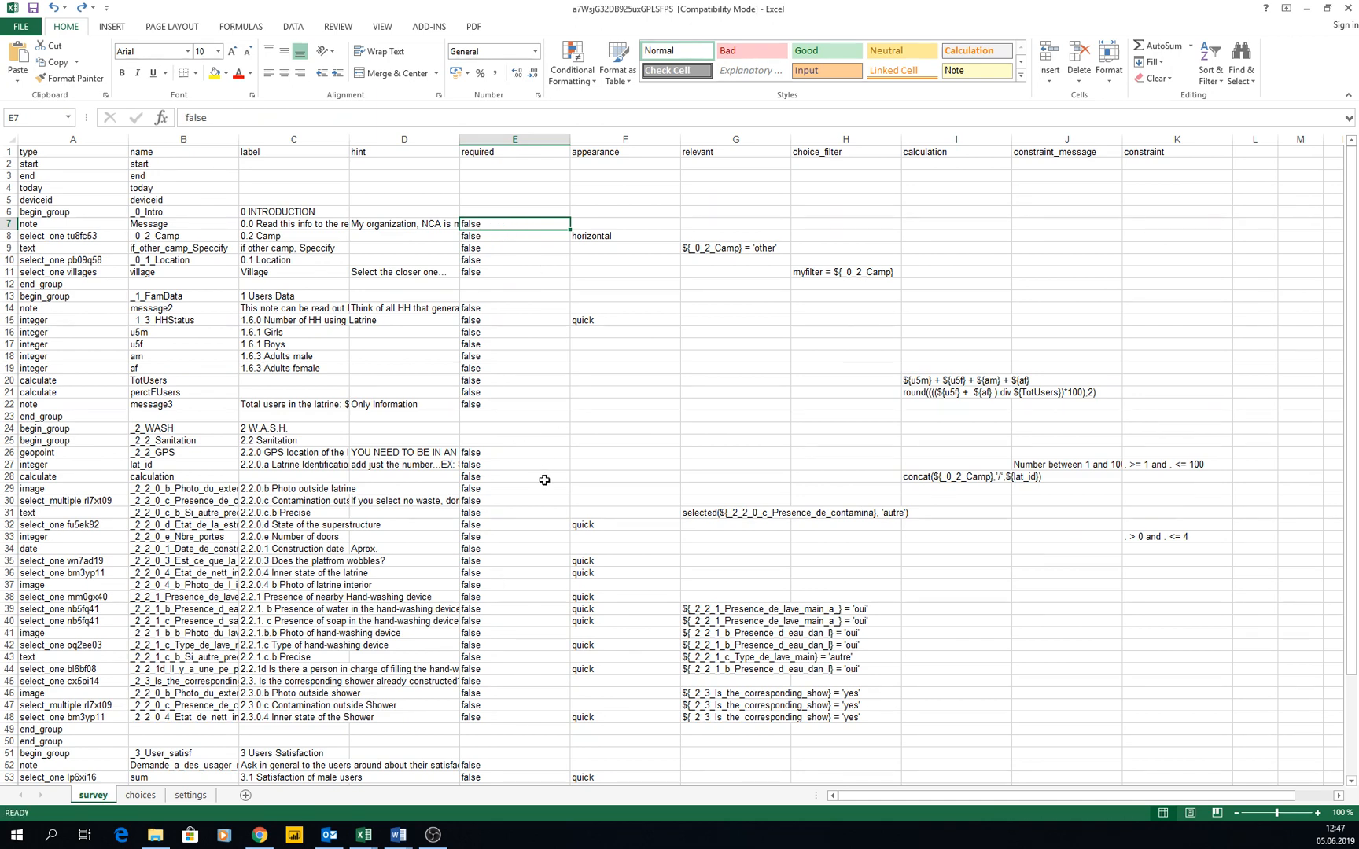
scroll("down", 3)
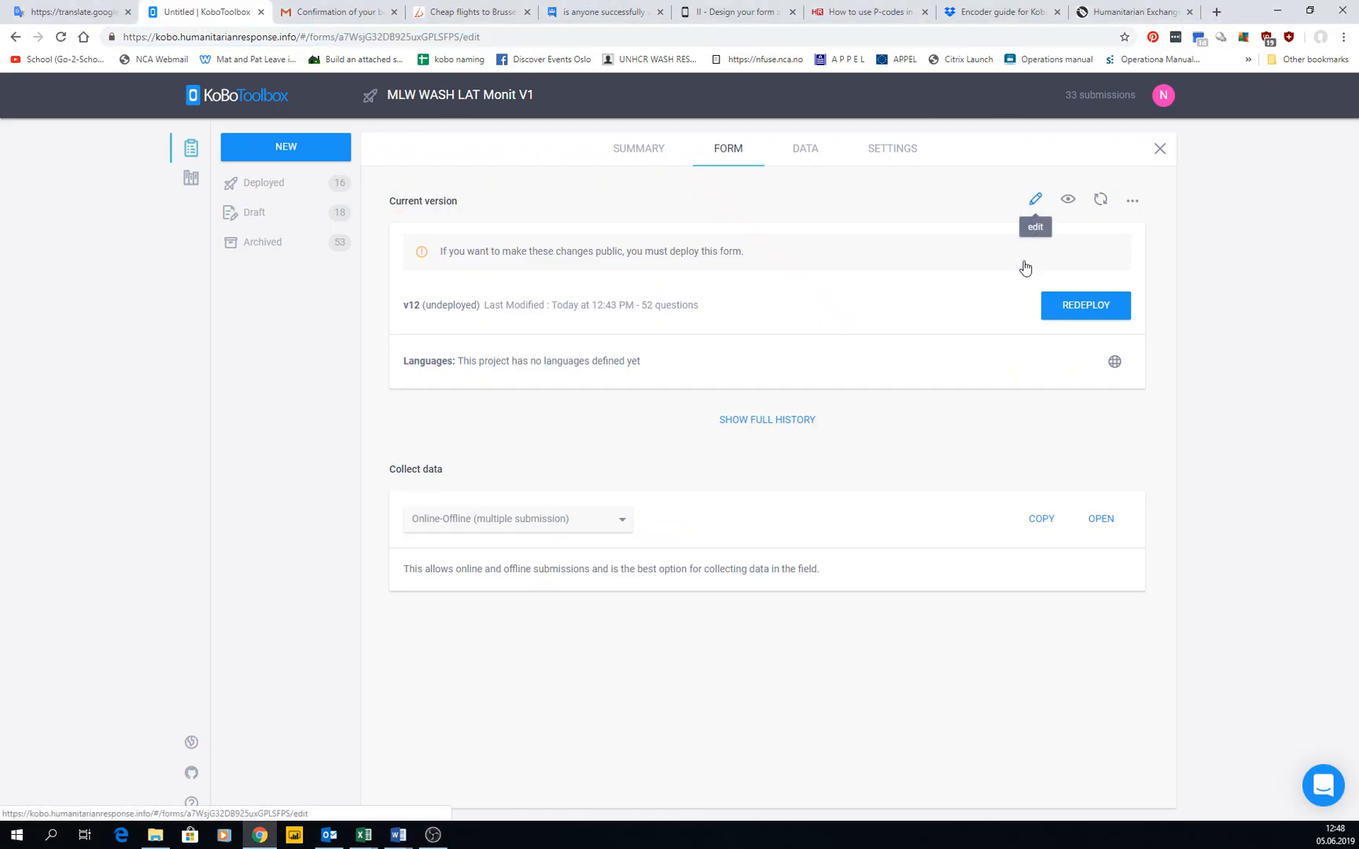
Edit the form's current version from the project's Form tab pencil icon
left_click(1034, 199)
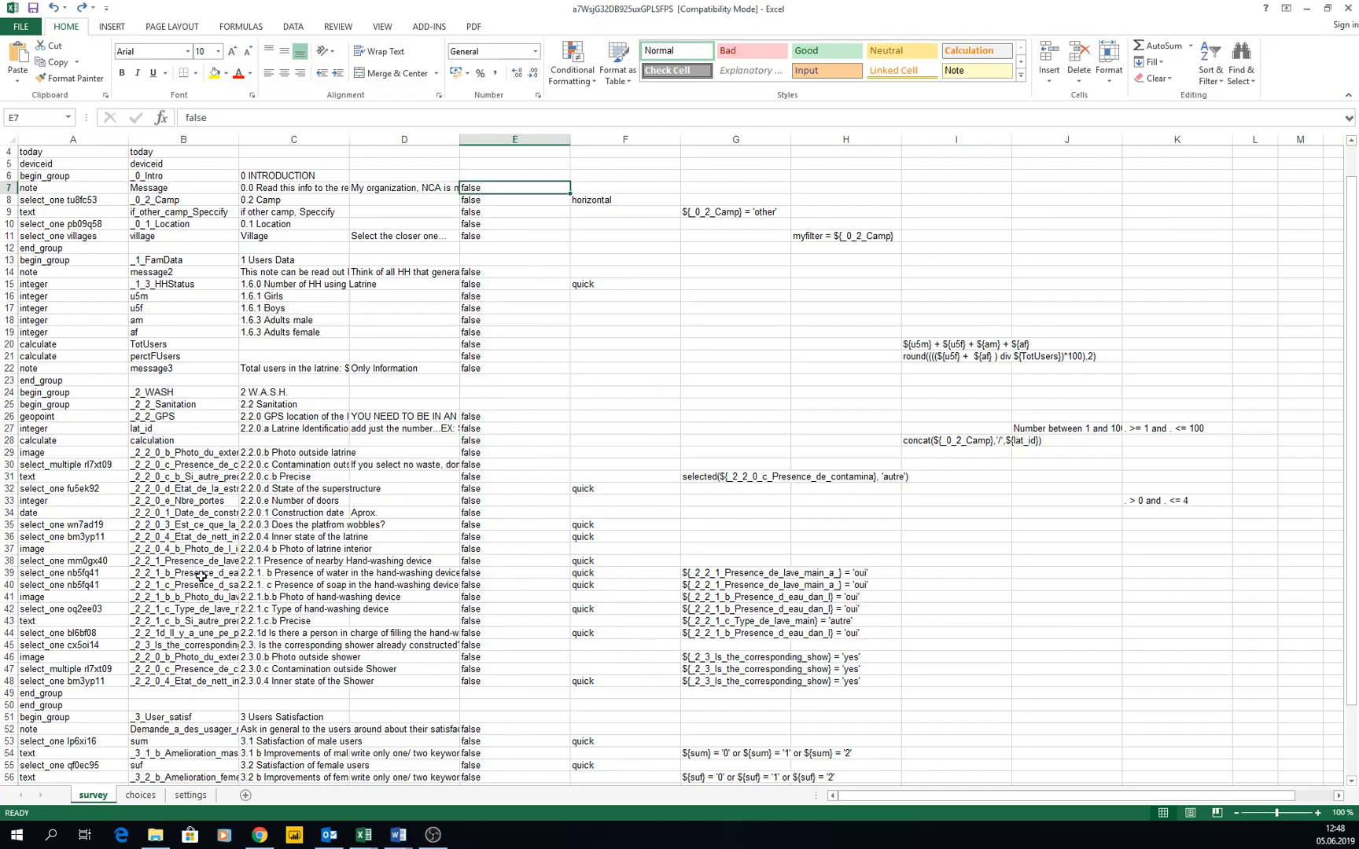
mouse_move(139, 824)
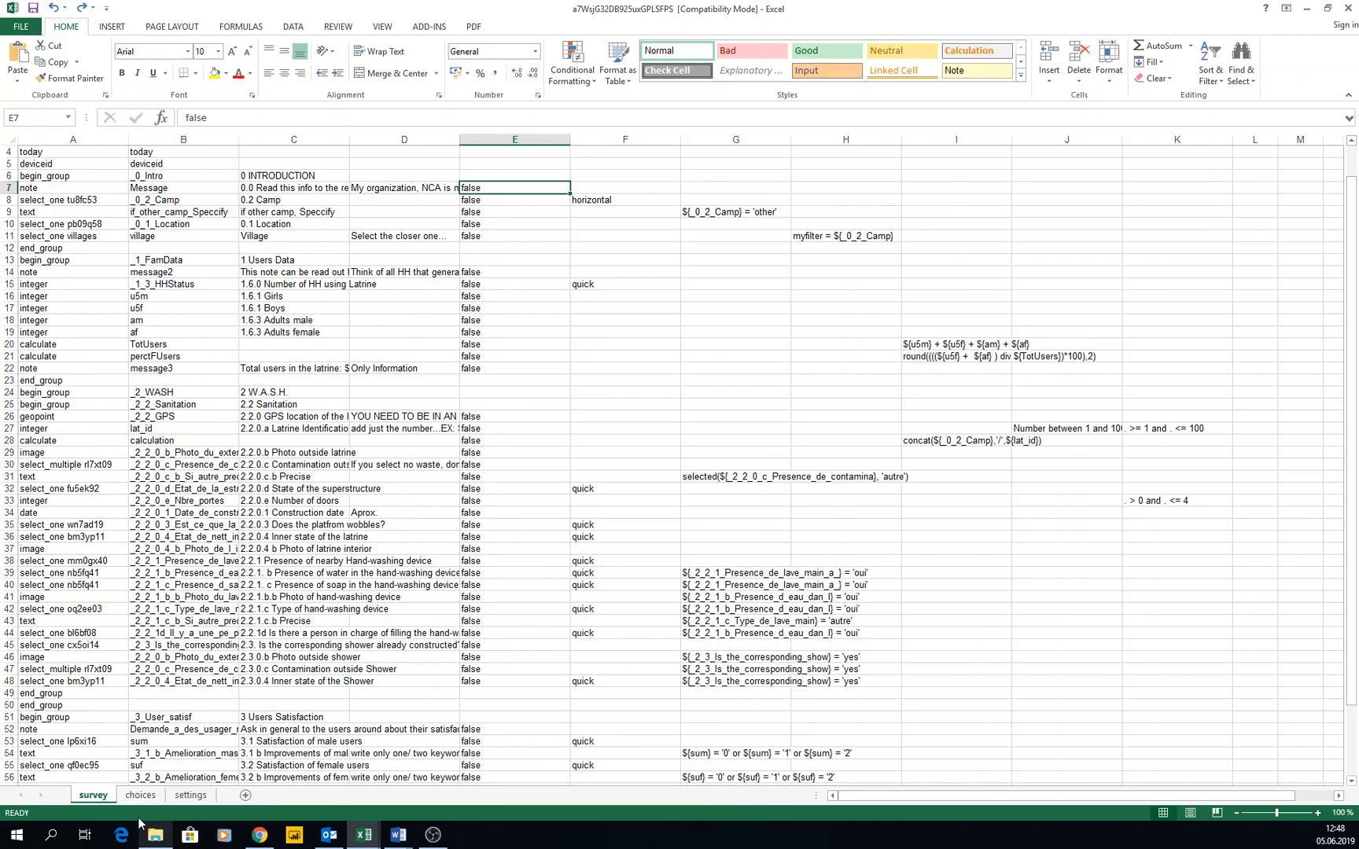
Show the choices sheet and scroll through the camps and their villages' filter values
left_click(139, 795)
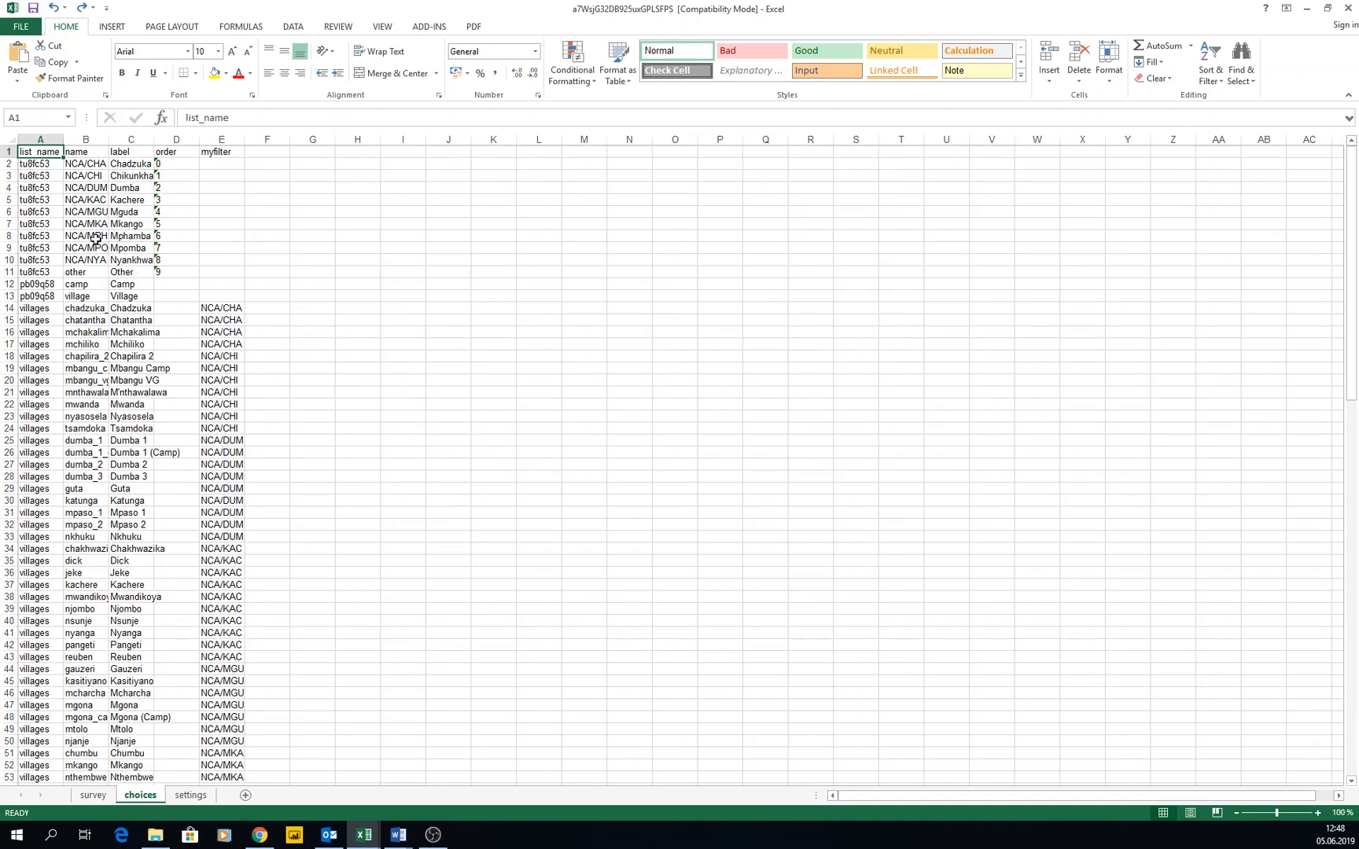
scroll("down", 3)
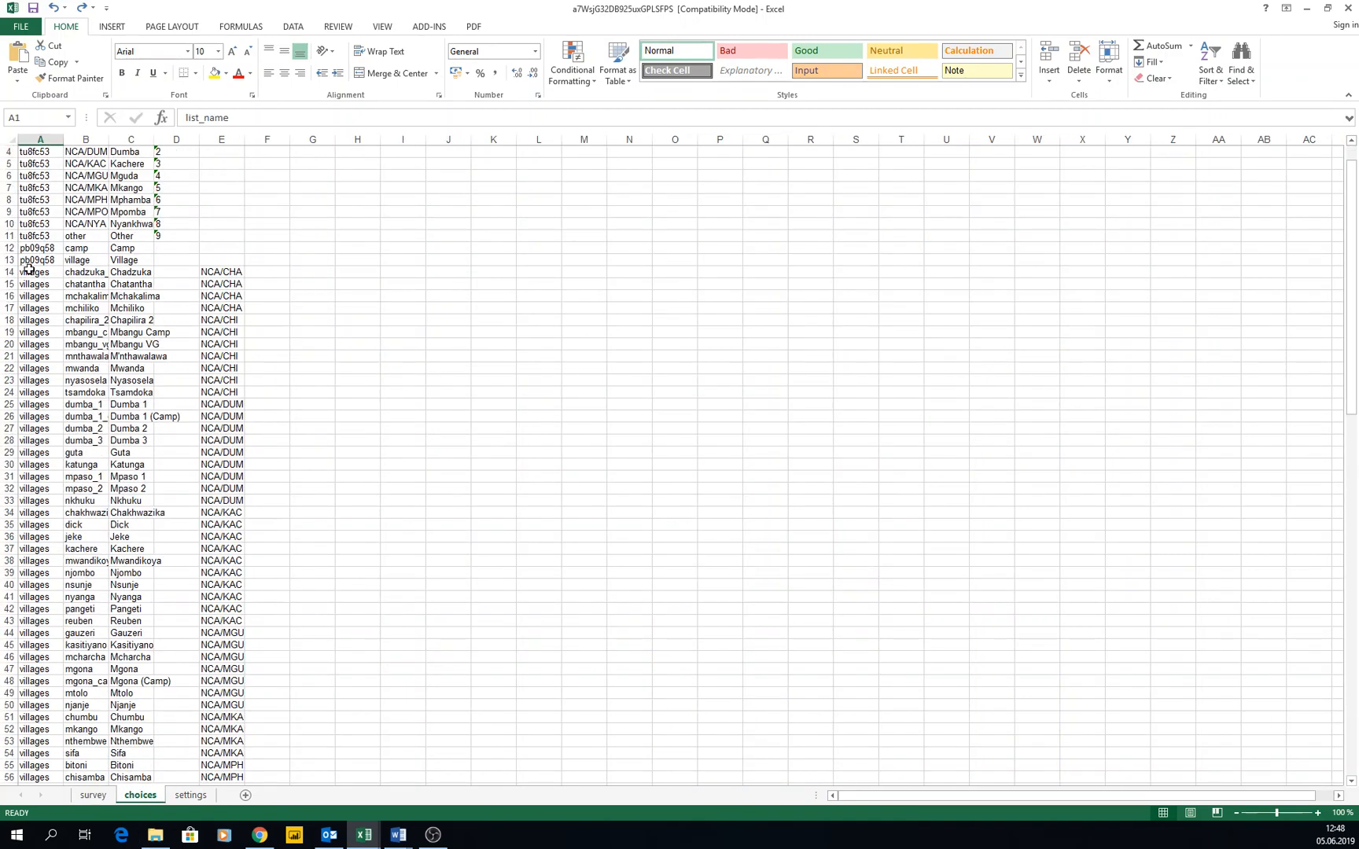
left_click_drag(40, 272, 177, 392)
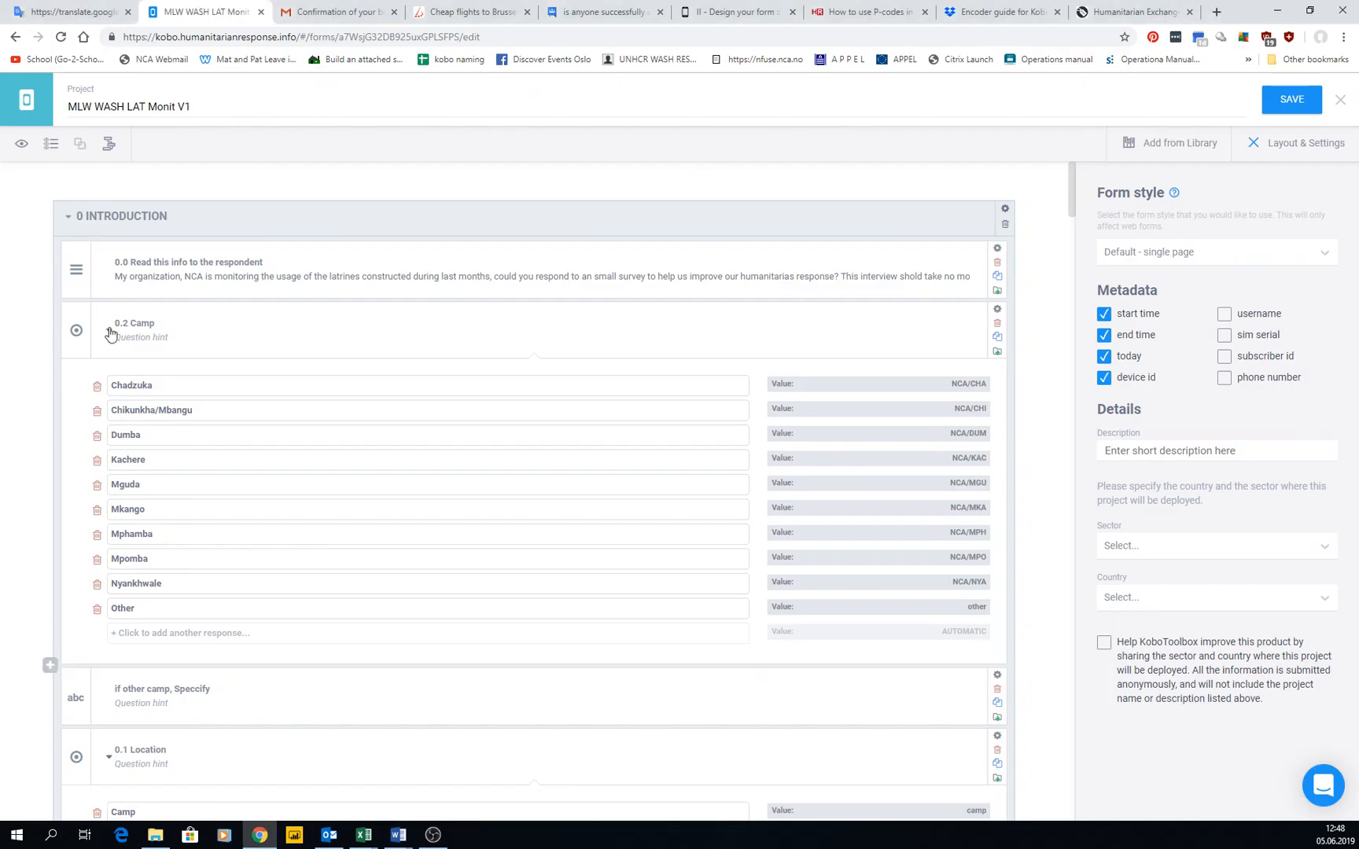
mouse_move(22, 144)
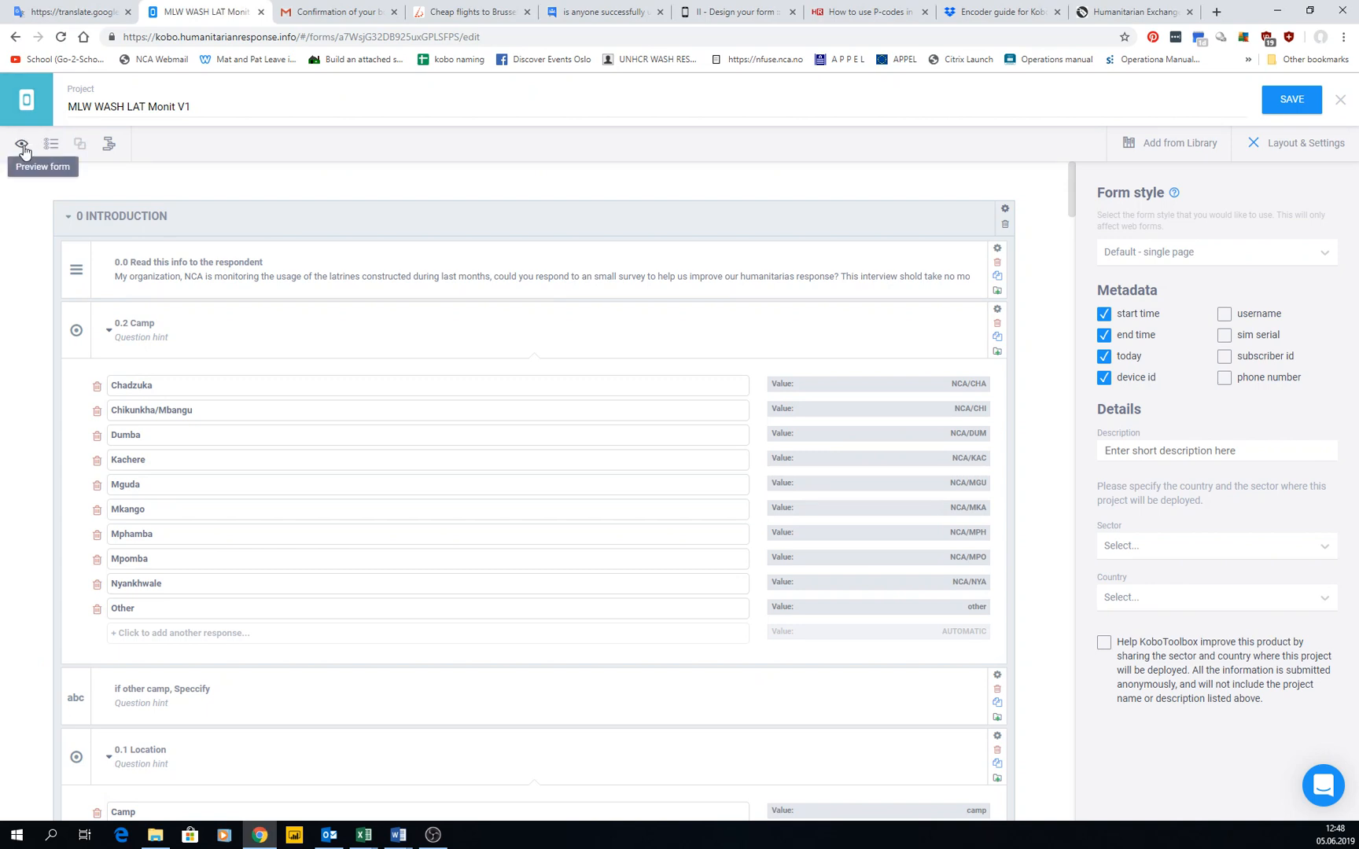
Preview the form, choosing Chadzuka, Mphamba, then Mguda as camp to check village filtering
left_click(20, 144)
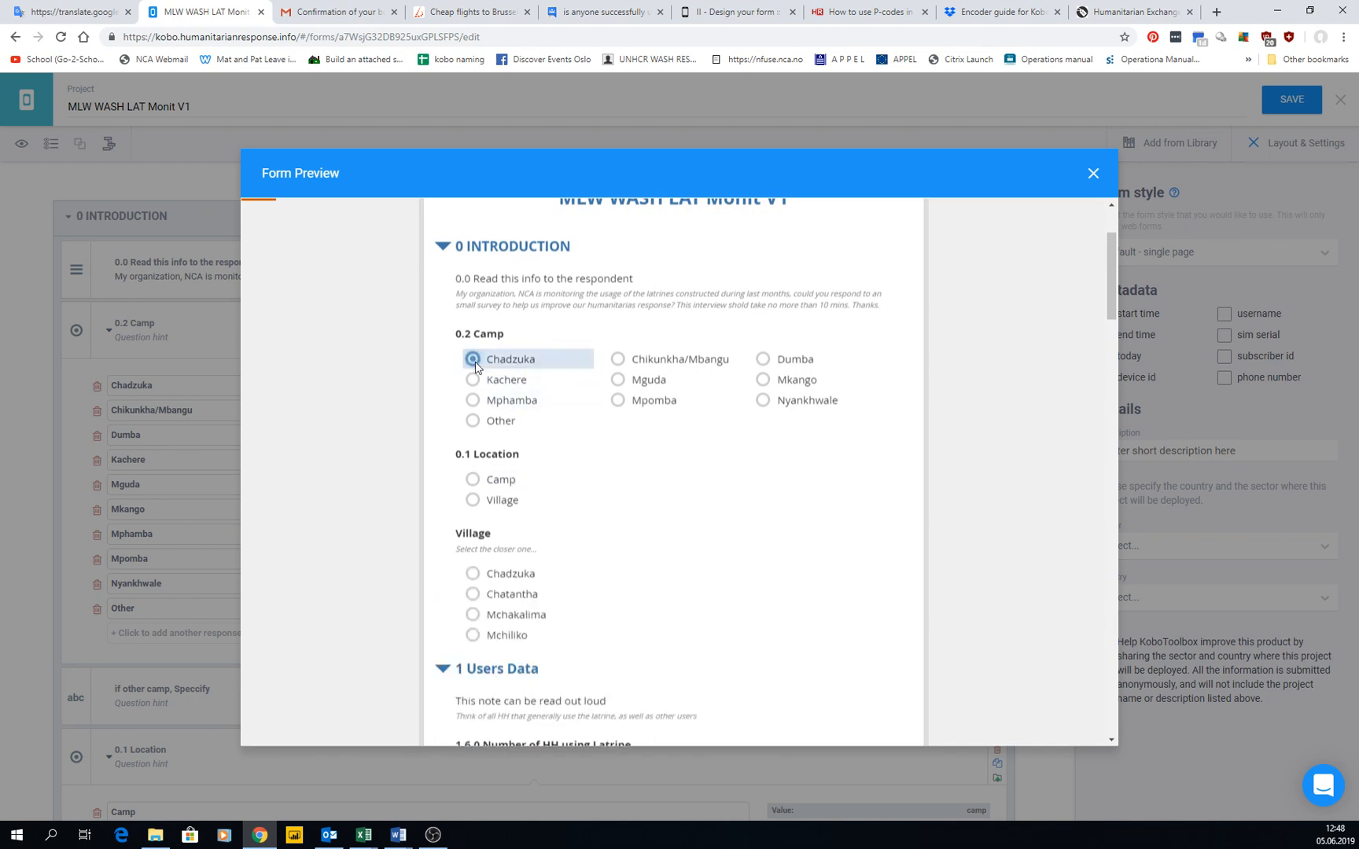
left_click(472, 358)
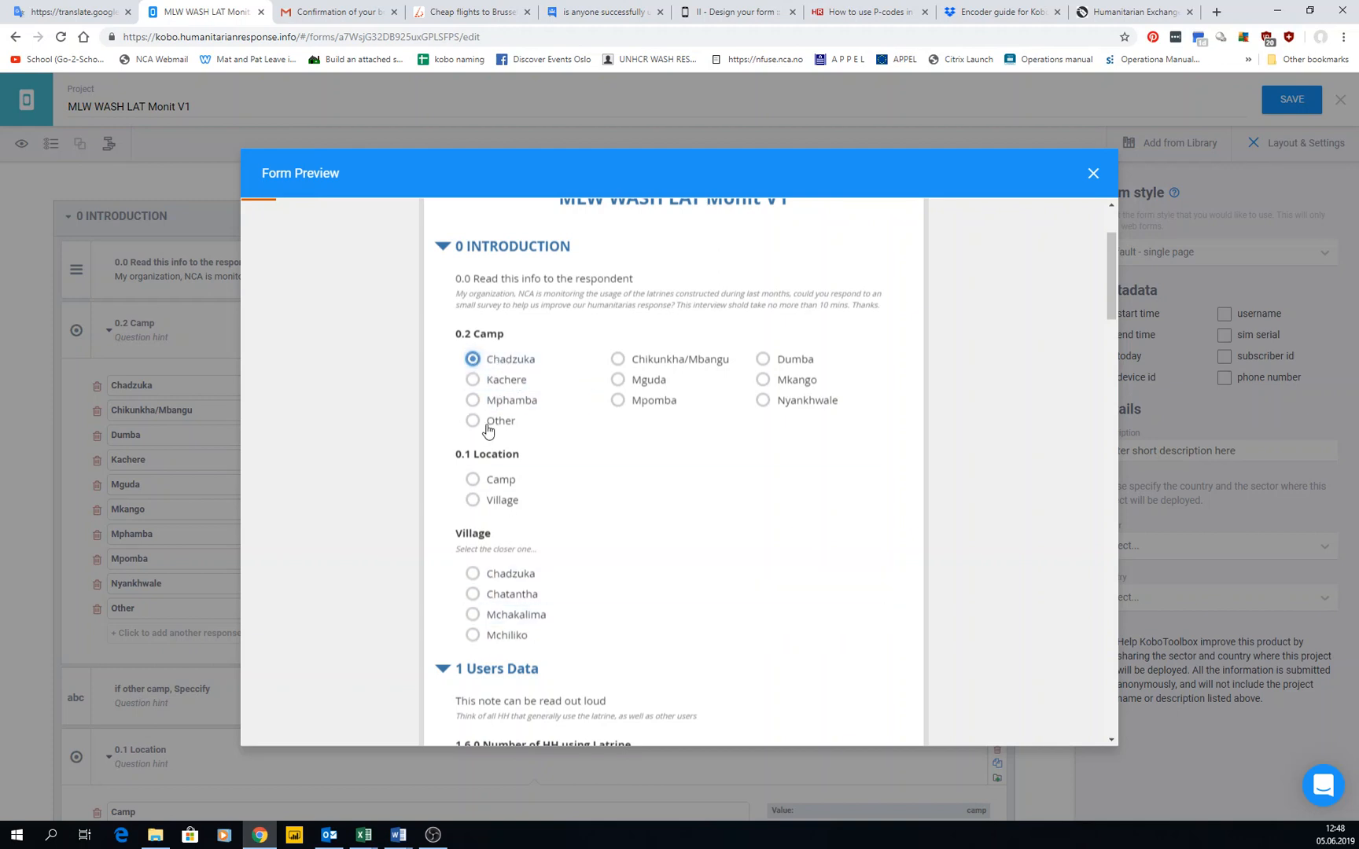
scroll("down", 3)
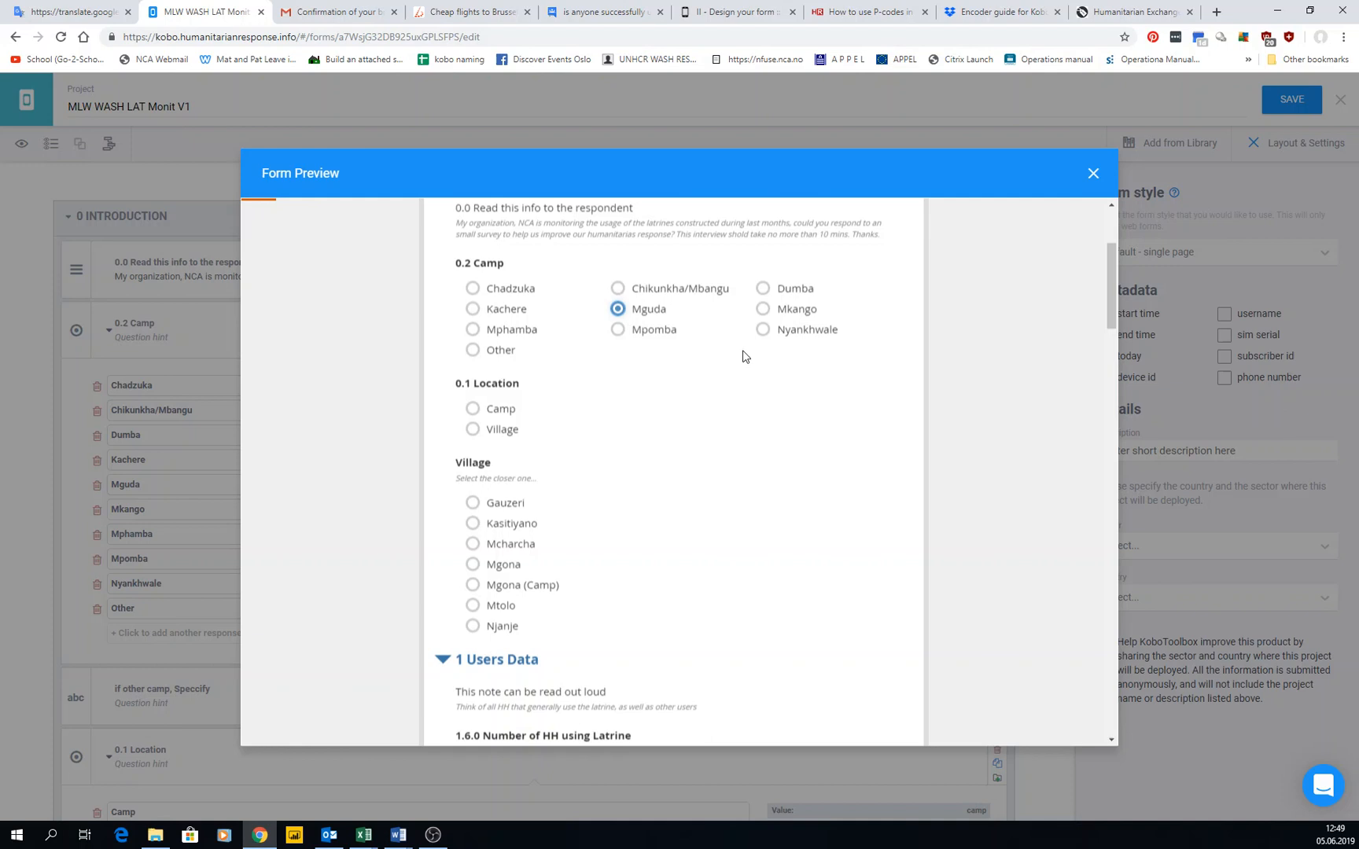
mouse_move(501, 408)
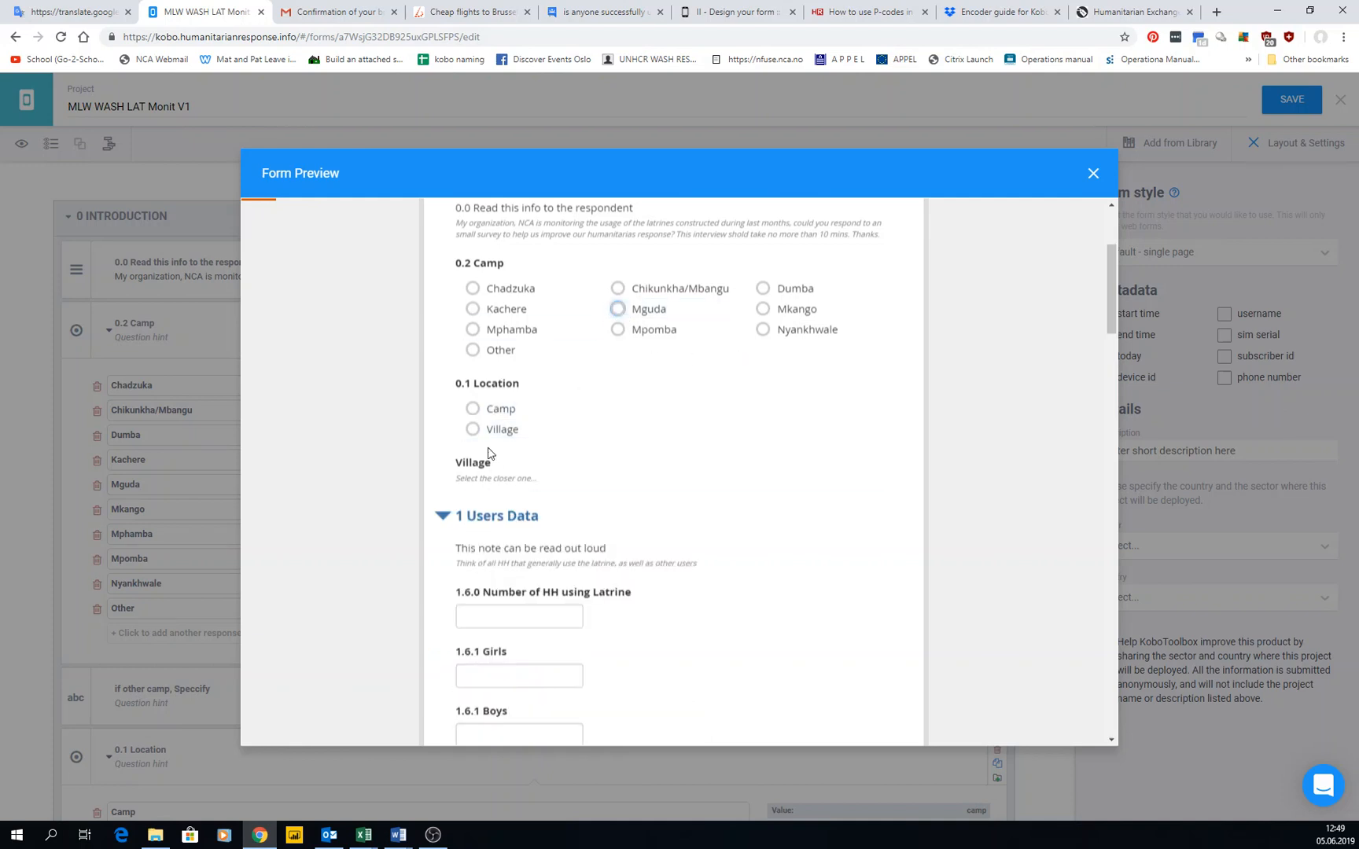
scroll("down", 3)
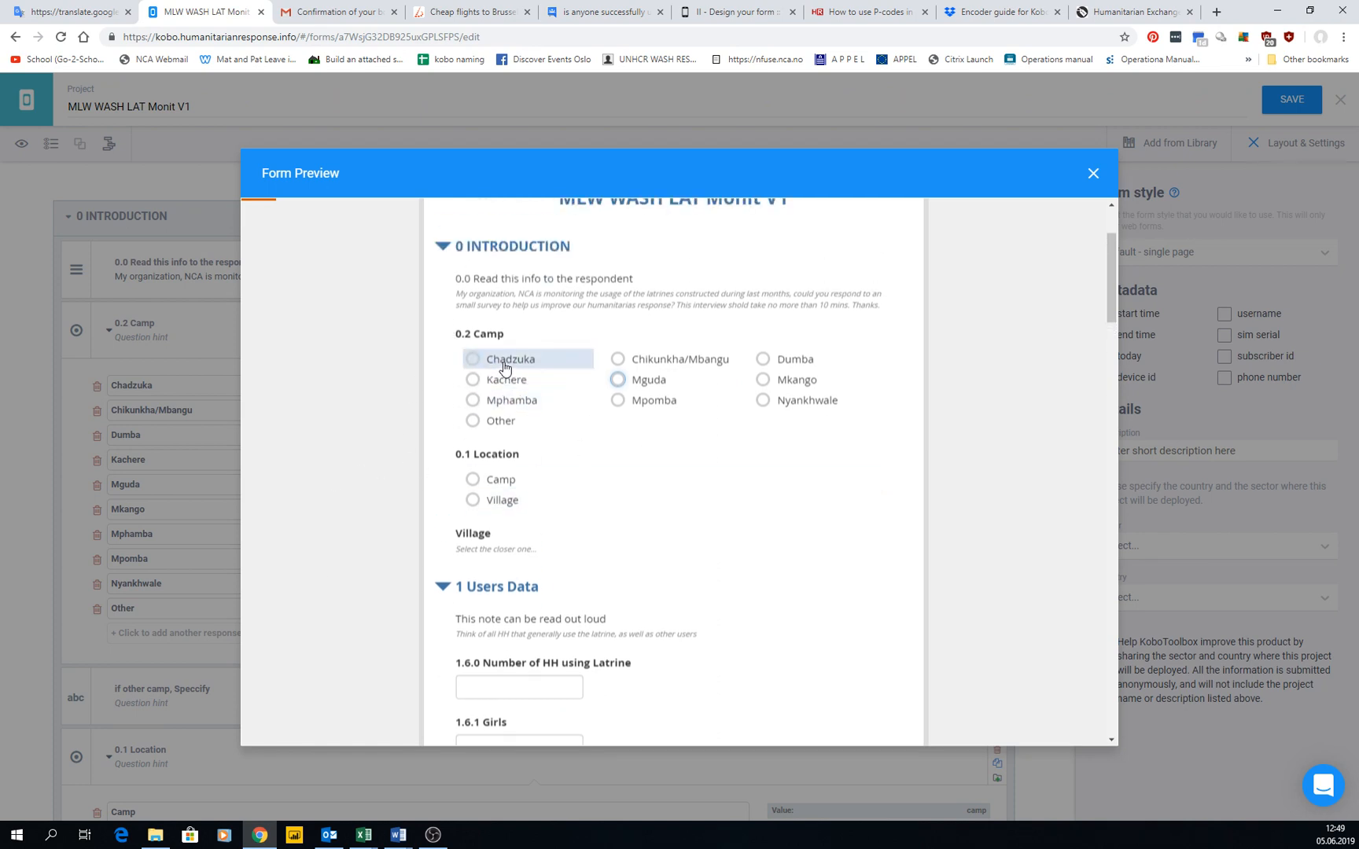
left_click(472, 399)
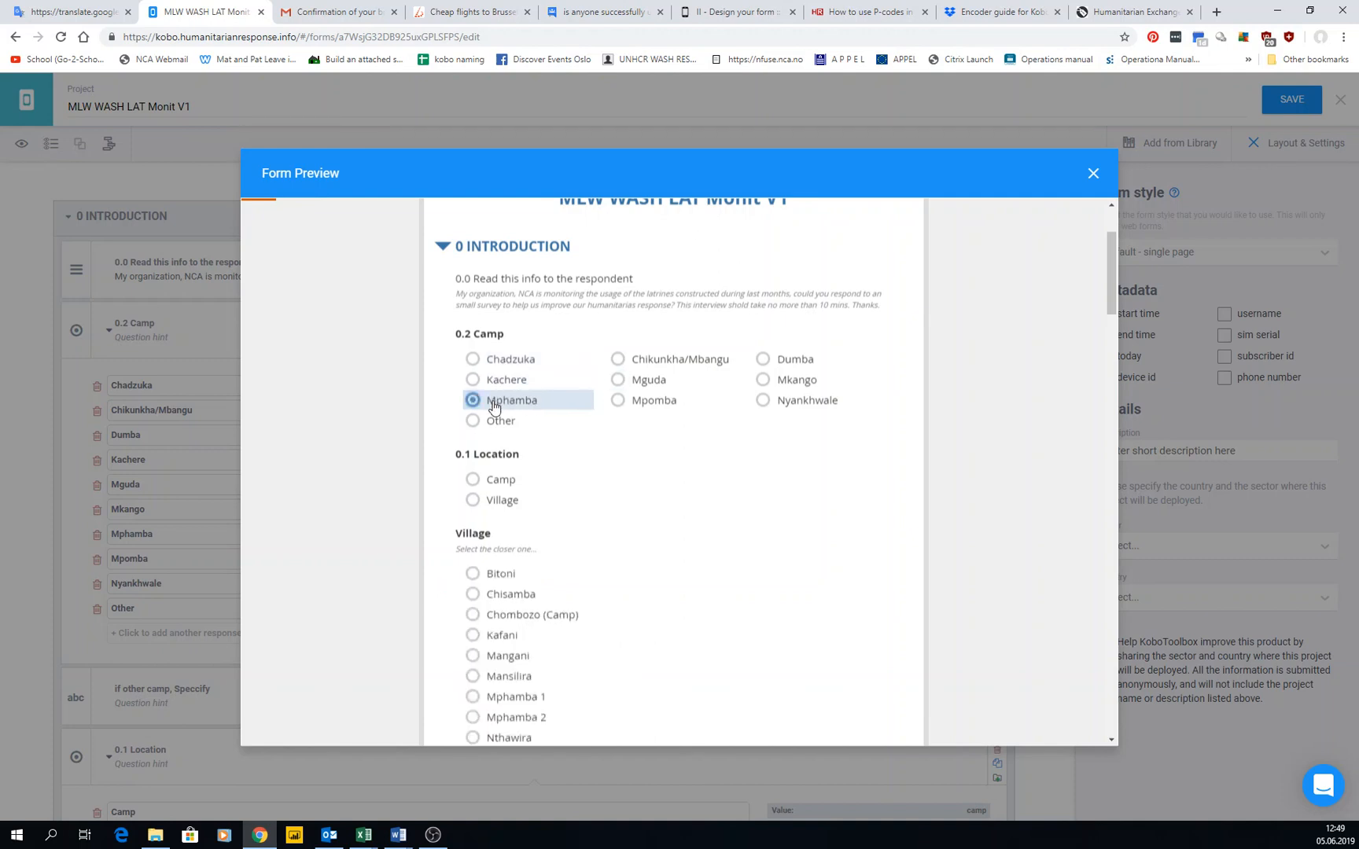
left_click(617, 380)
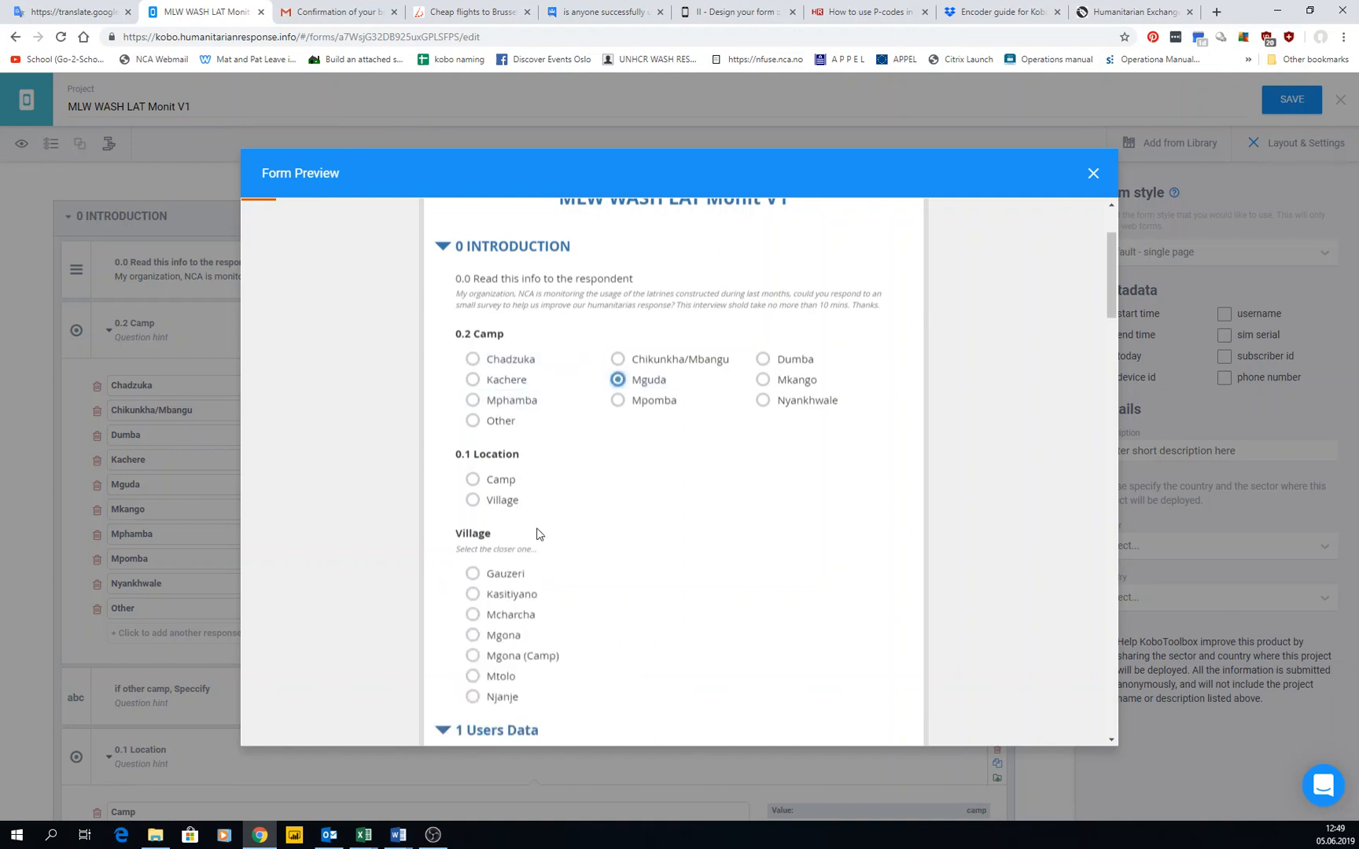
mouse_move(185, 533)
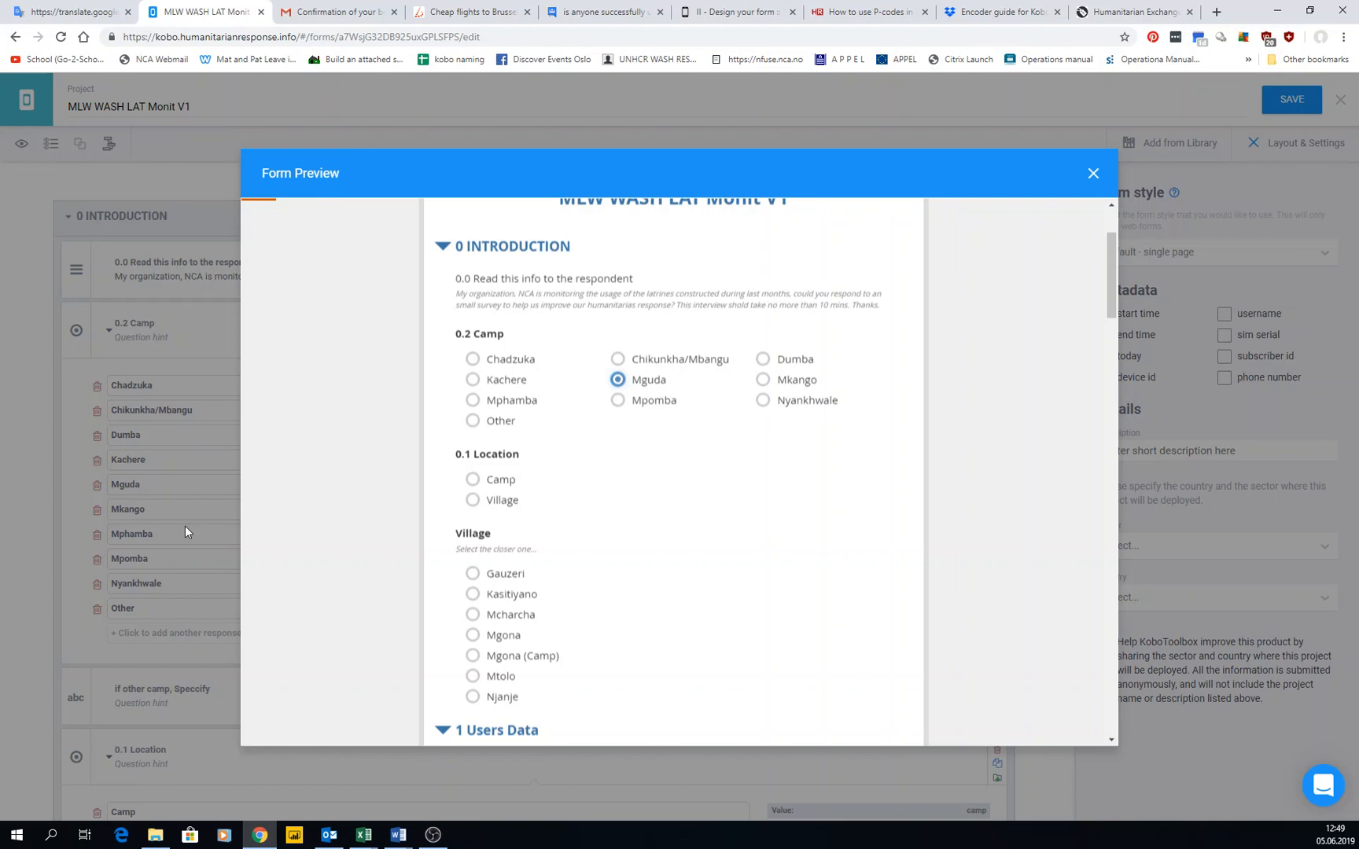
mouse_move(176, 640)
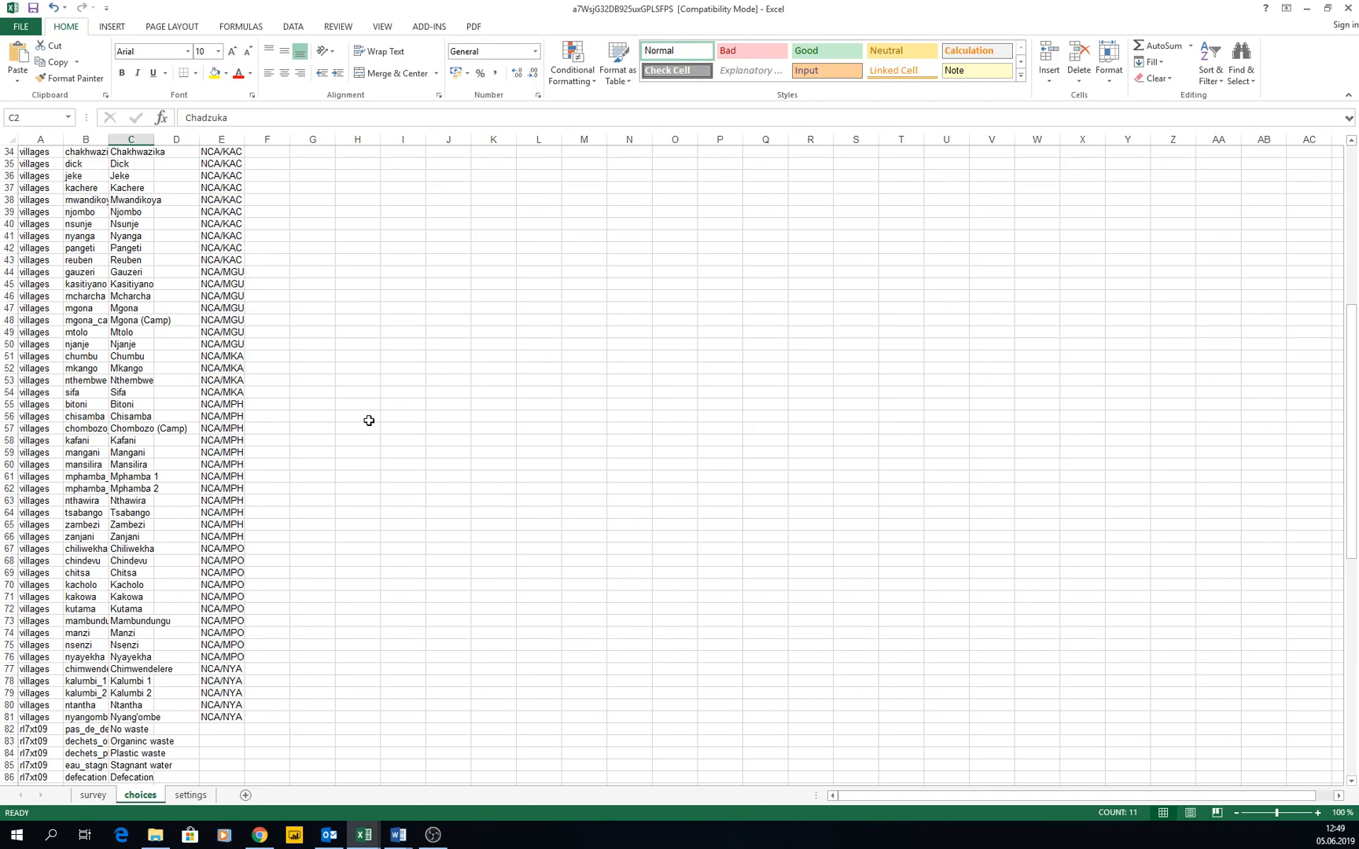
scroll("up", 3)
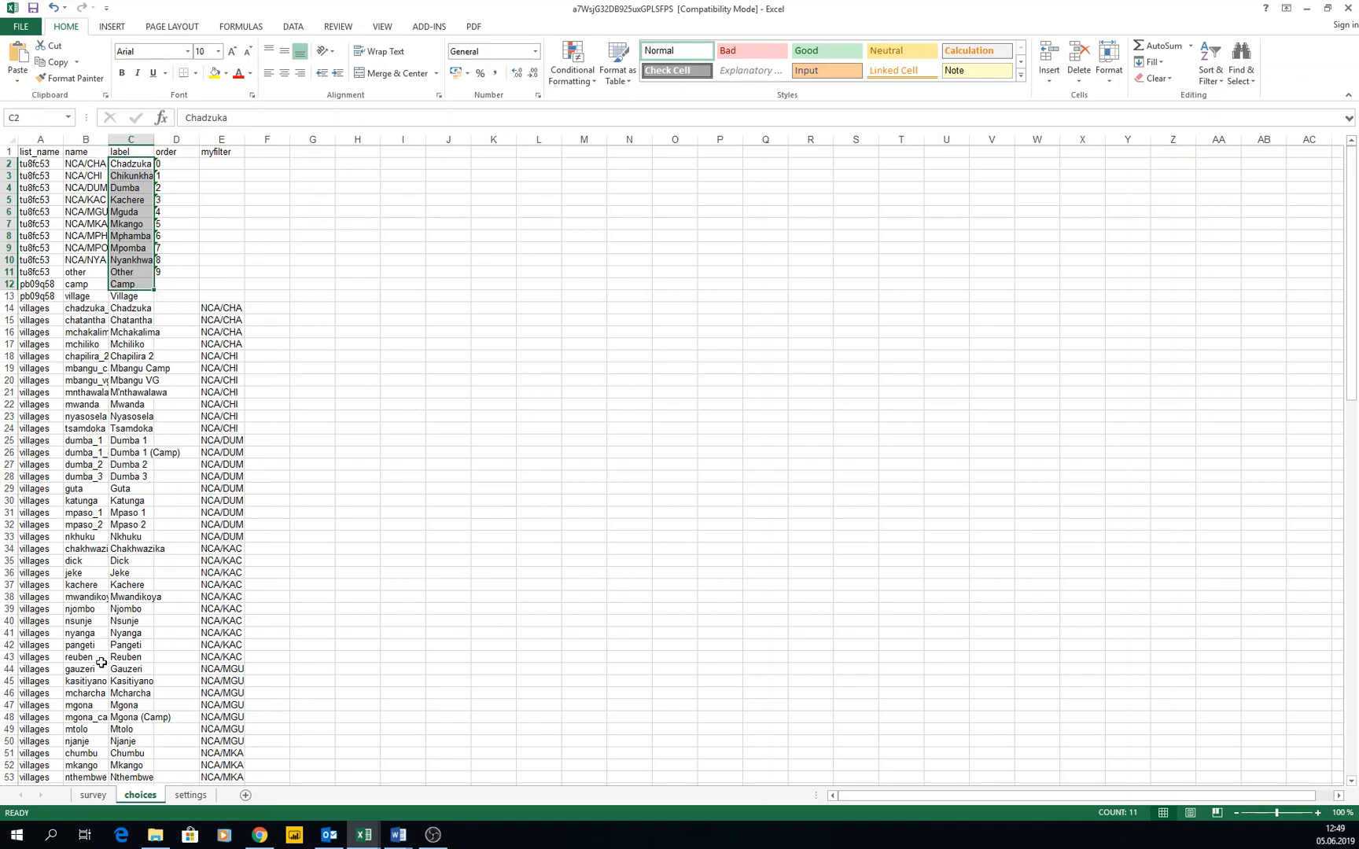
left_click(92, 795)
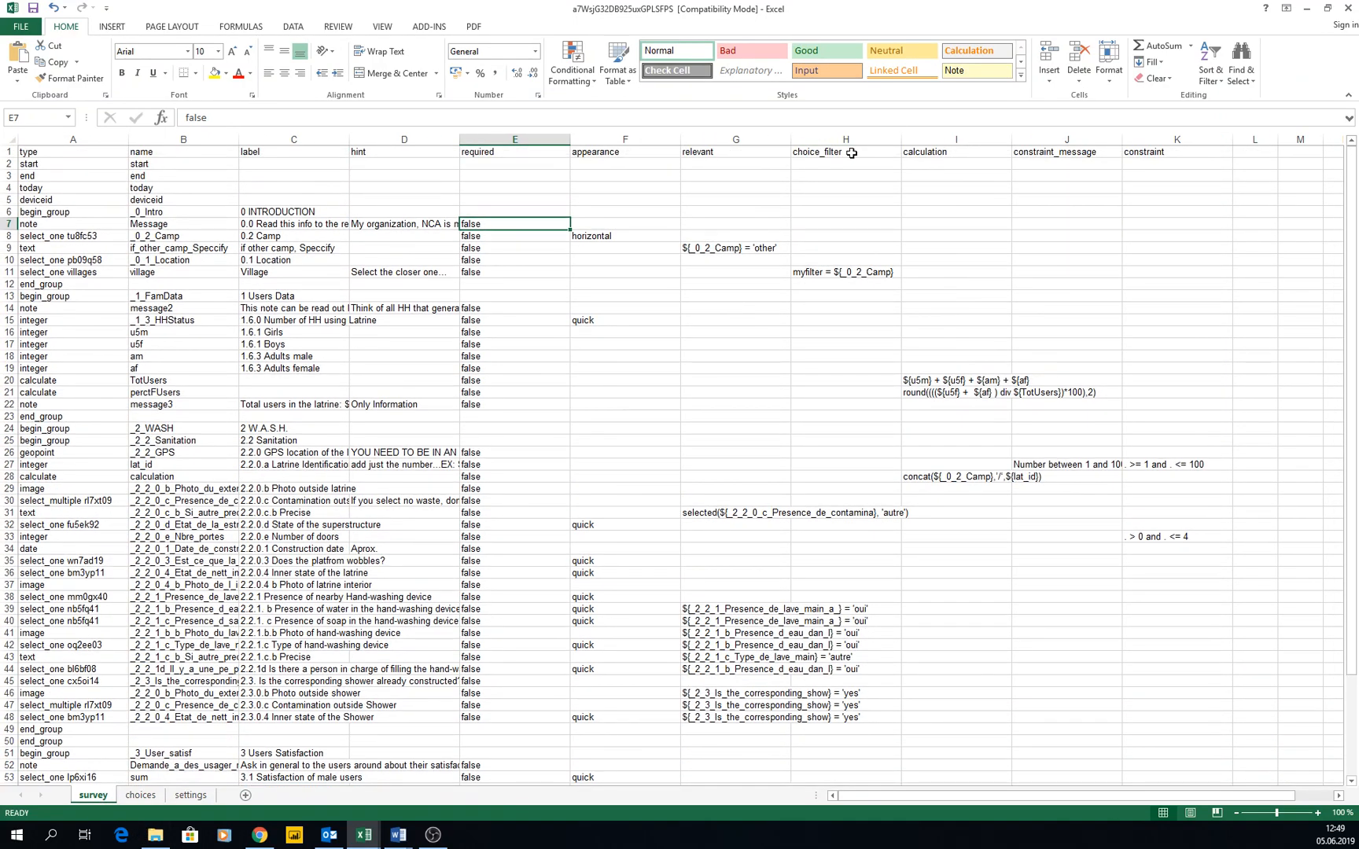
left_click(844, 272)
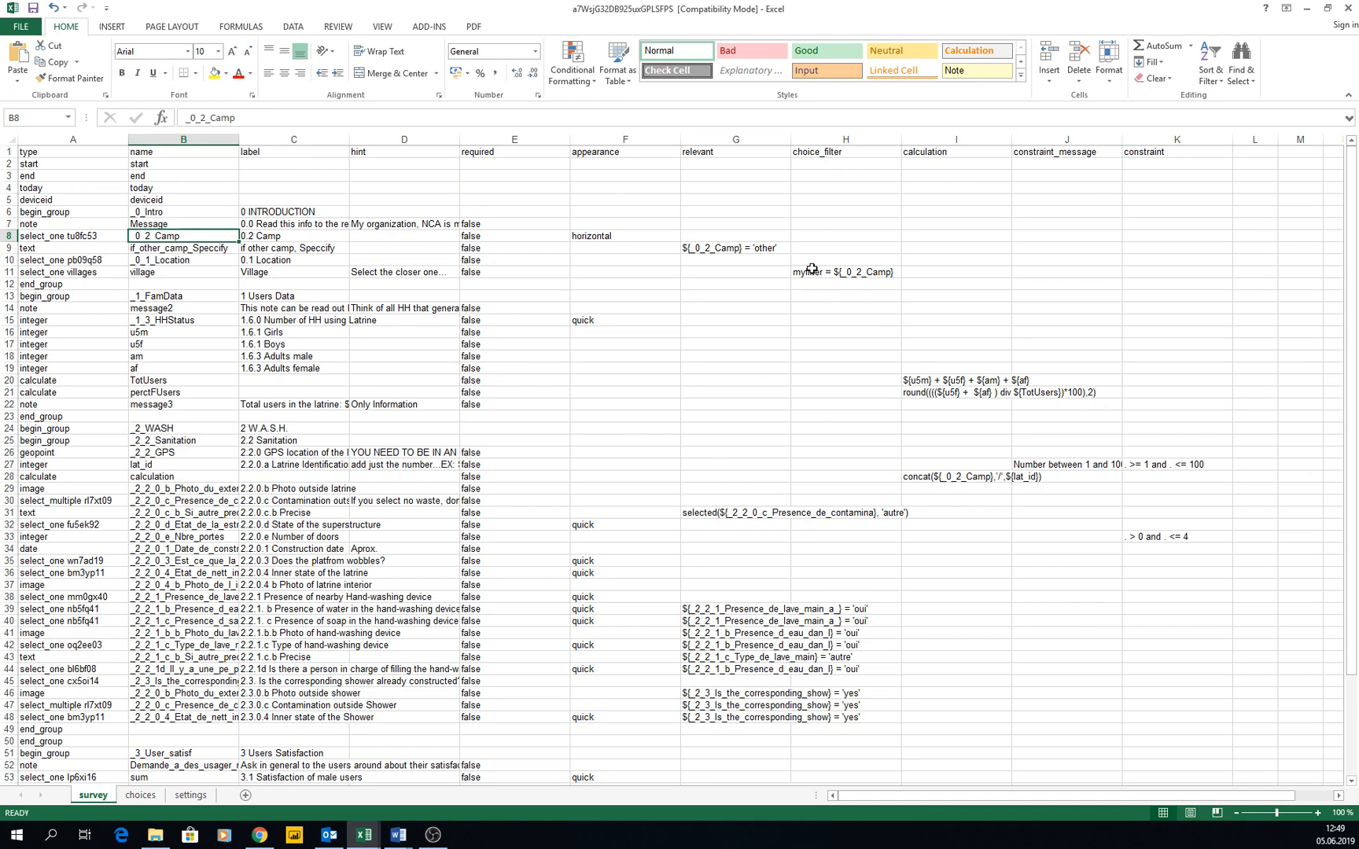
left_click(844, 271)
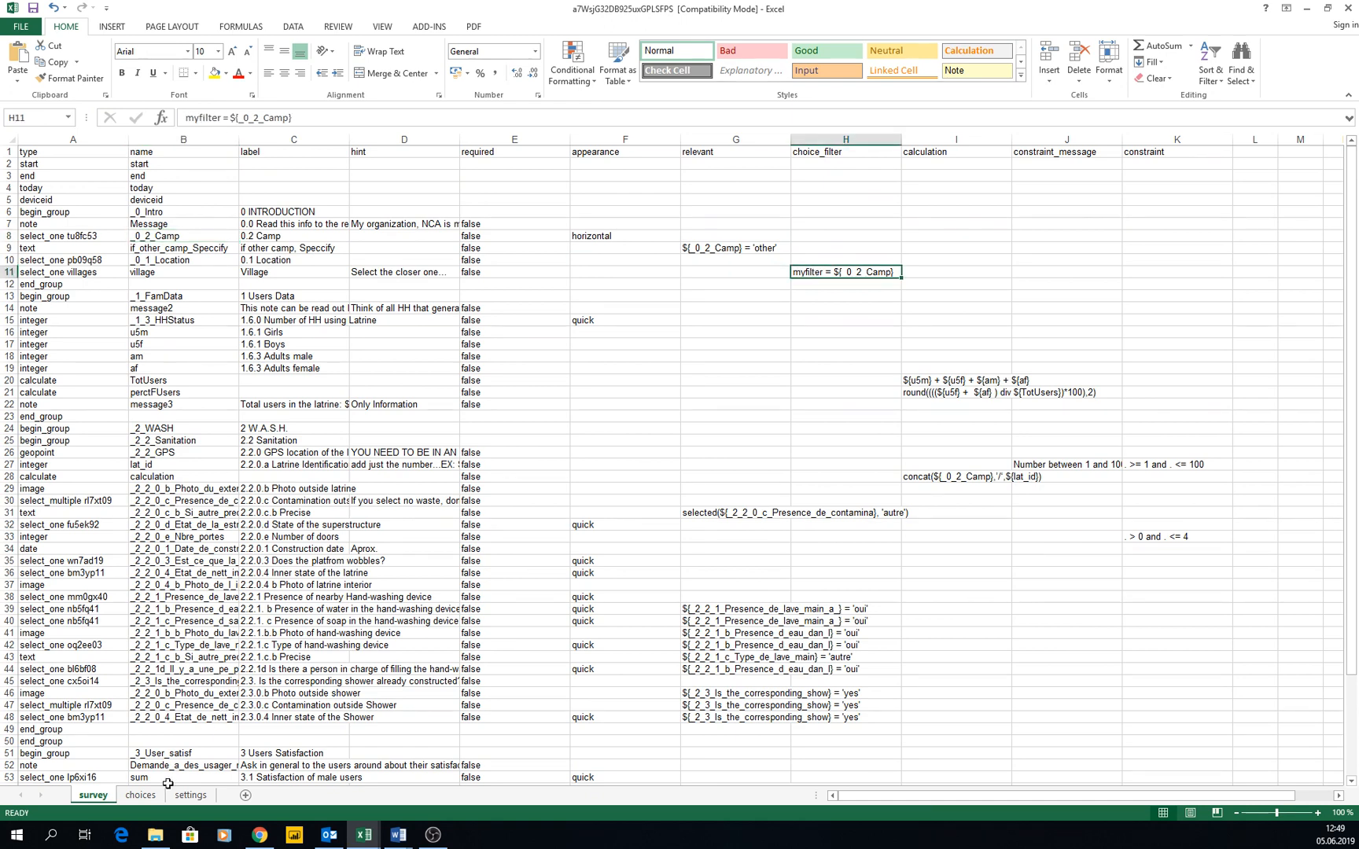
left_click(139, 795)
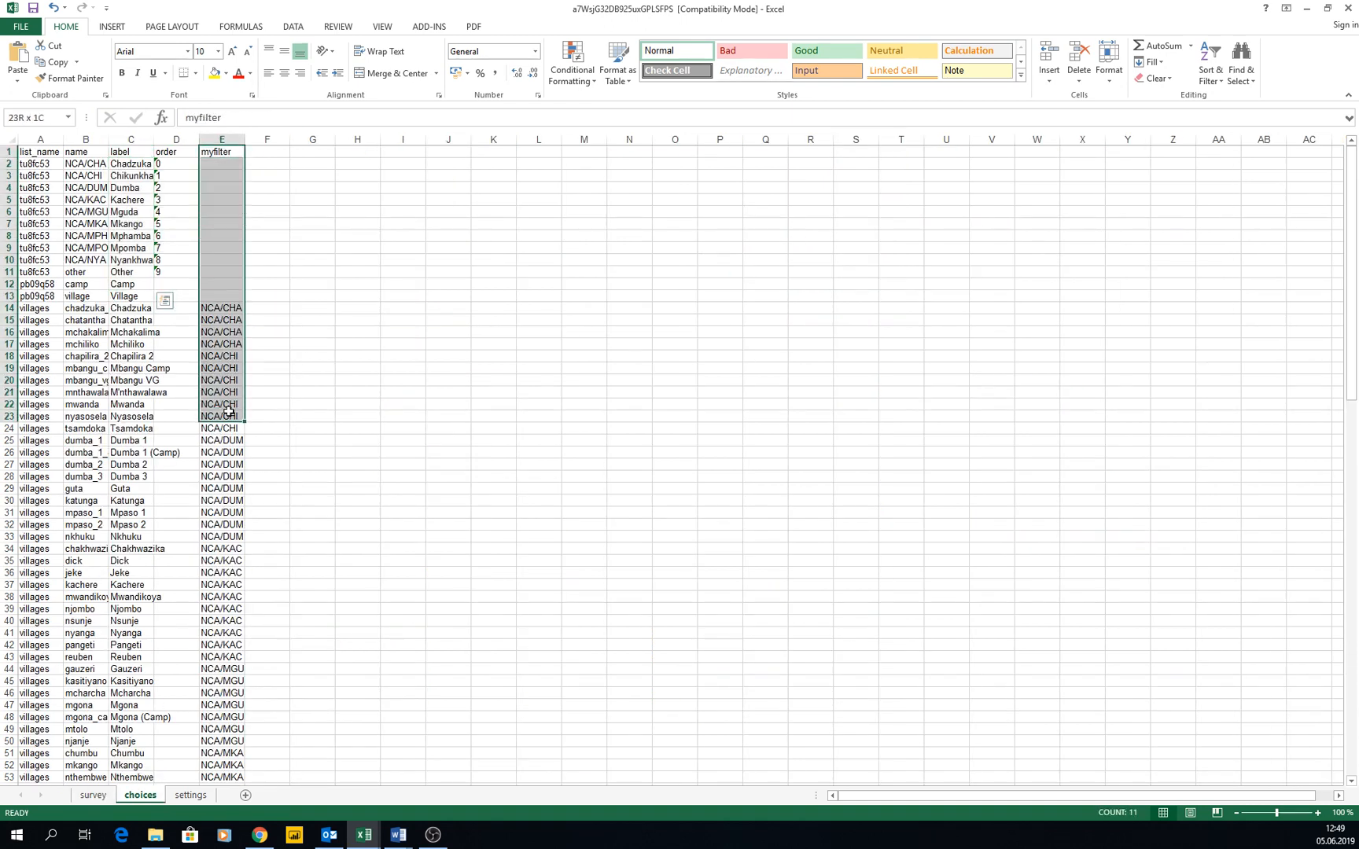
left_click(222, 476)
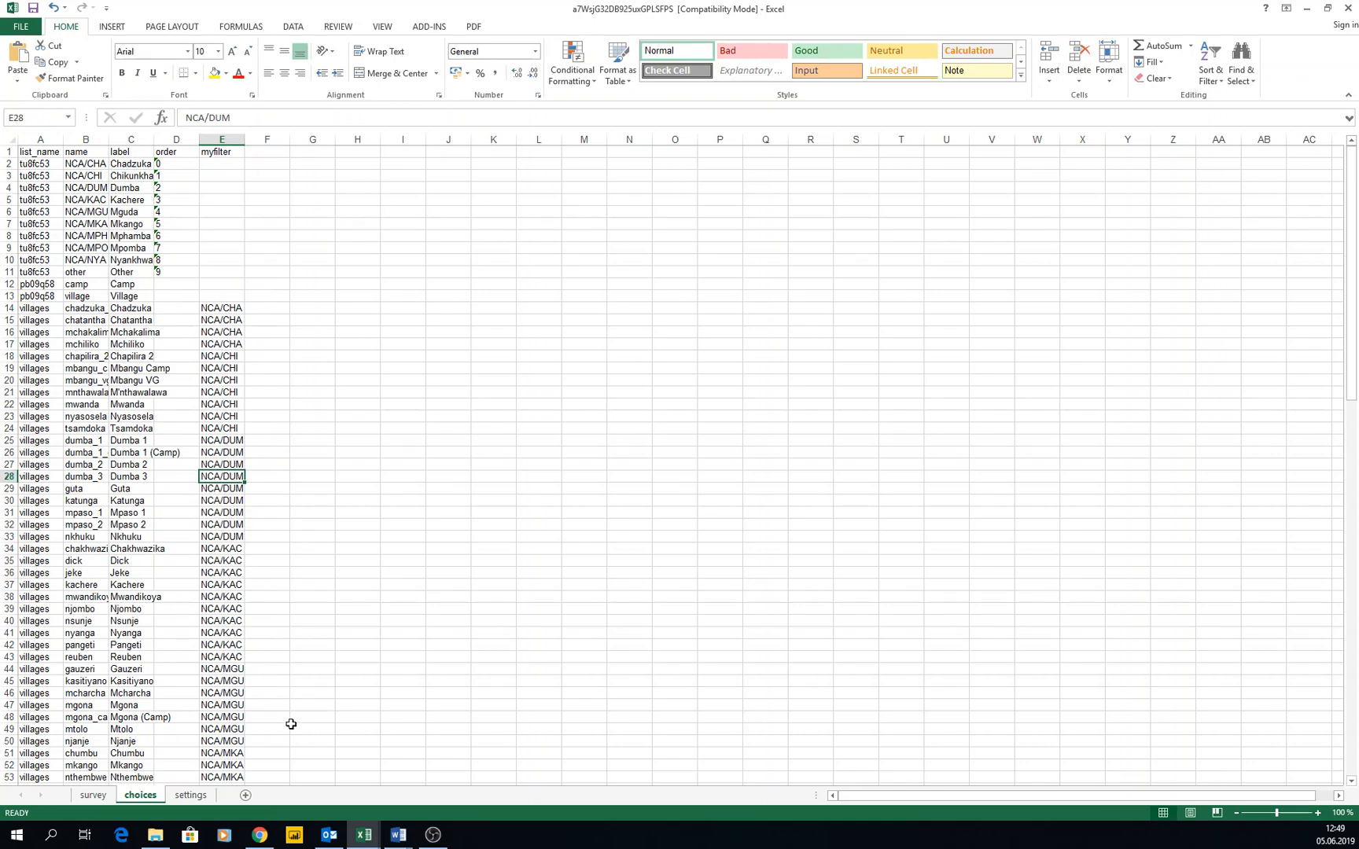
mouse_move(298, 631)
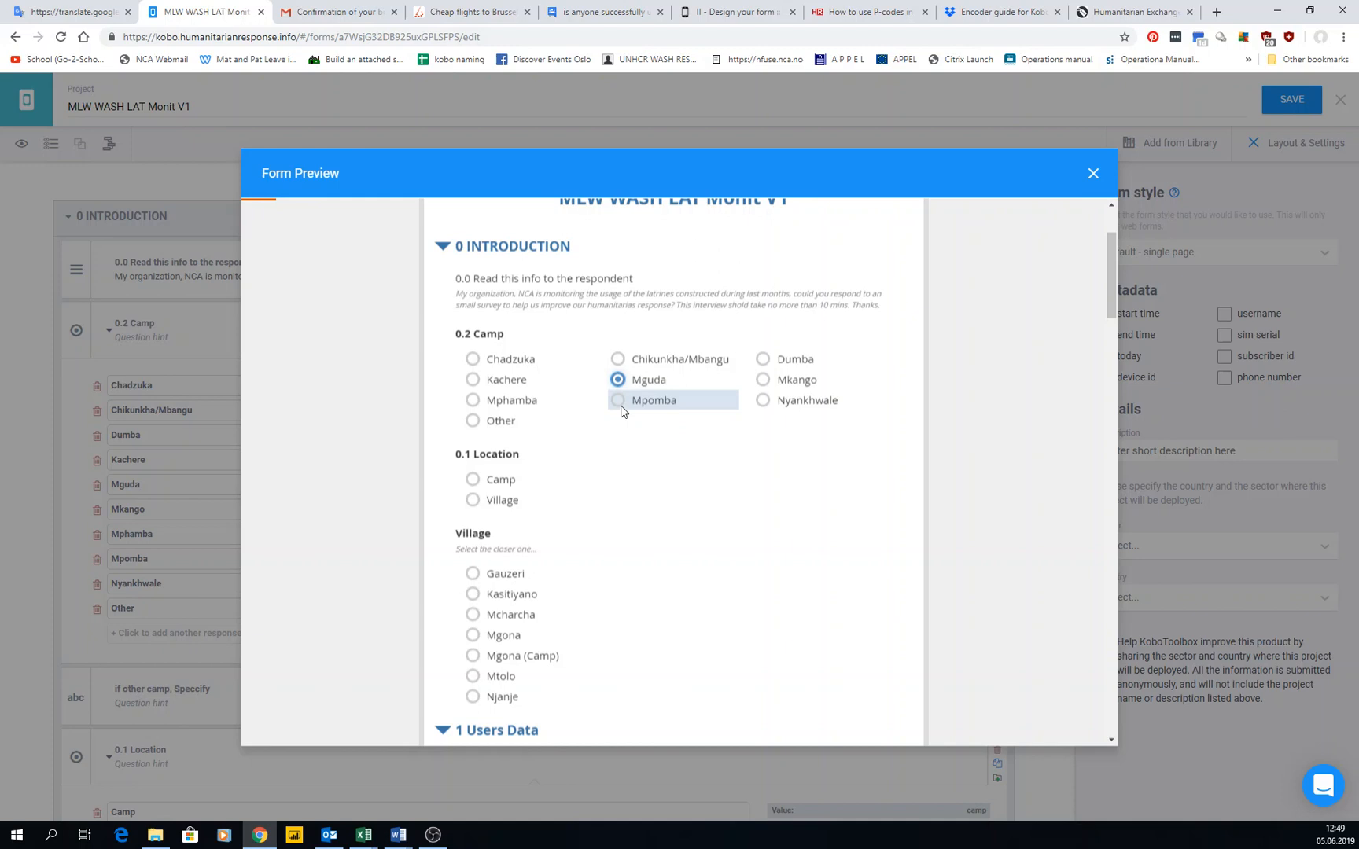
mouse_move(633, 448)
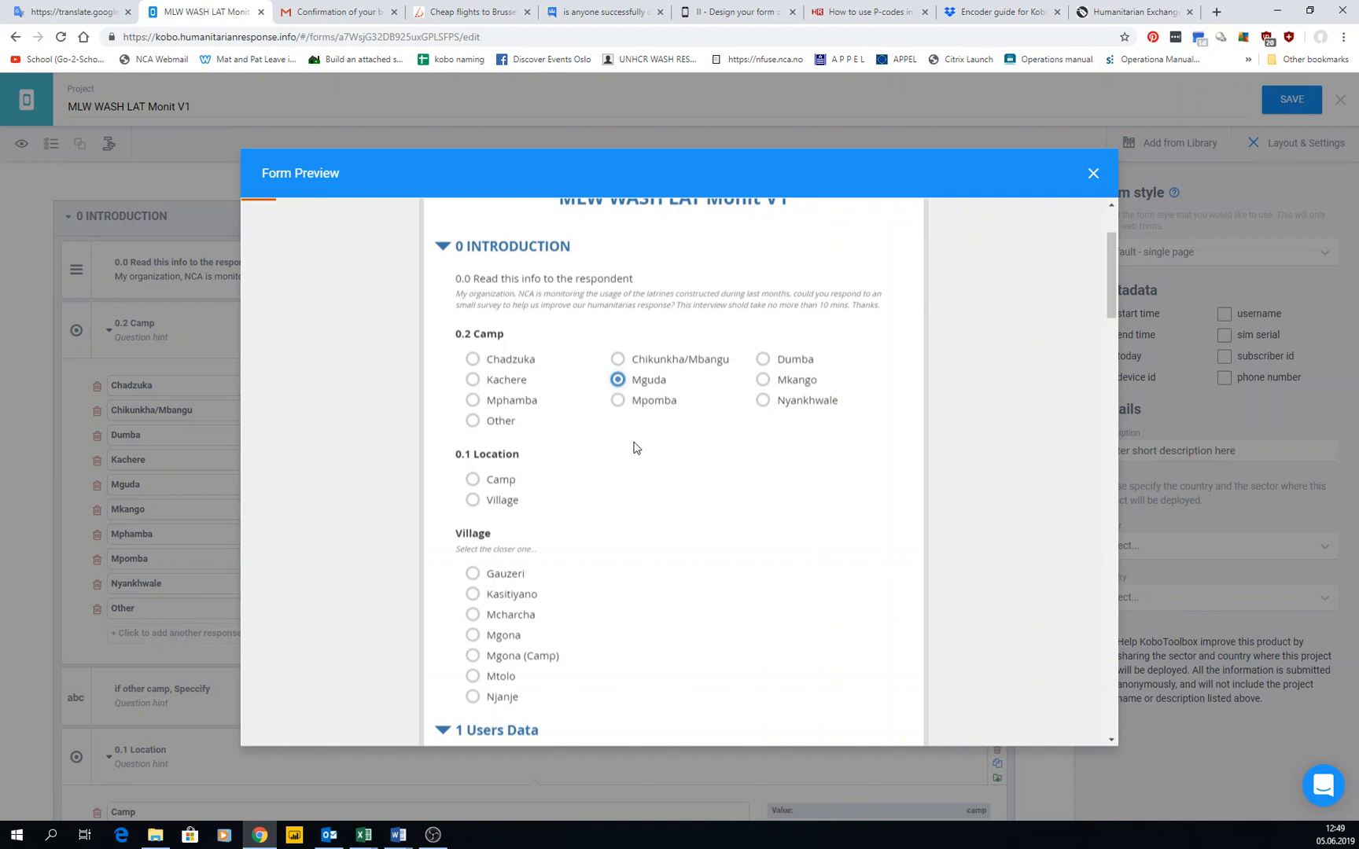
mouse_move(652, 400)
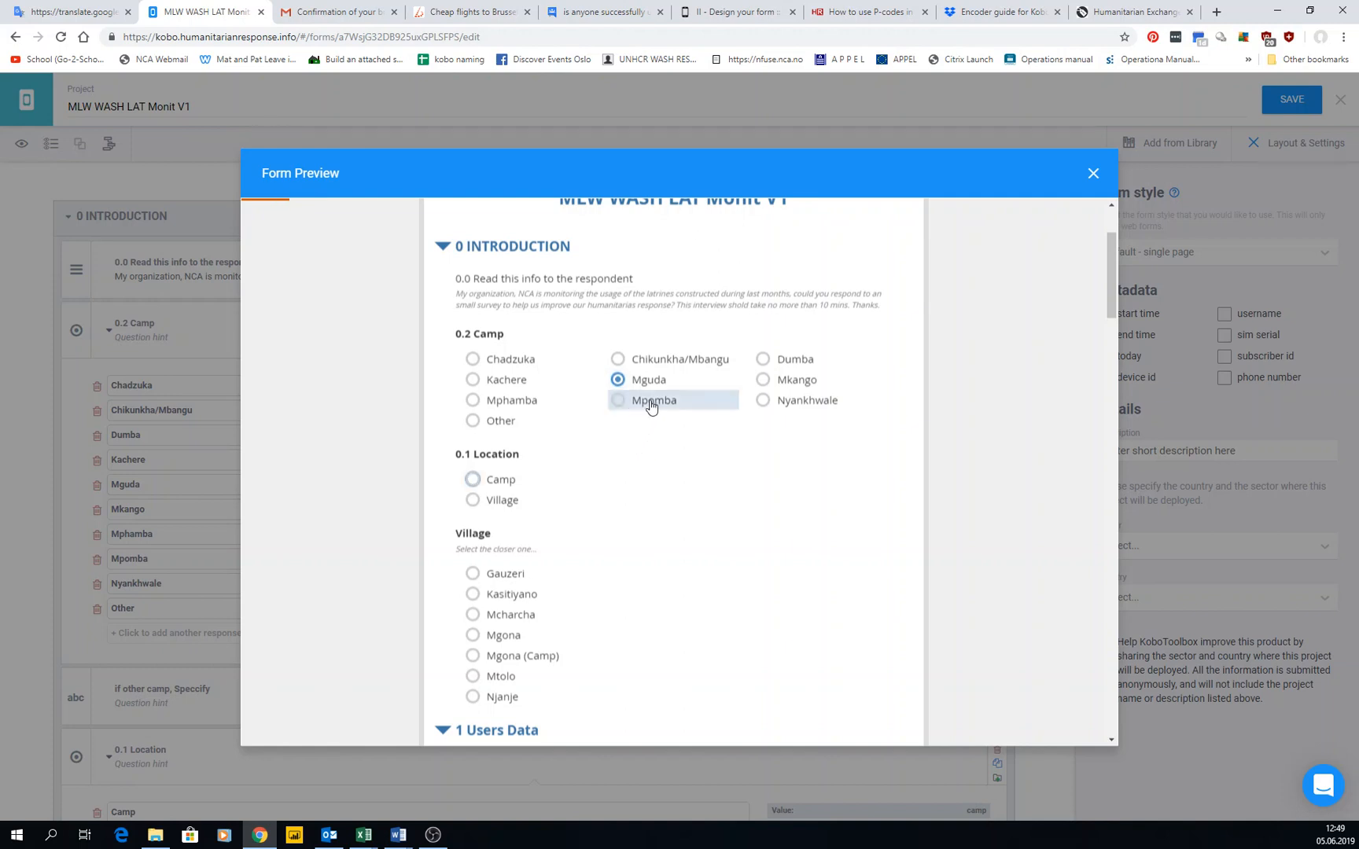
Choose Mguda as the camp in the preview to list only its villages
left_click(1093, 173)
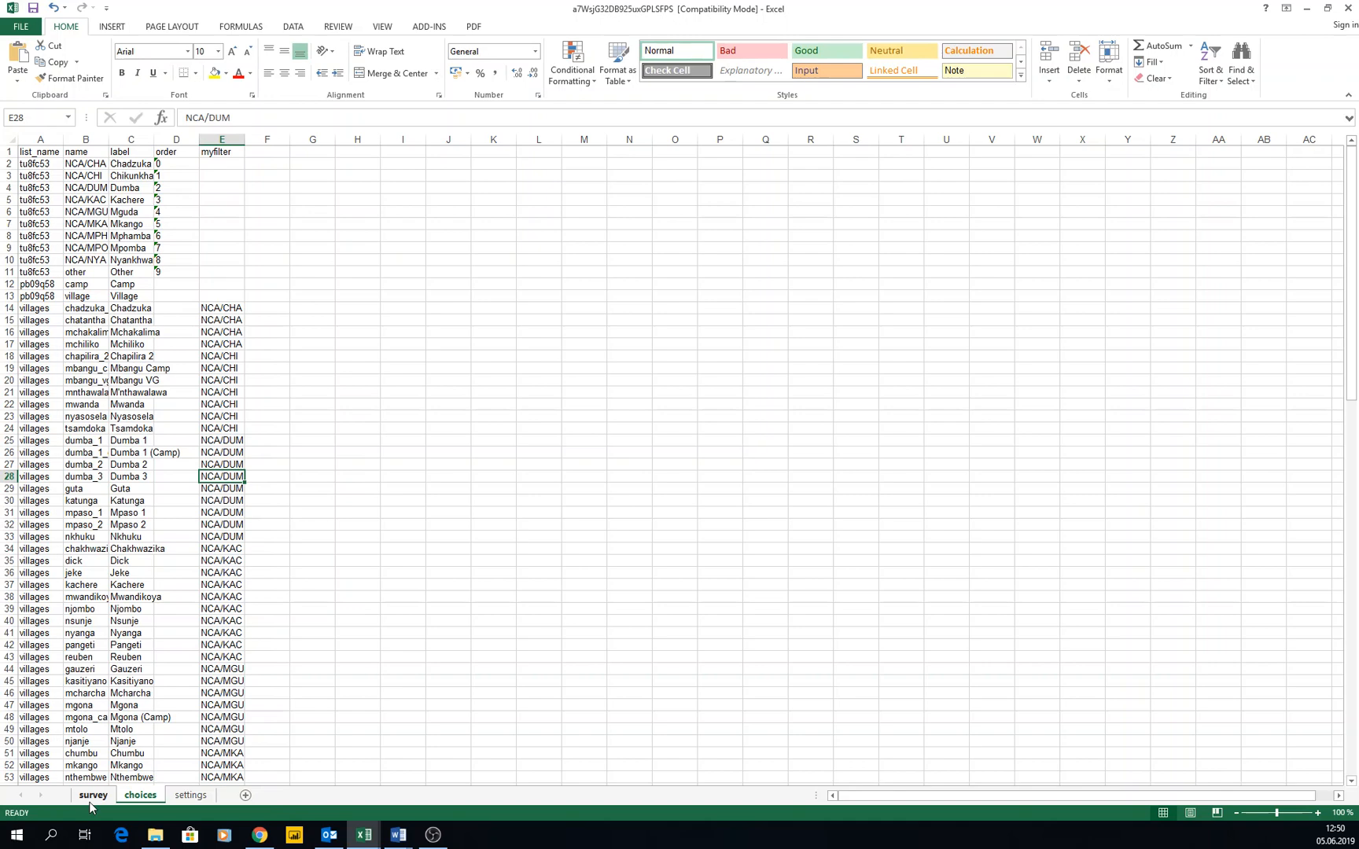
Show the survey sheet's Adults male and female rows and the TotUsers calculate row
left_click(92, 795)
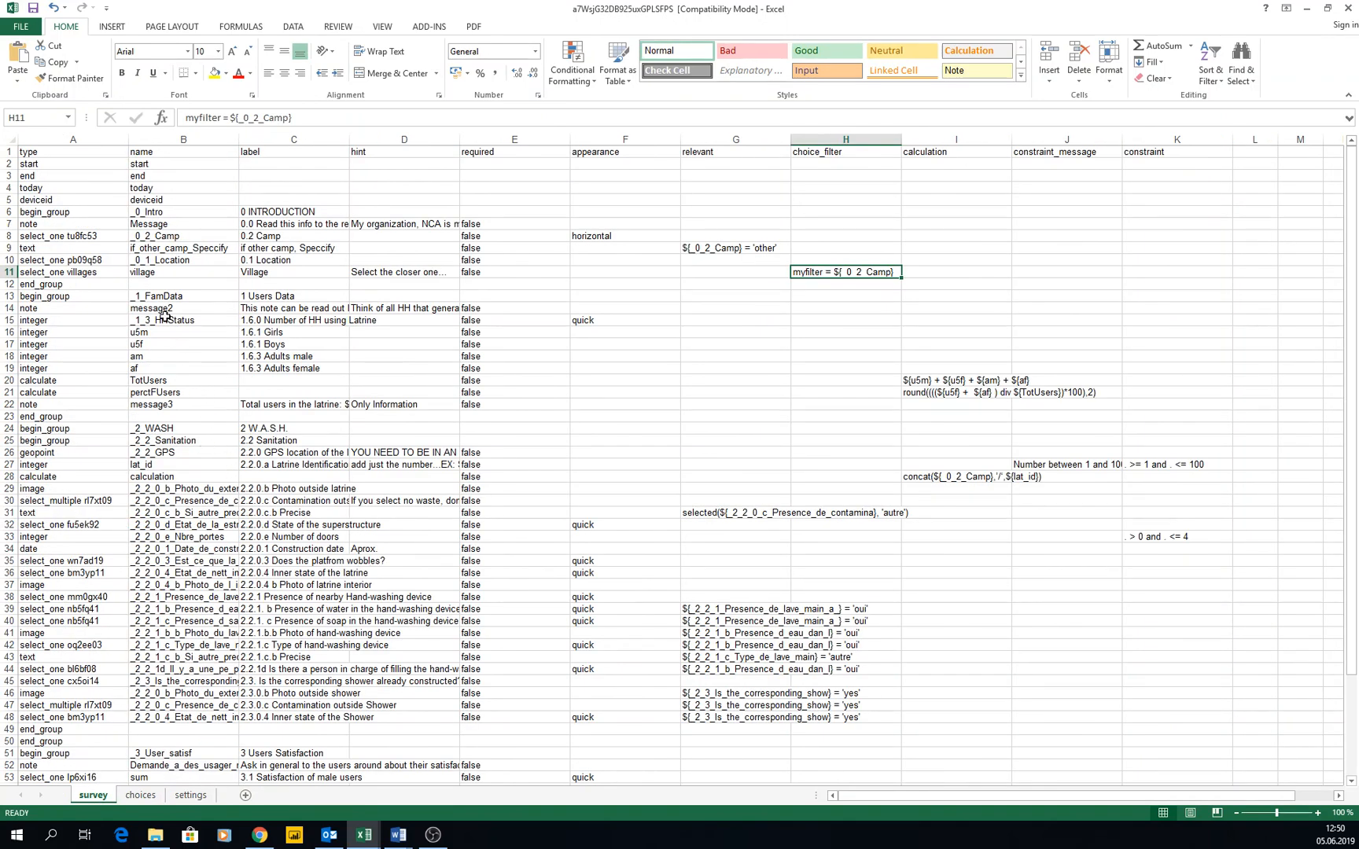
mouse_move(174, 399)
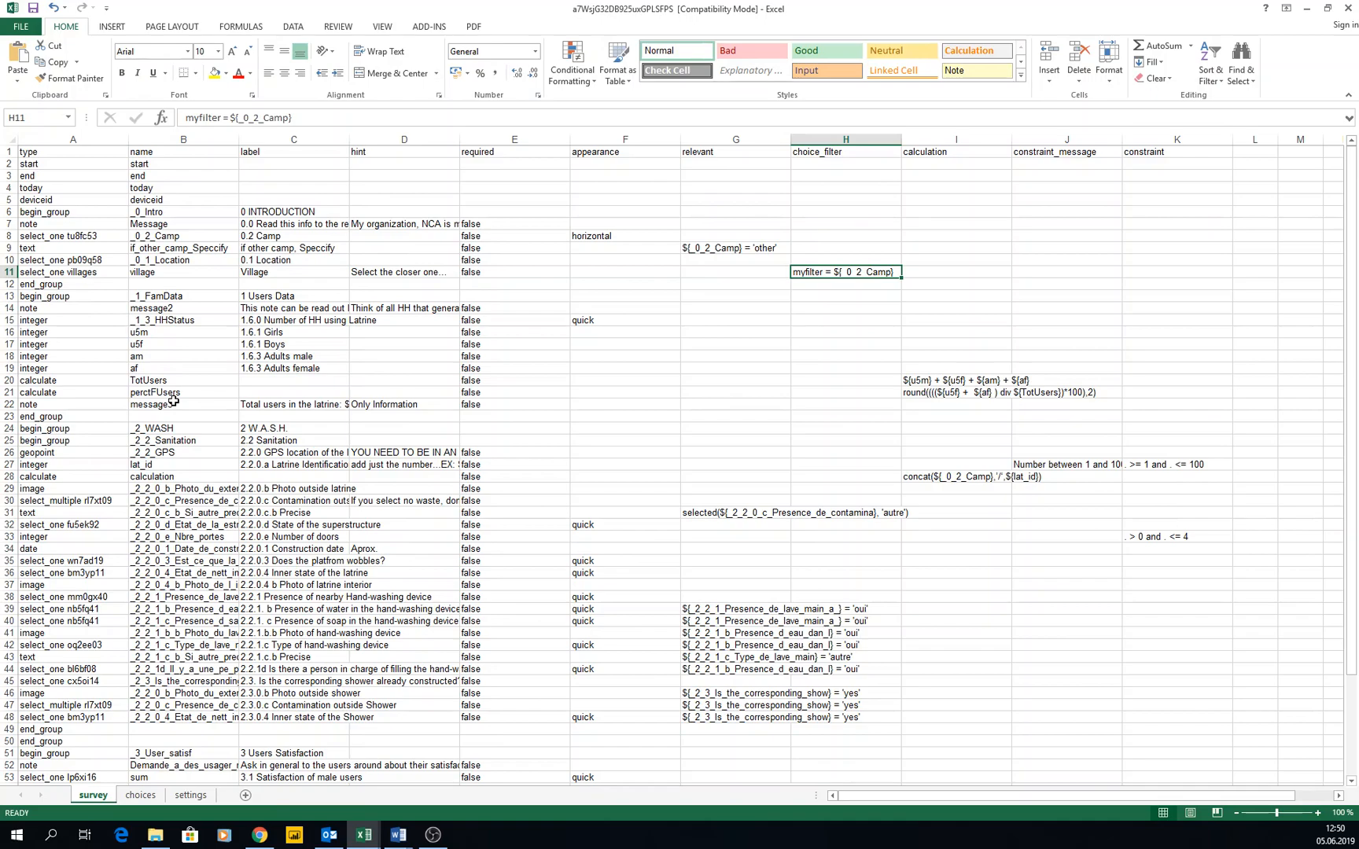
scroll("down", 3)
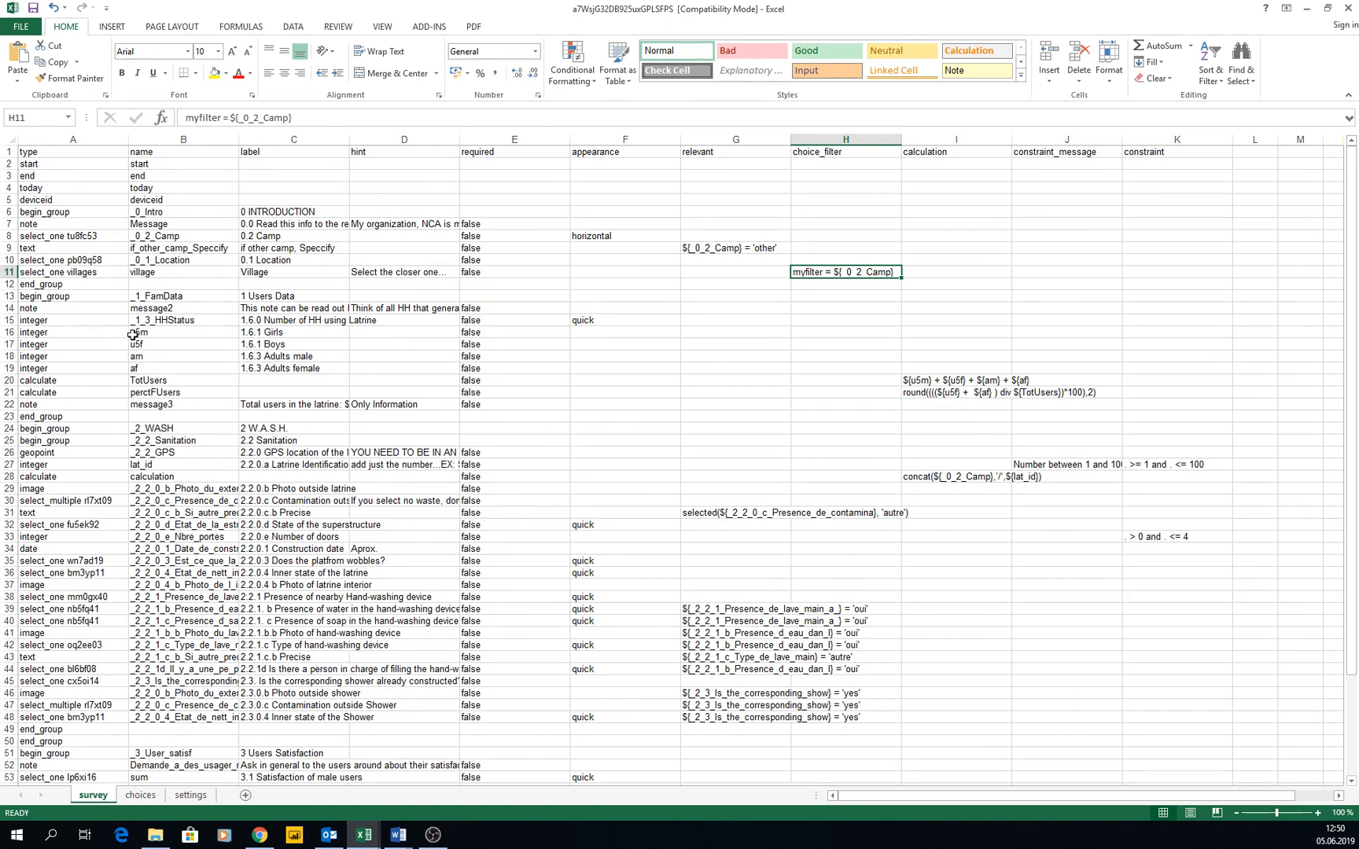
left_click(292, 356)
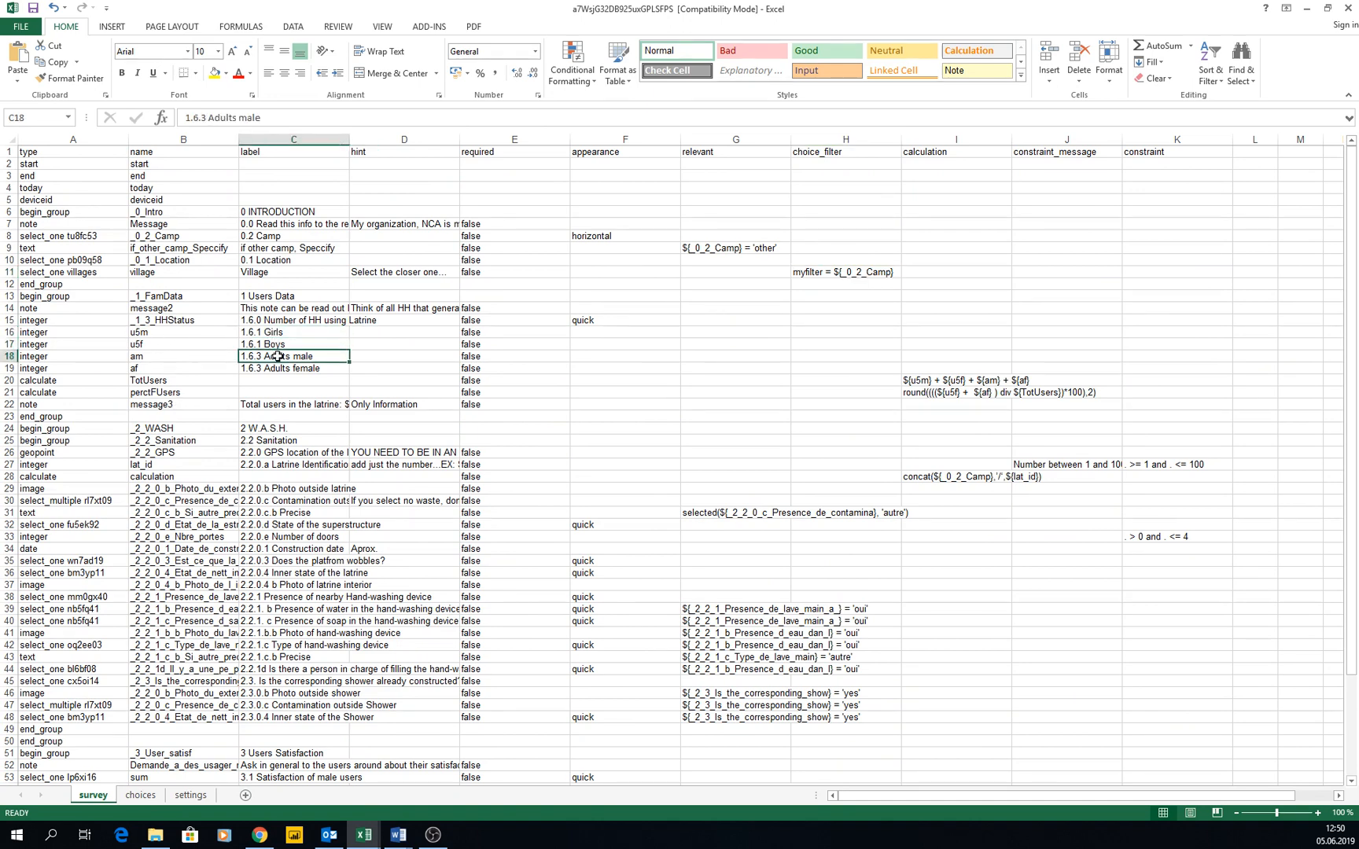
left_click(292, 368)
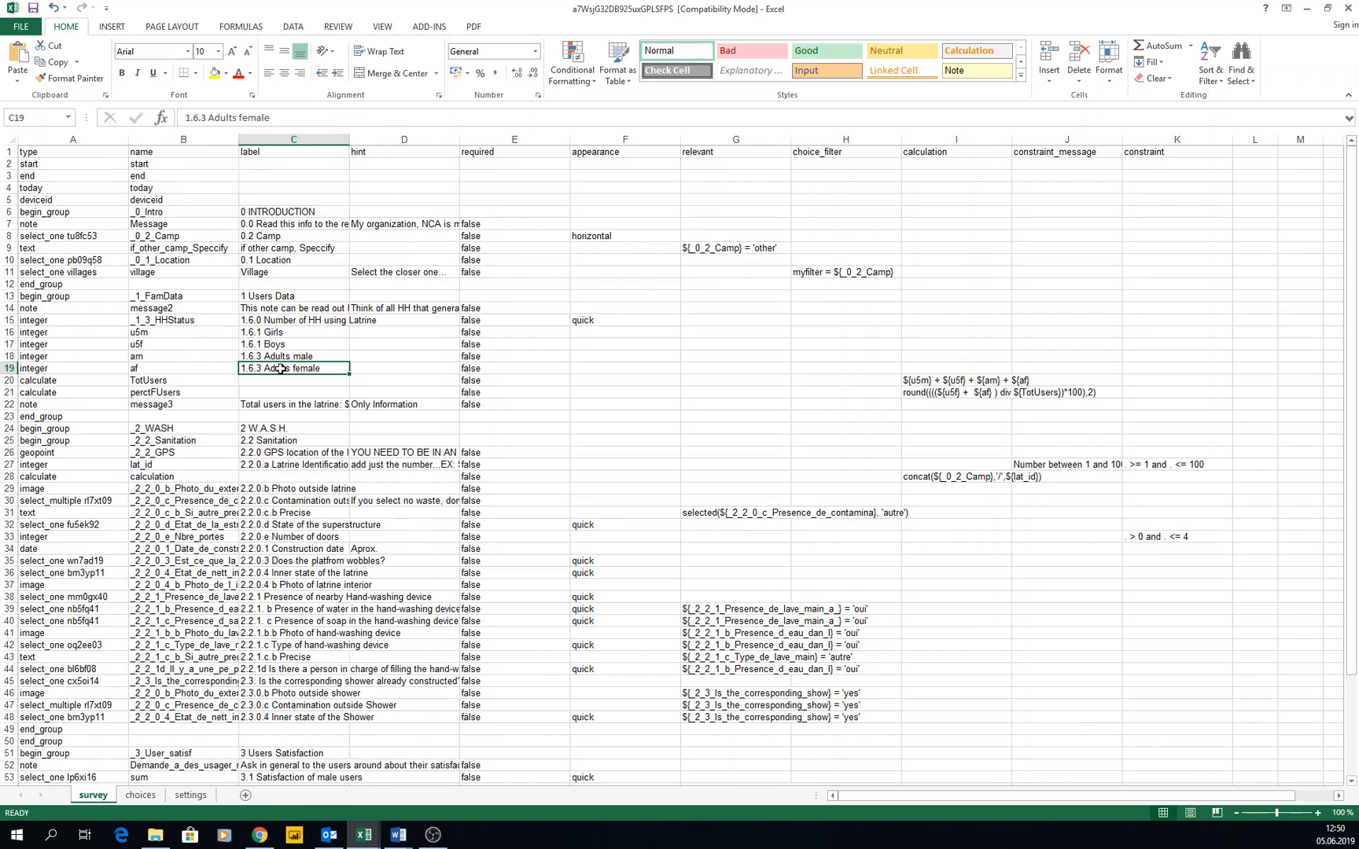
left_click(73, 379)
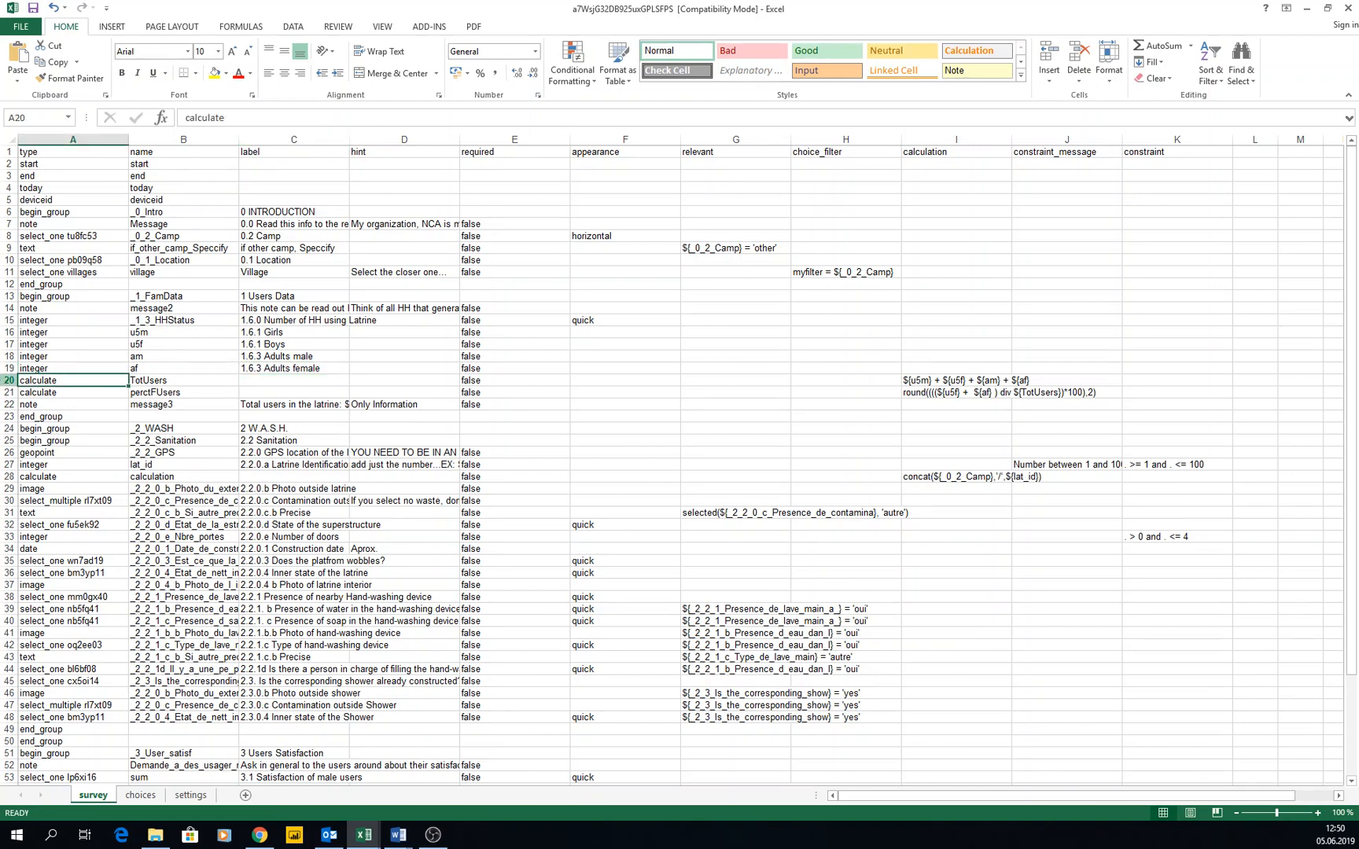
left_click(183, 381)
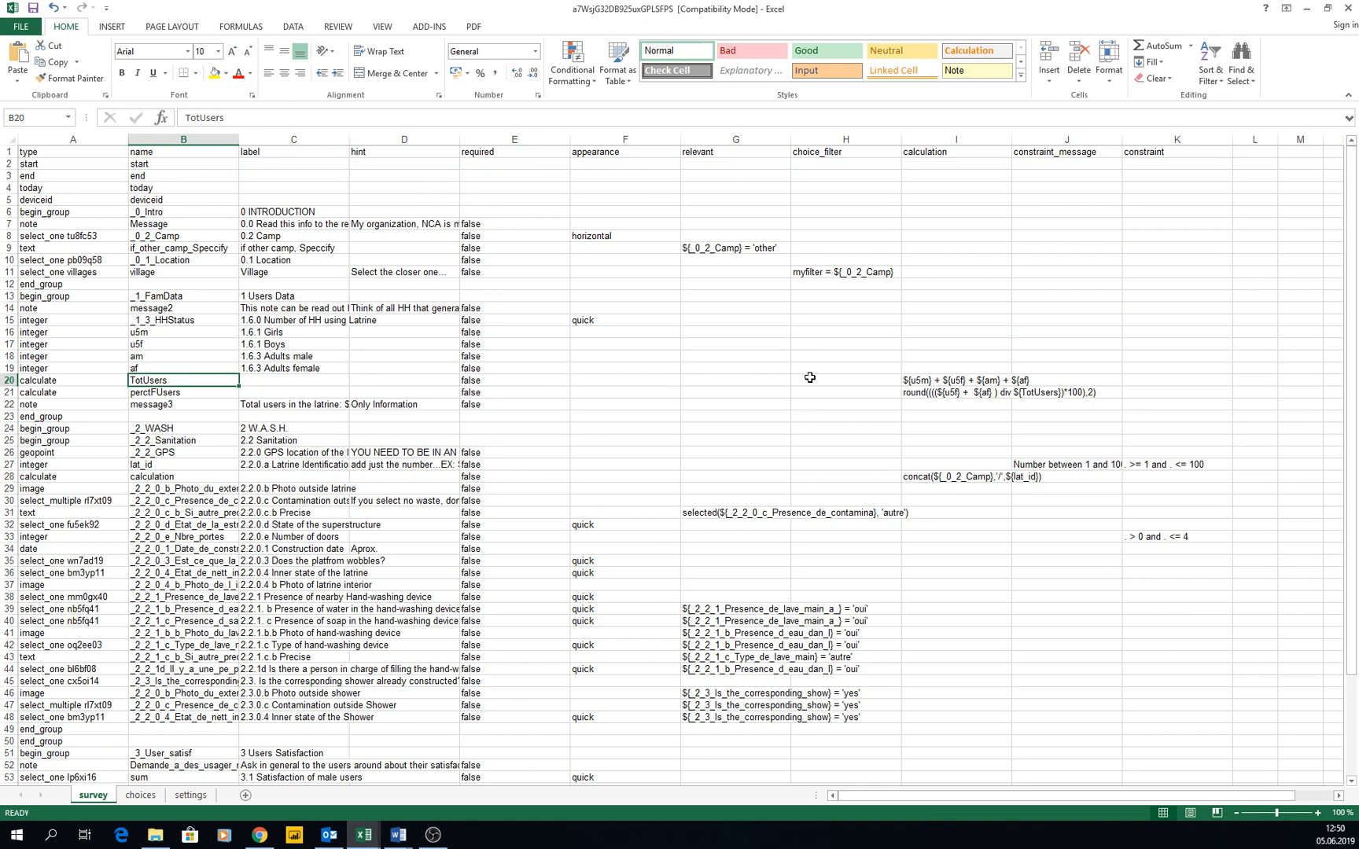
Inspect the TotUsers sum and female percentage formulas, then the name and label columns
left_click(956, 391)
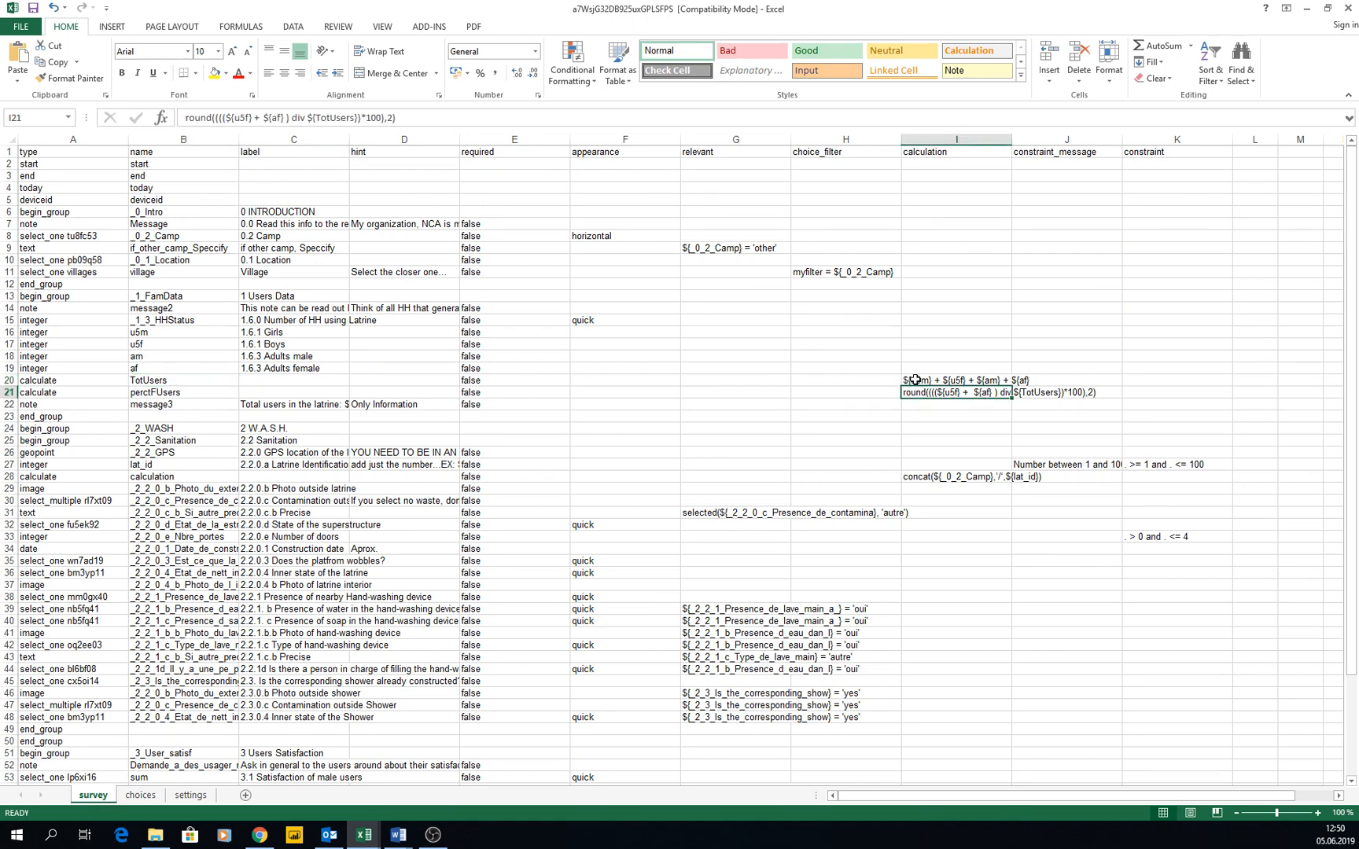
left_click(955, 380)
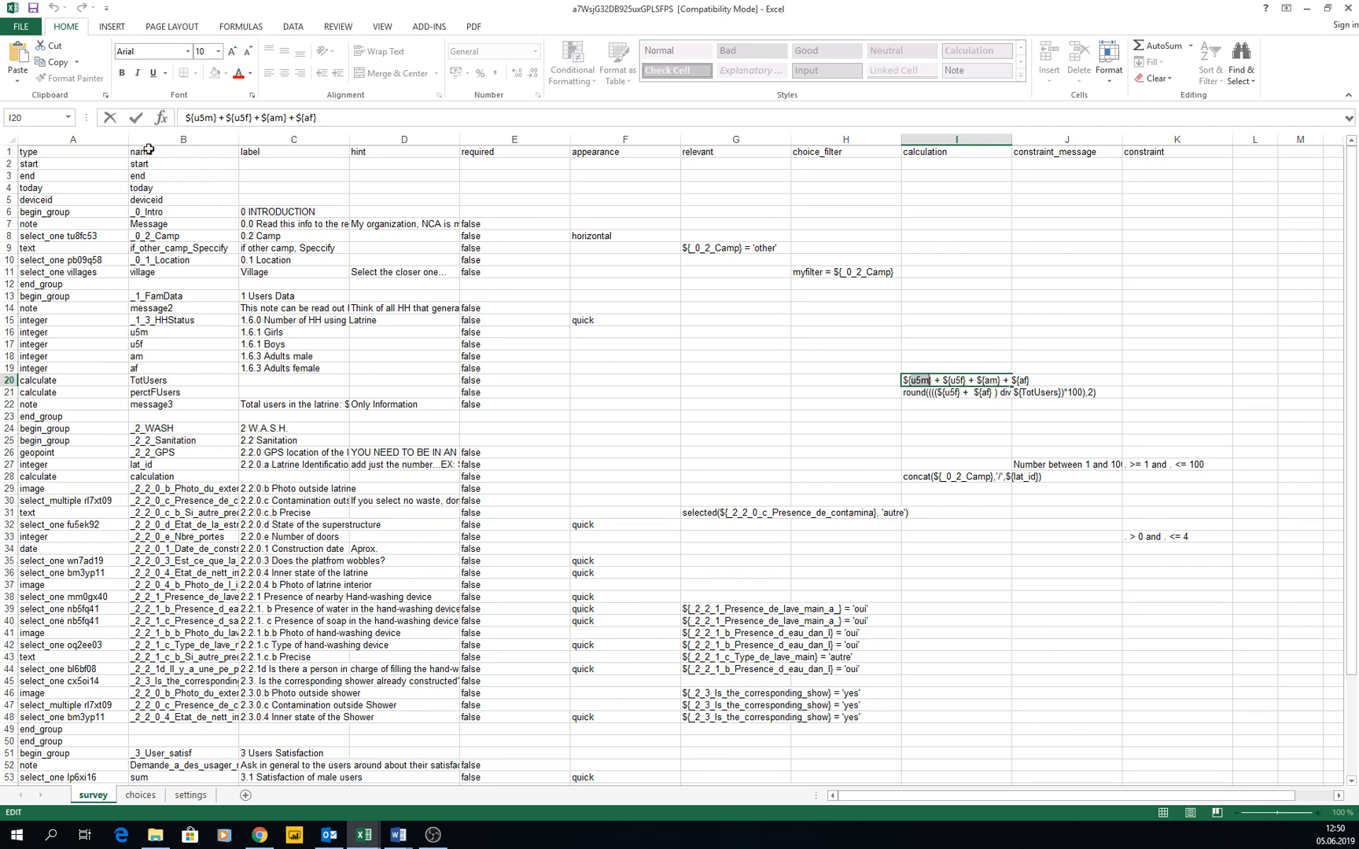
left_click(184, 344)
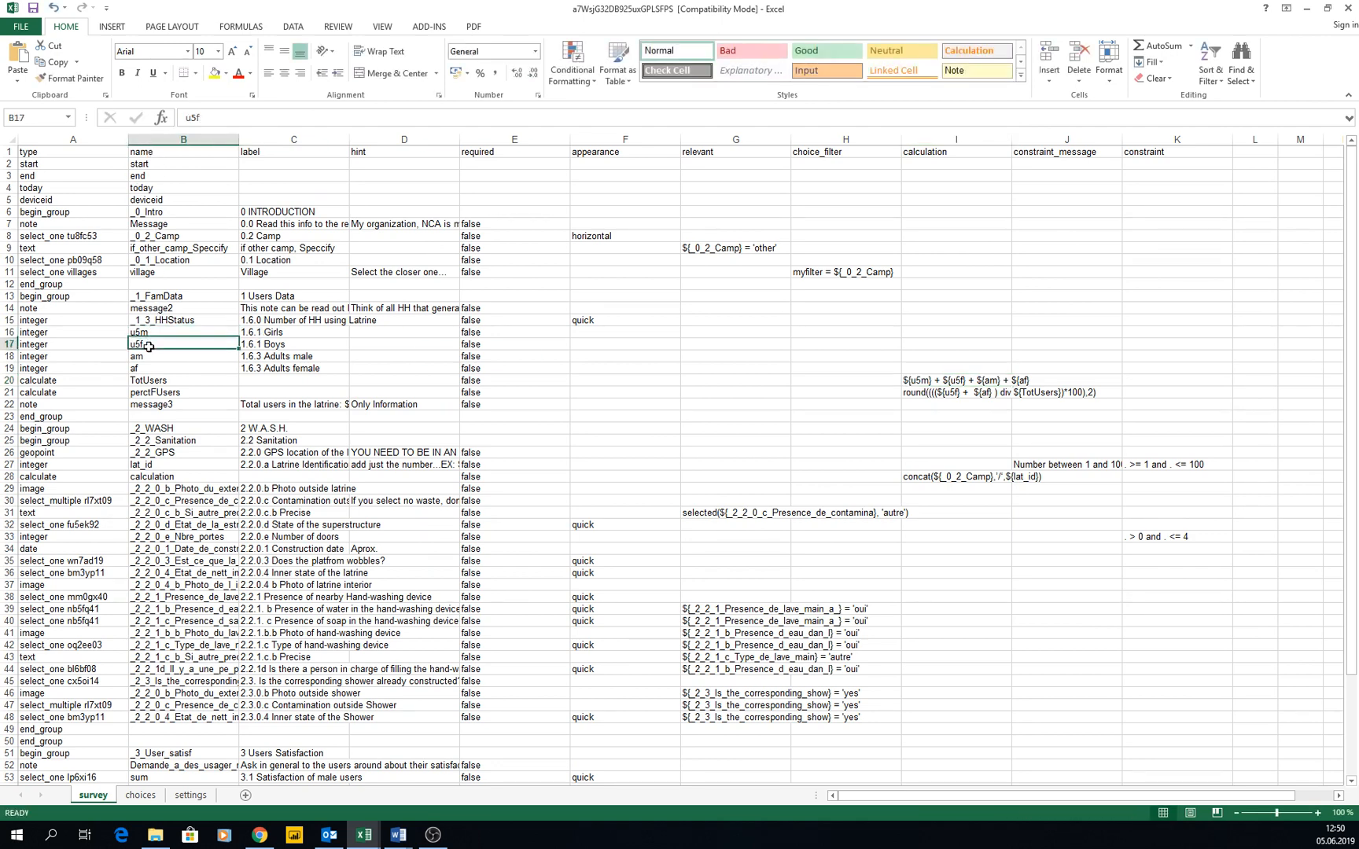
left_click(292, 344)
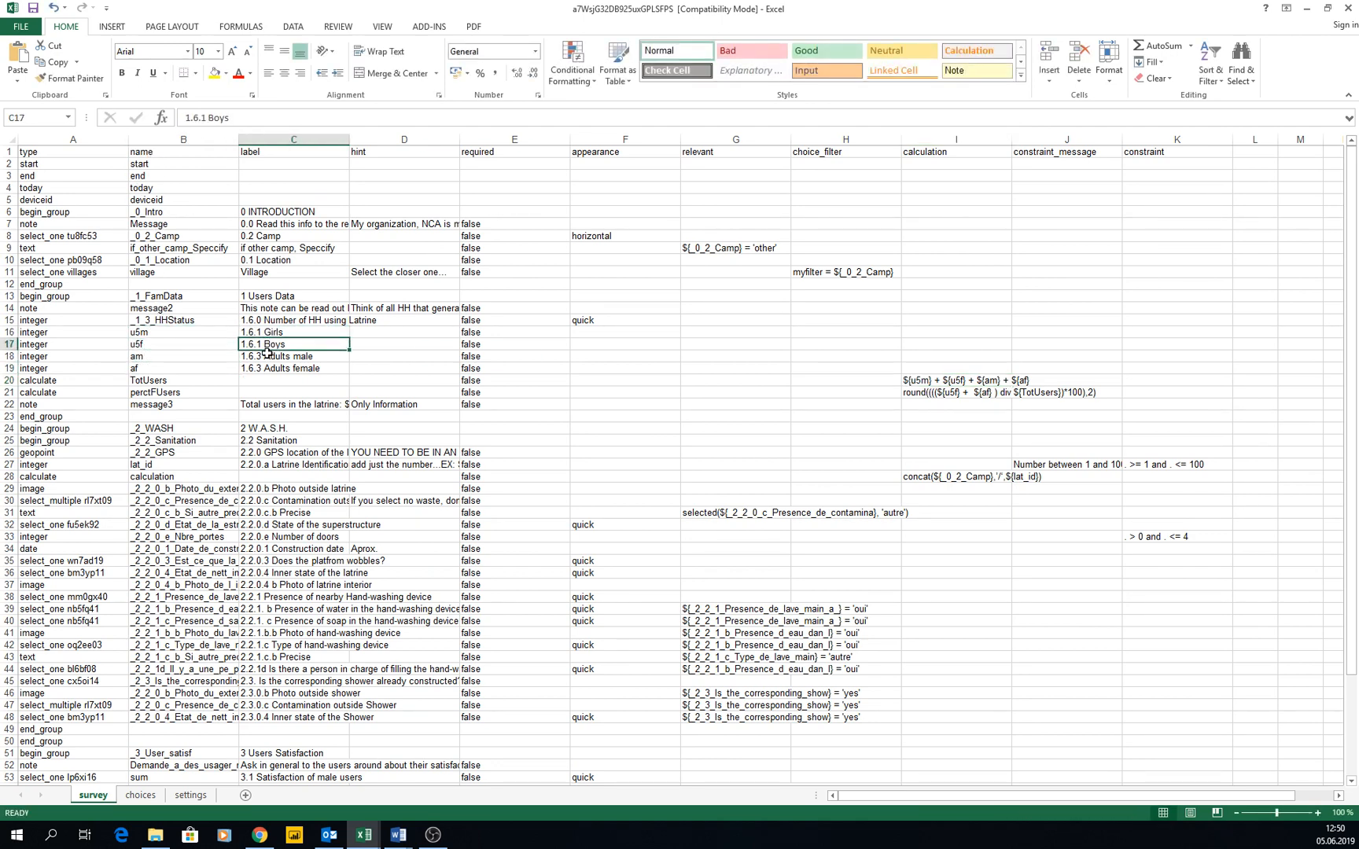
left_click(293, 139)
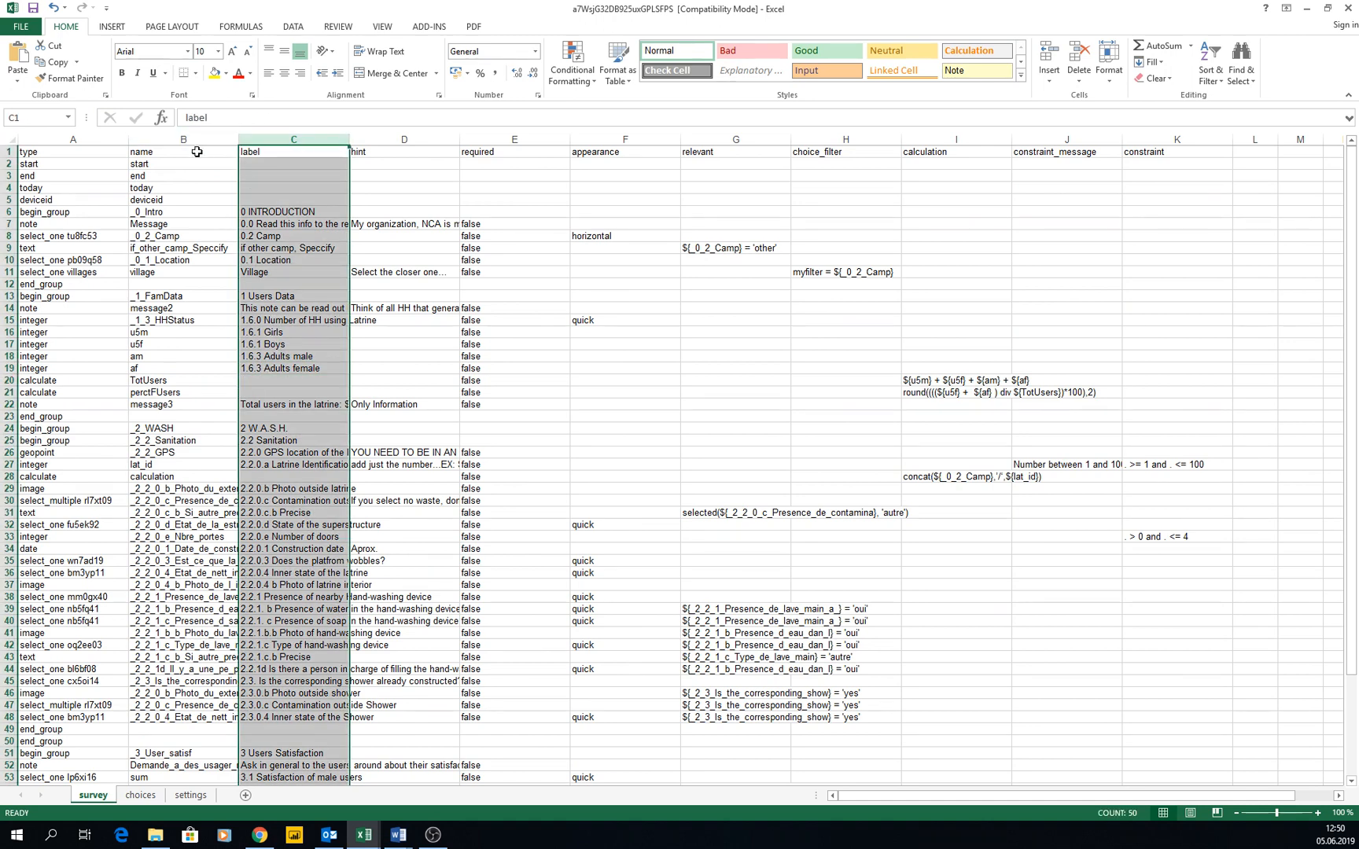
left_click(183, 139)
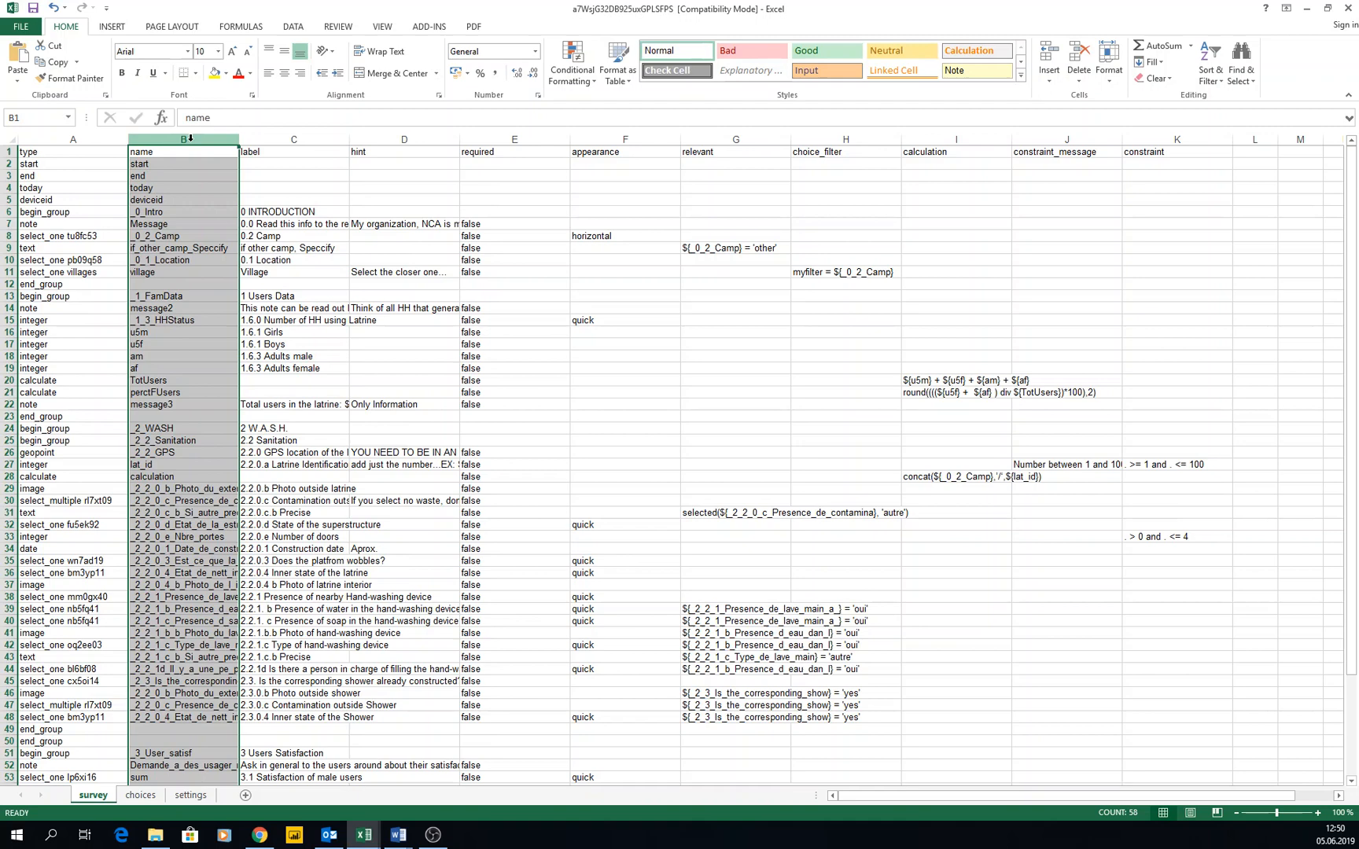
mouse_move(429, 397)
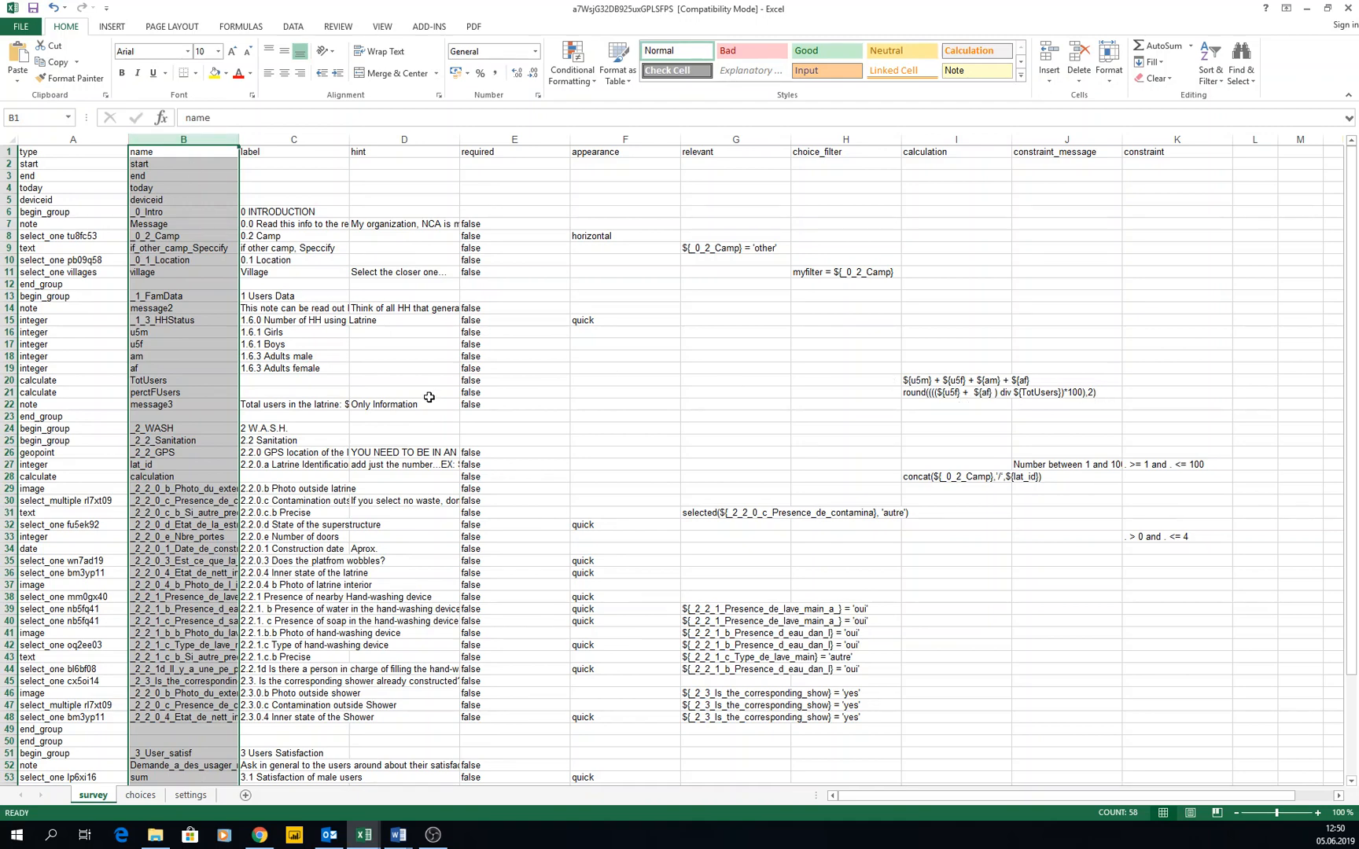
mouse_move(256, 426)
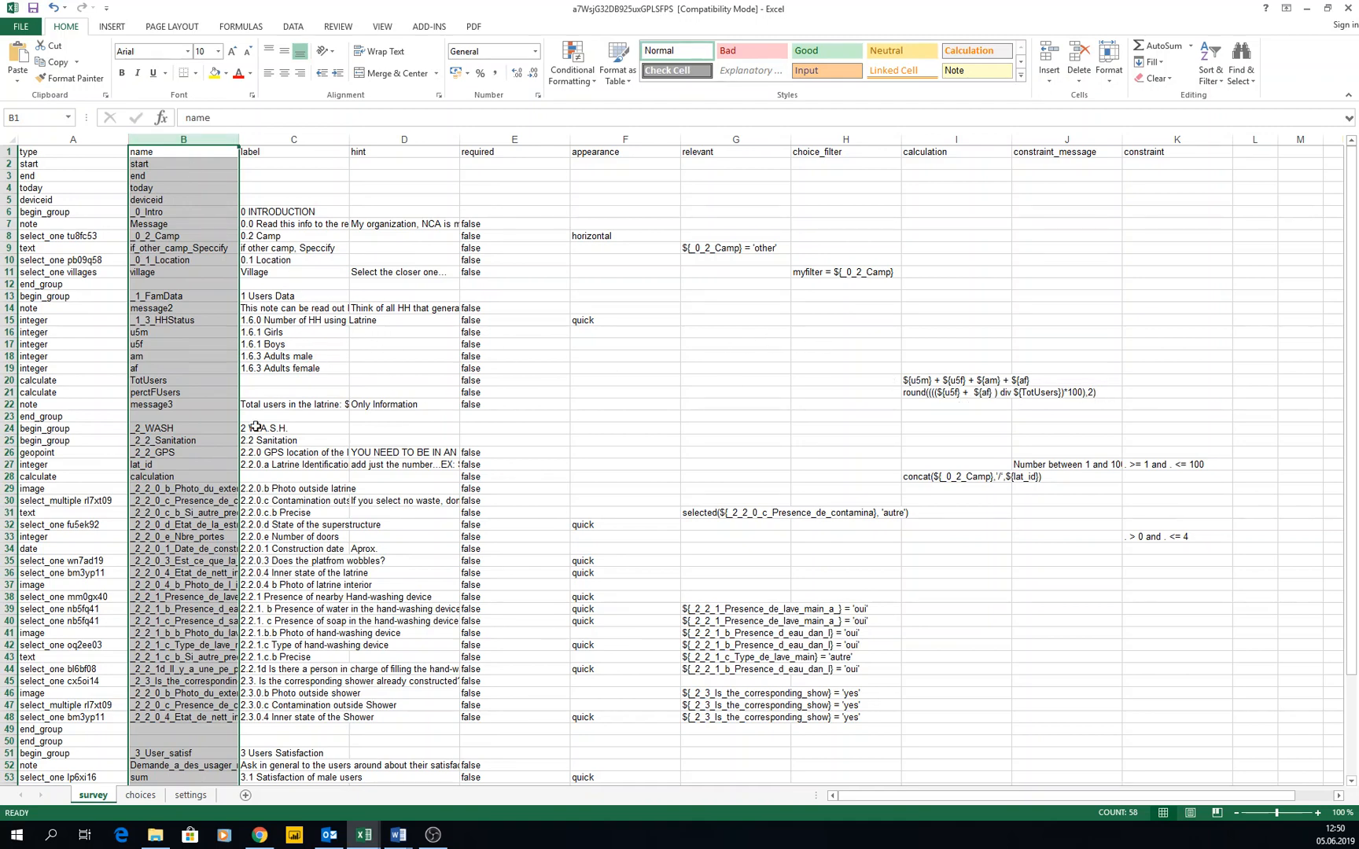
mouse_move(355, 130)
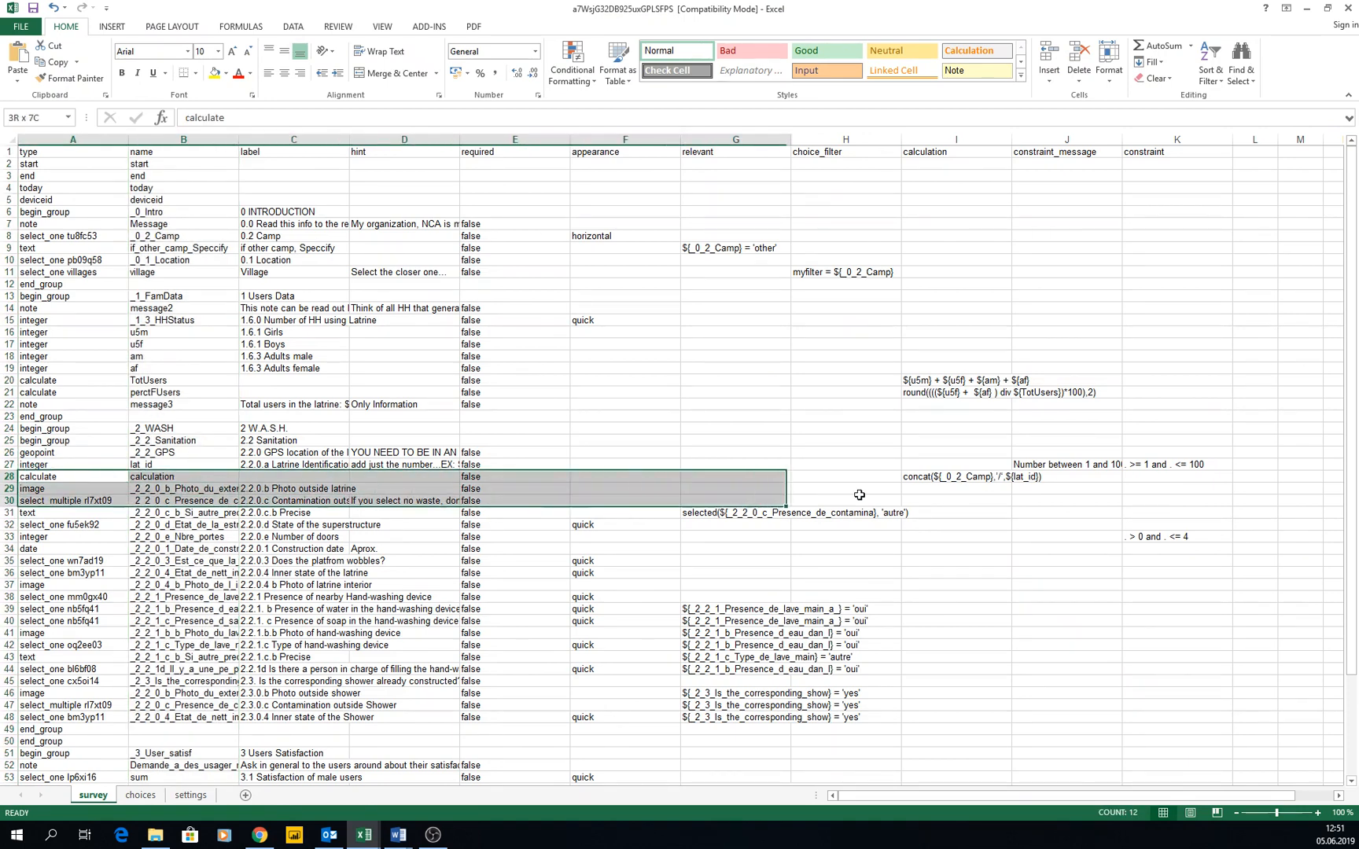
left_click(957, 477)
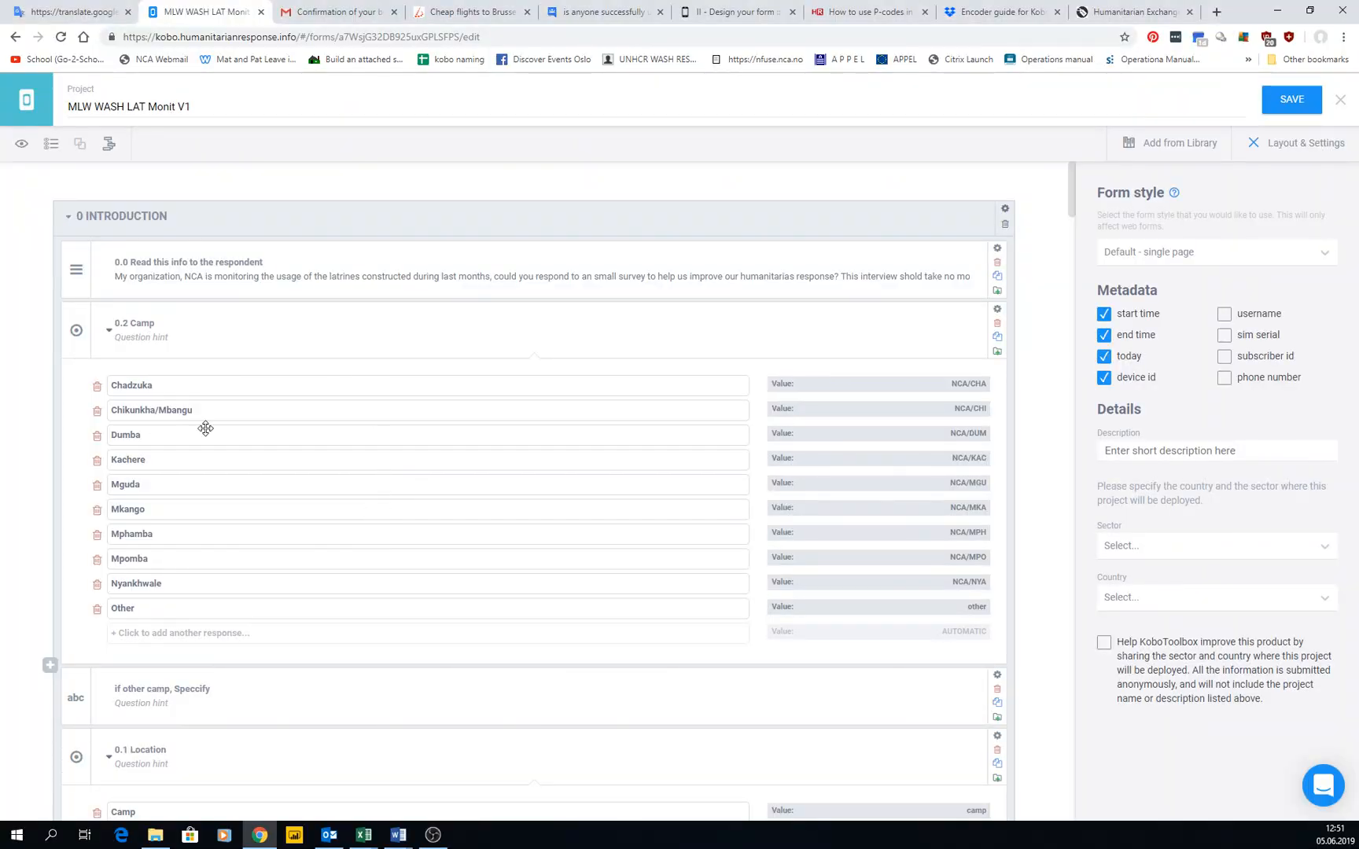
Scroll the builder to the Users Data questions and select the total-users sum formula
scroll("down", 3)
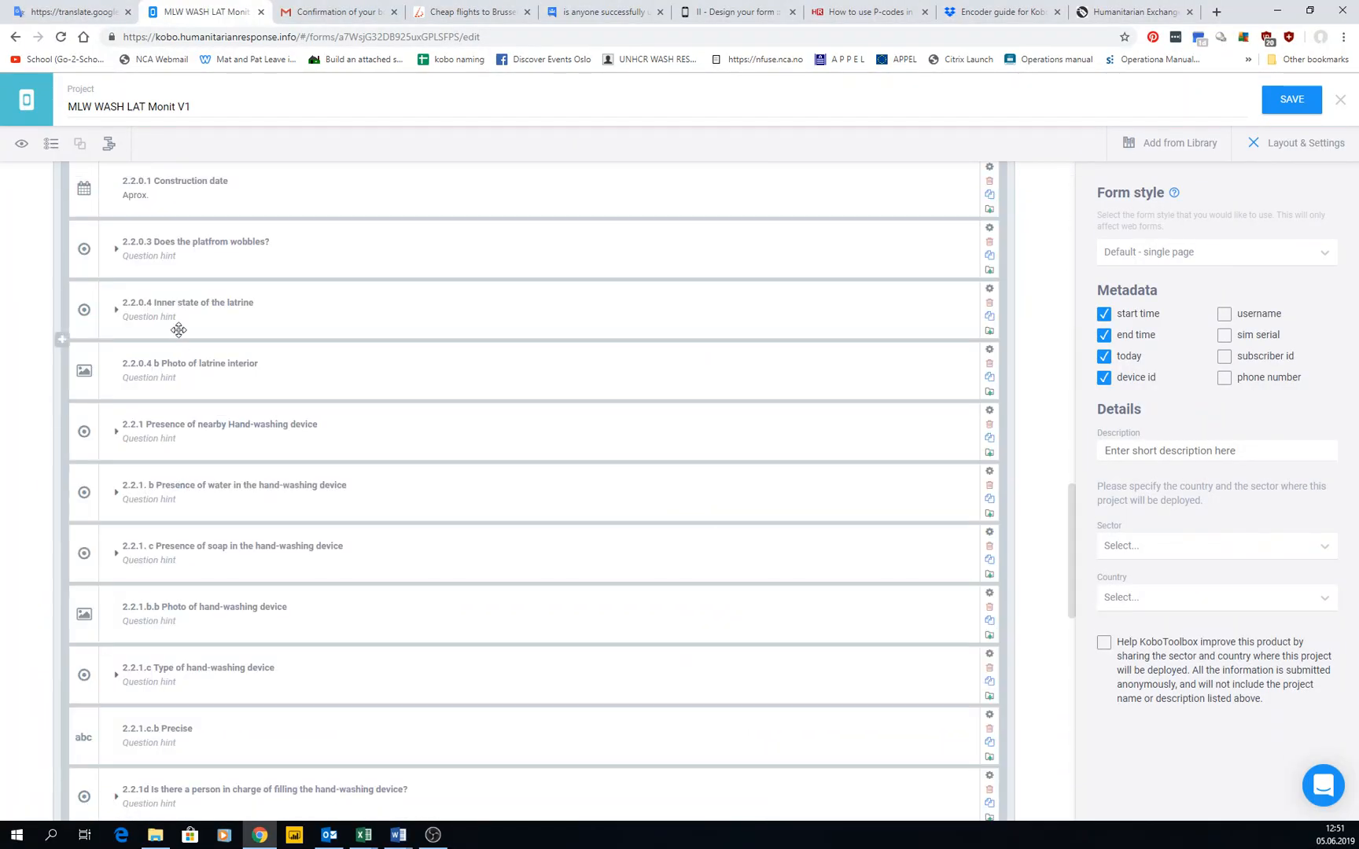
scroll("down", 3)
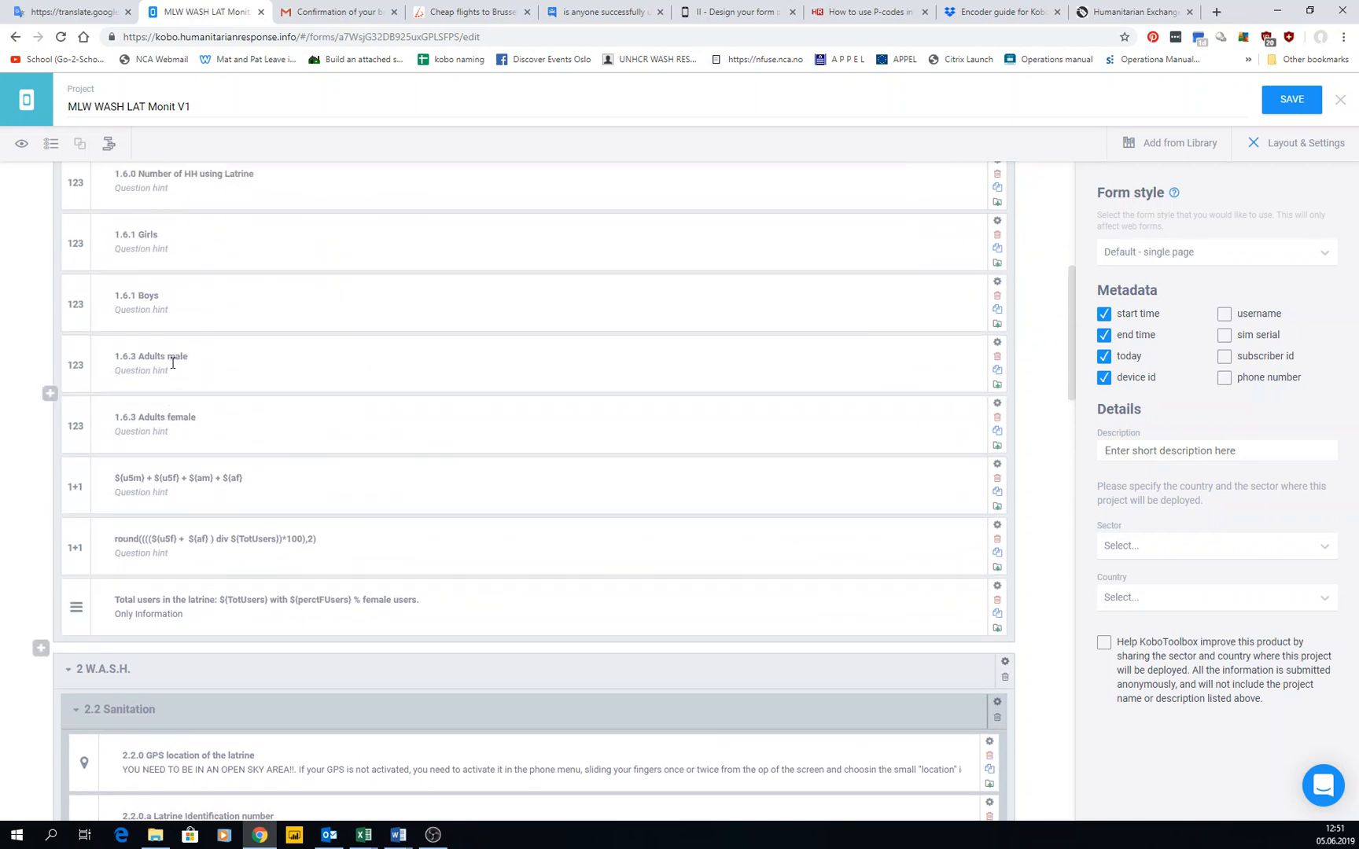
double_click(129, 478)
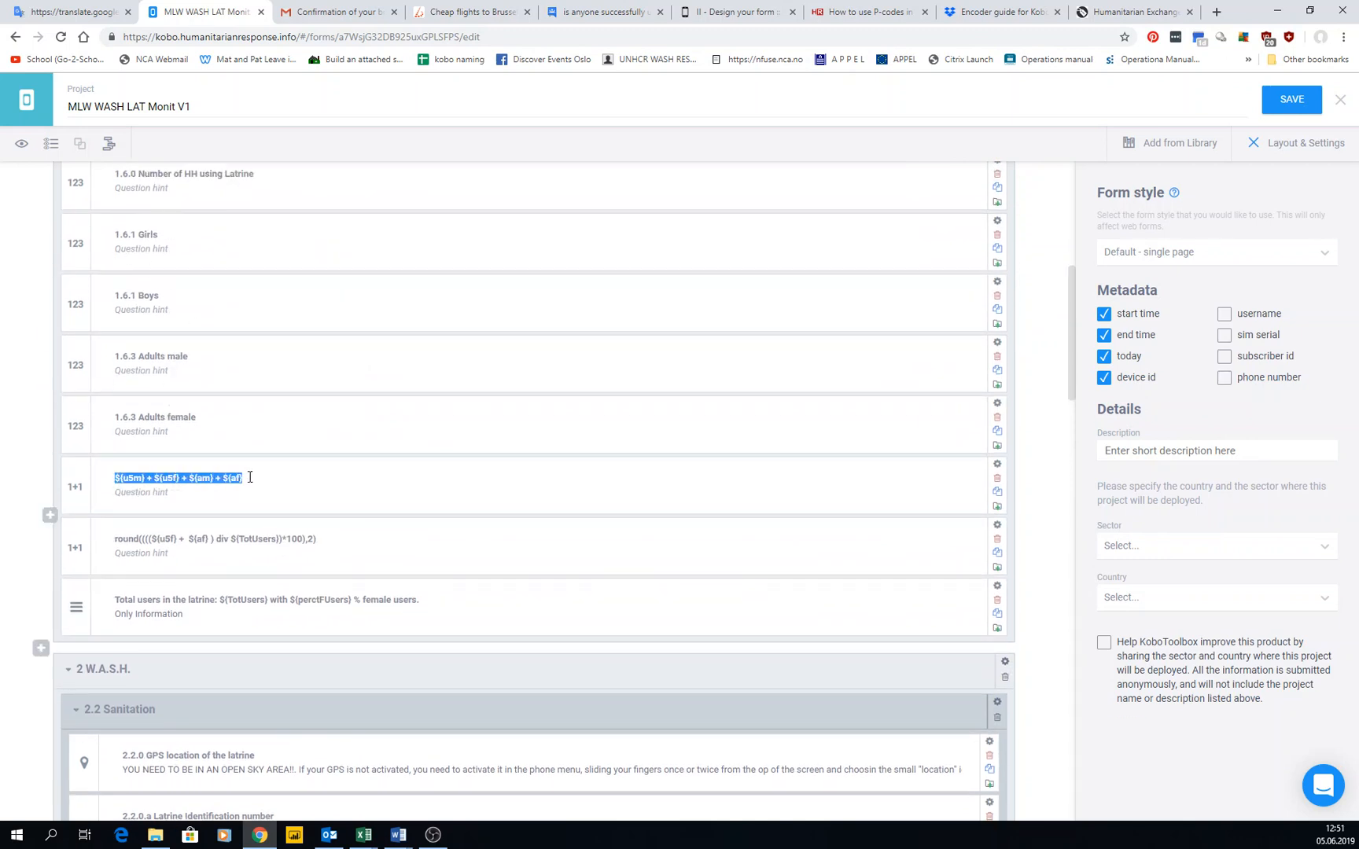
View the calculation's Question Options with column name TotUsers, then its Validation Criteria
left_click(997, 464)
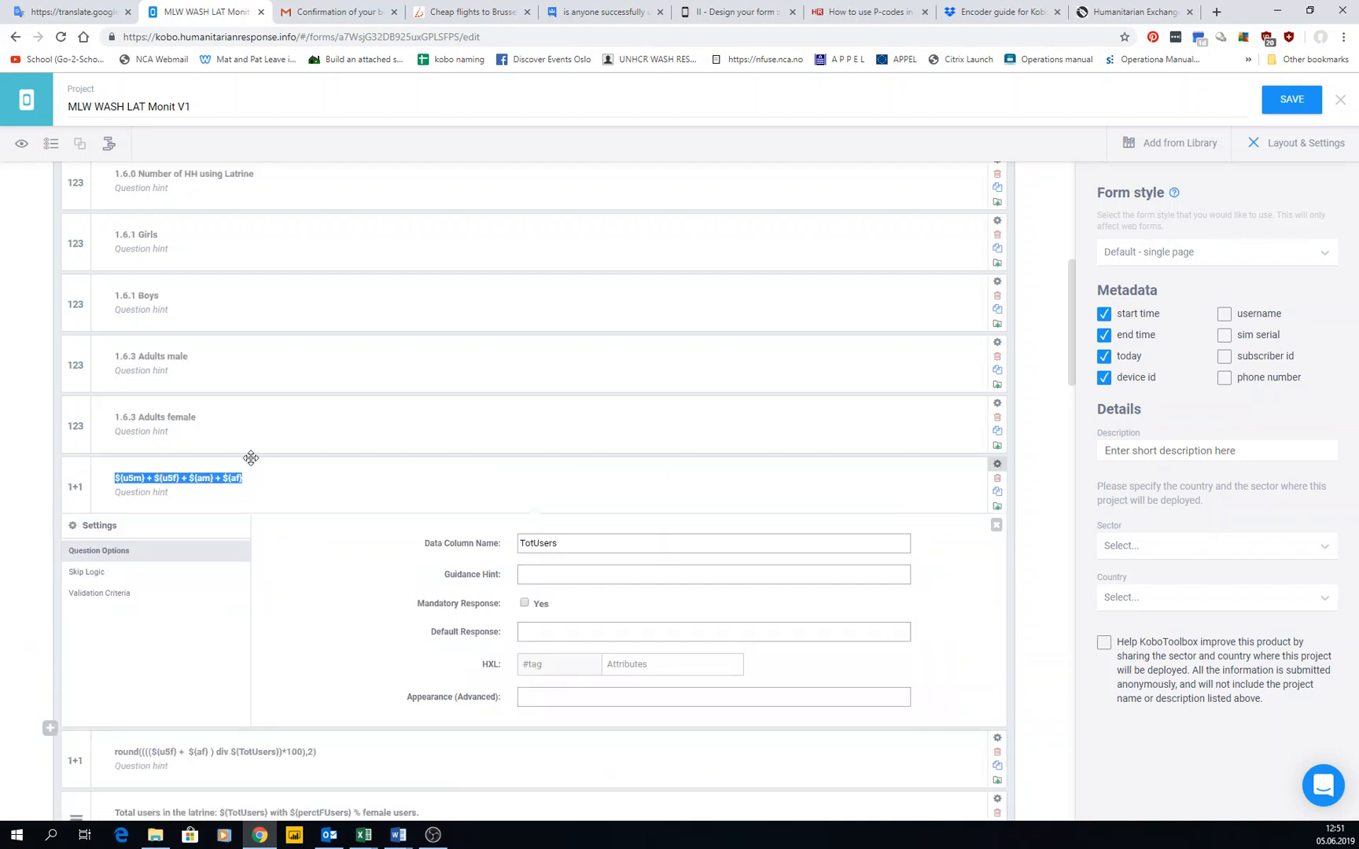
scroll("down", 3)
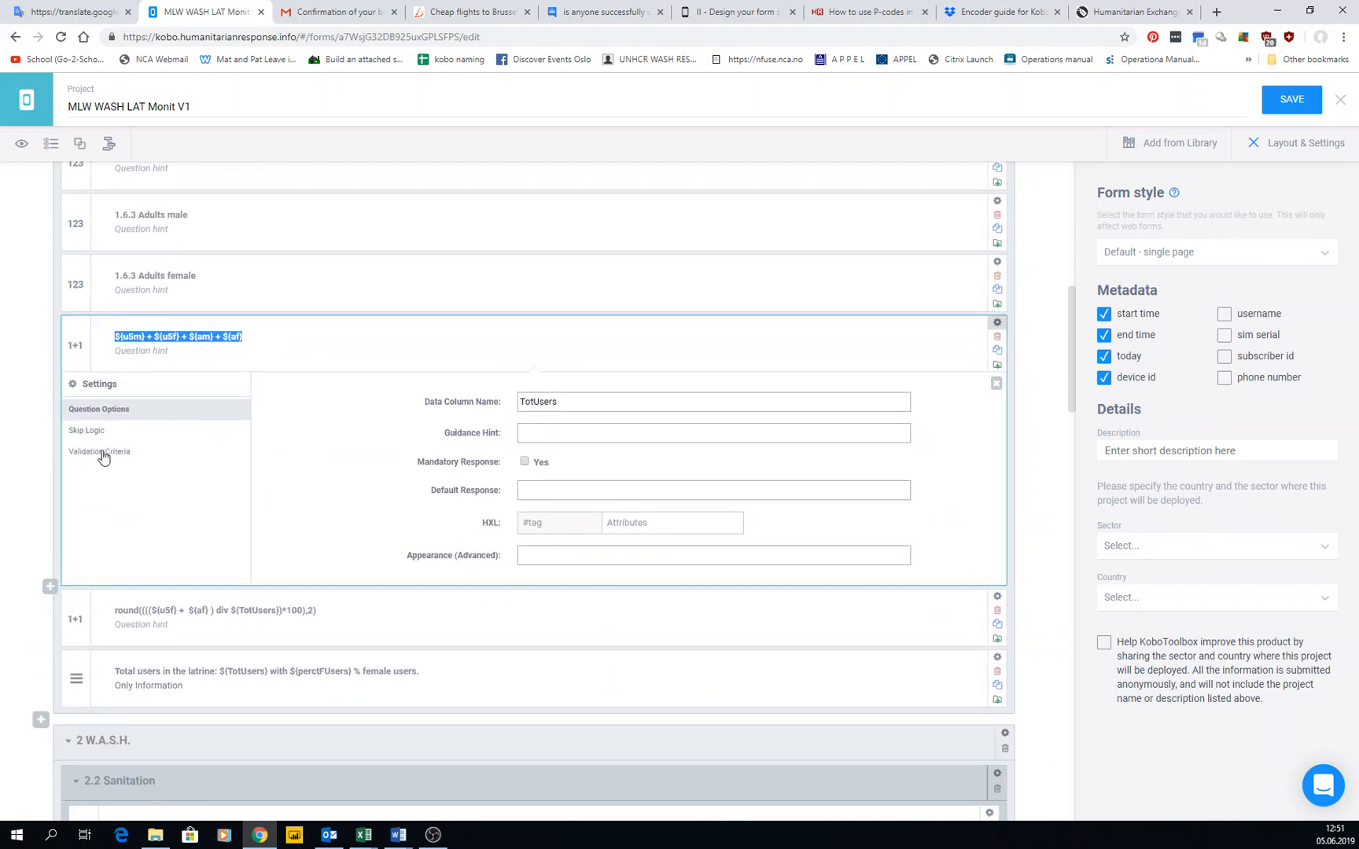
left_click(537, 401)
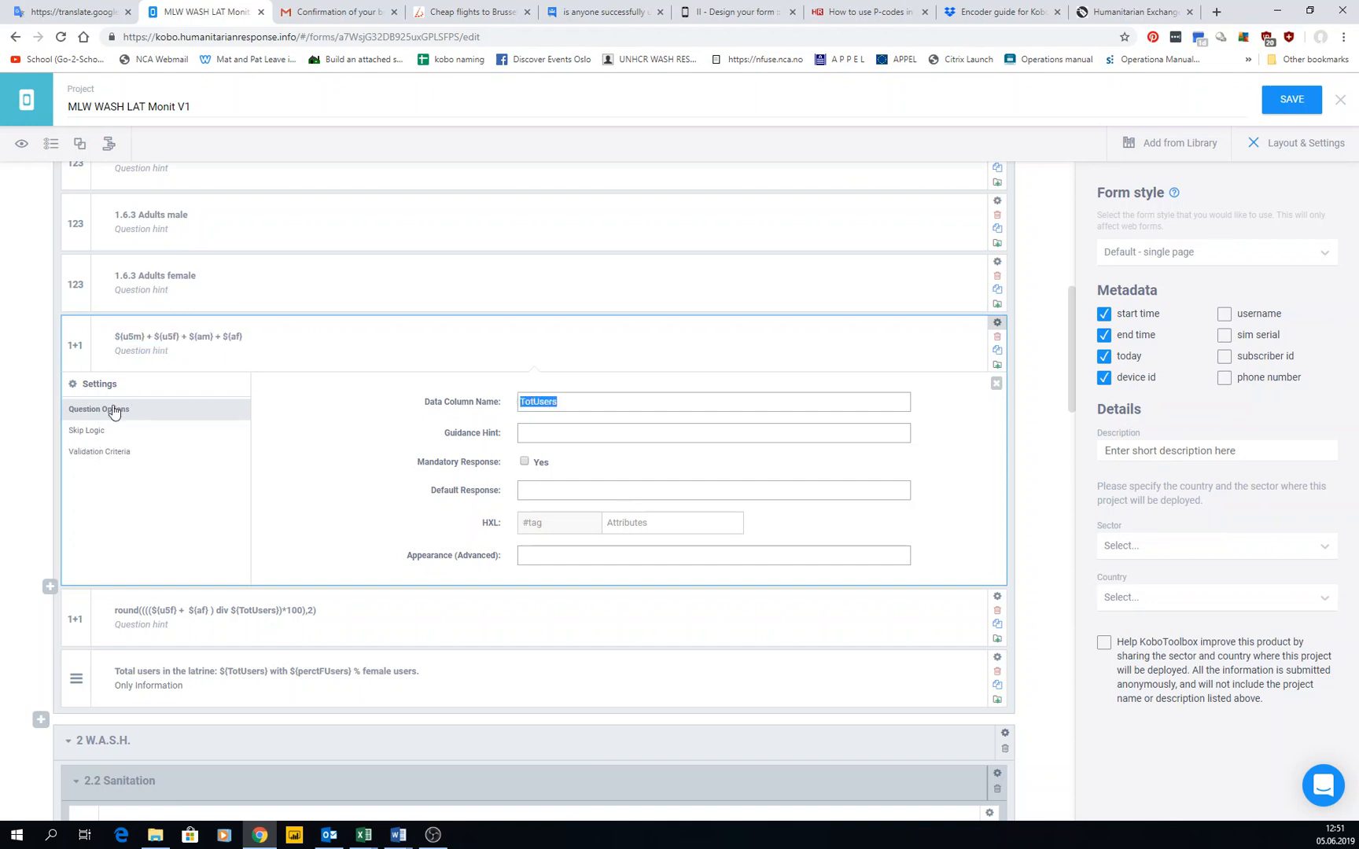
left_click(99, 451)
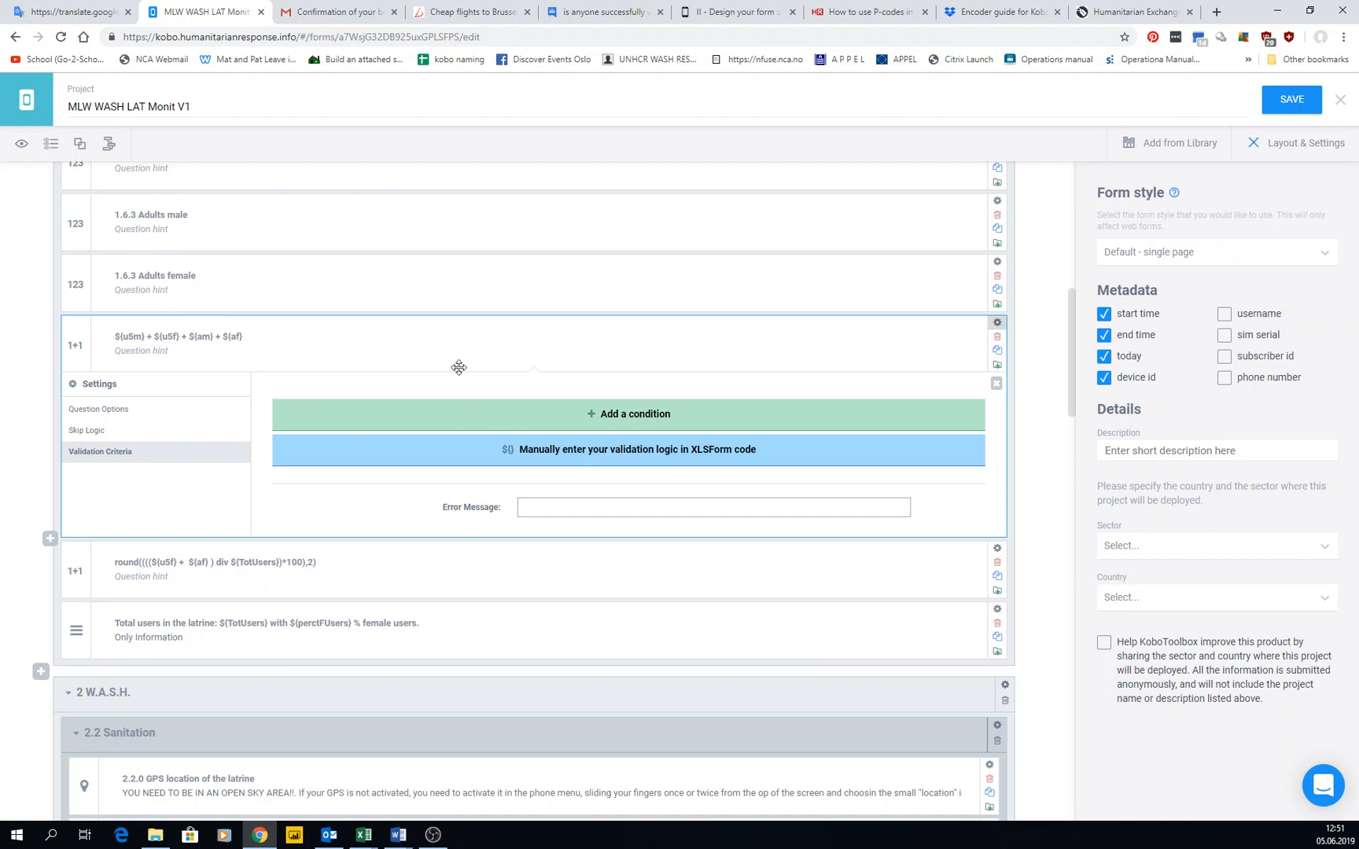
mouse_move(458, 366)
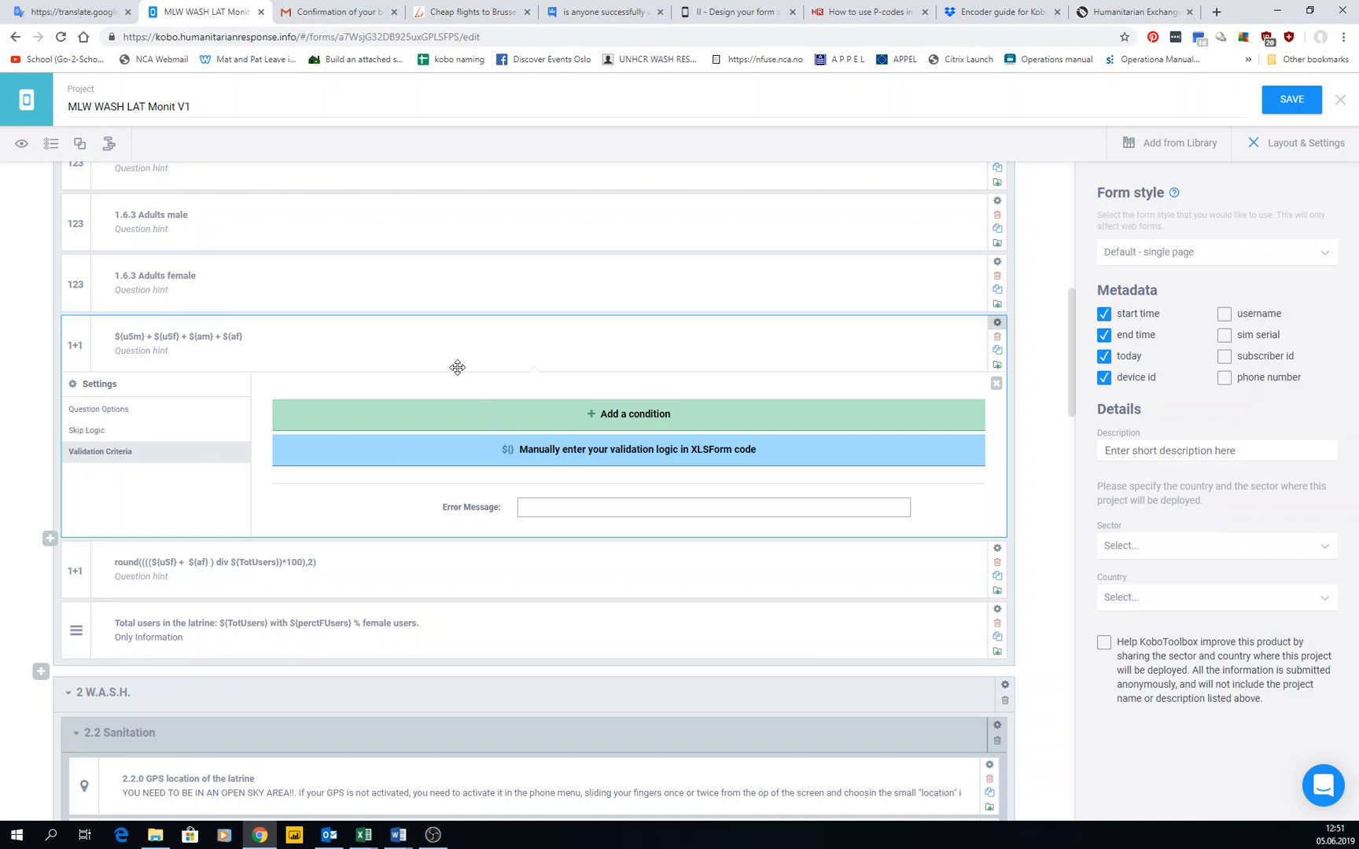